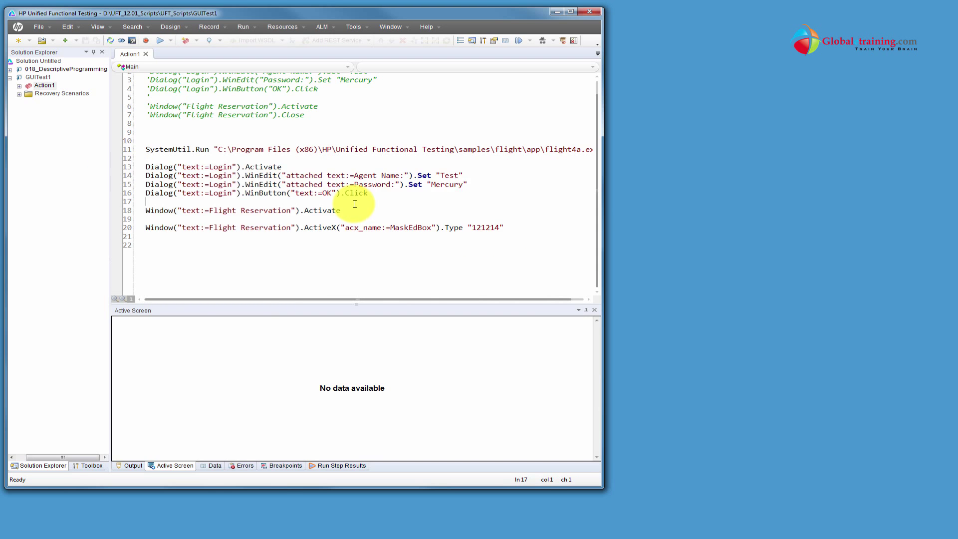
pyautogui.moveTo(395, 226)
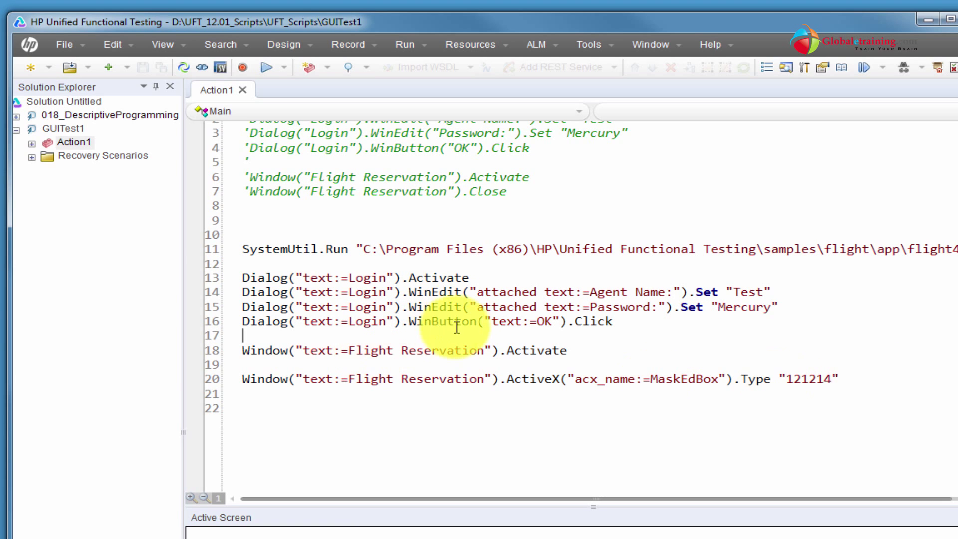
pyautogui.moveTo(353, 229)
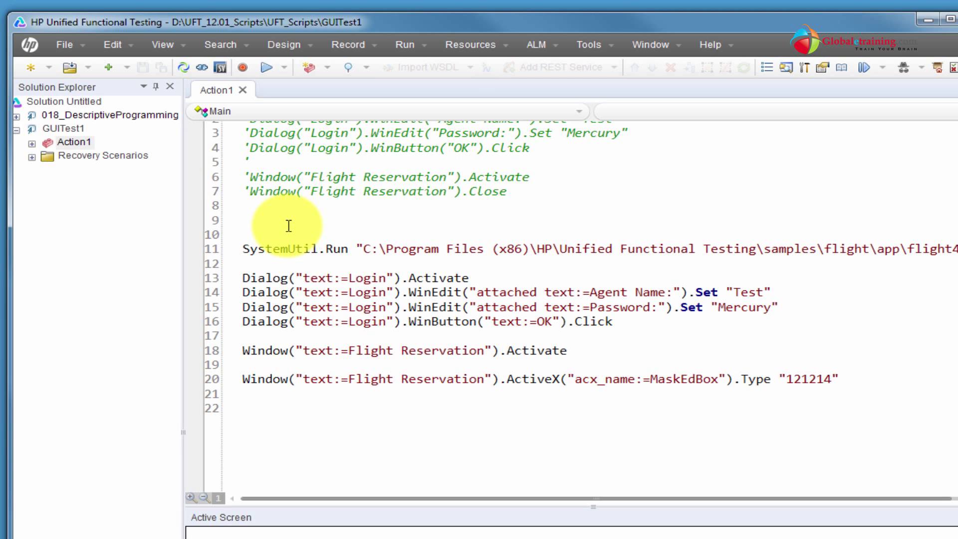
# Step: Add an ExitRun statement on line 9 of Action1 and start inserting a new action
pyautogui.write('Run')
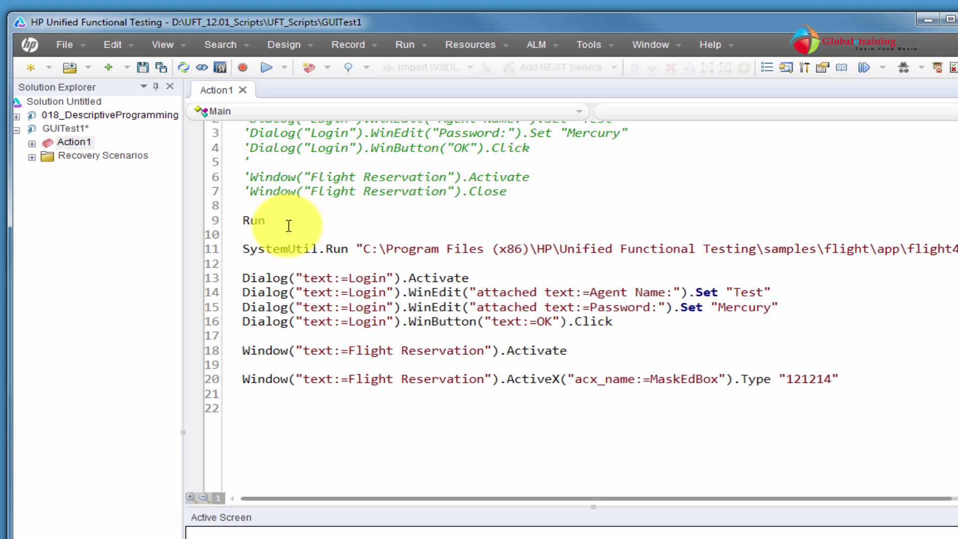
pyautogui.write('Exit')
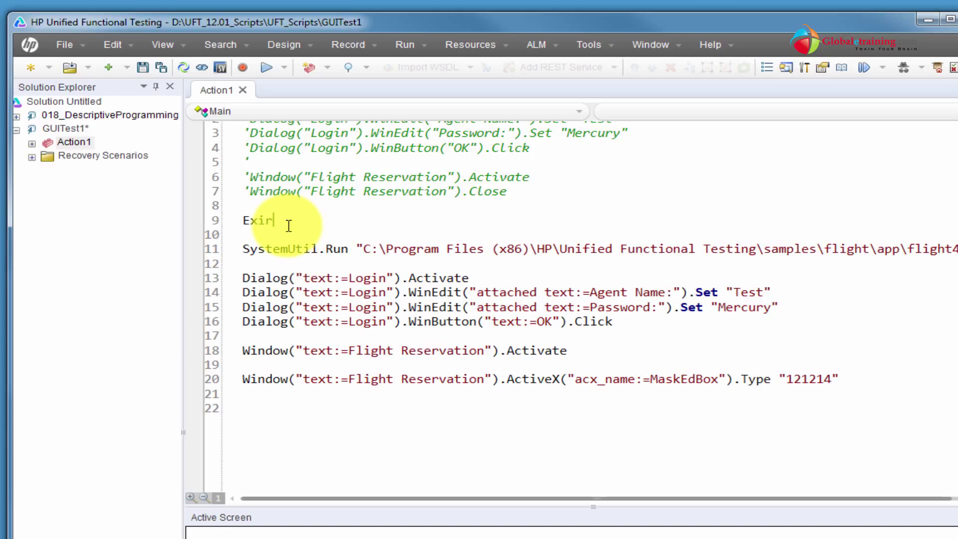
pyautogui.write('Ru')
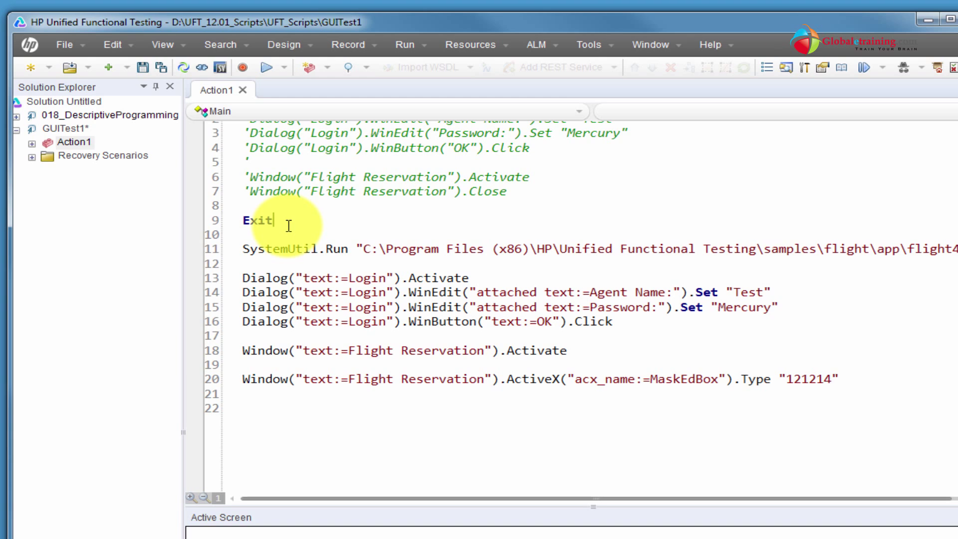
pyautogui.write('Run')
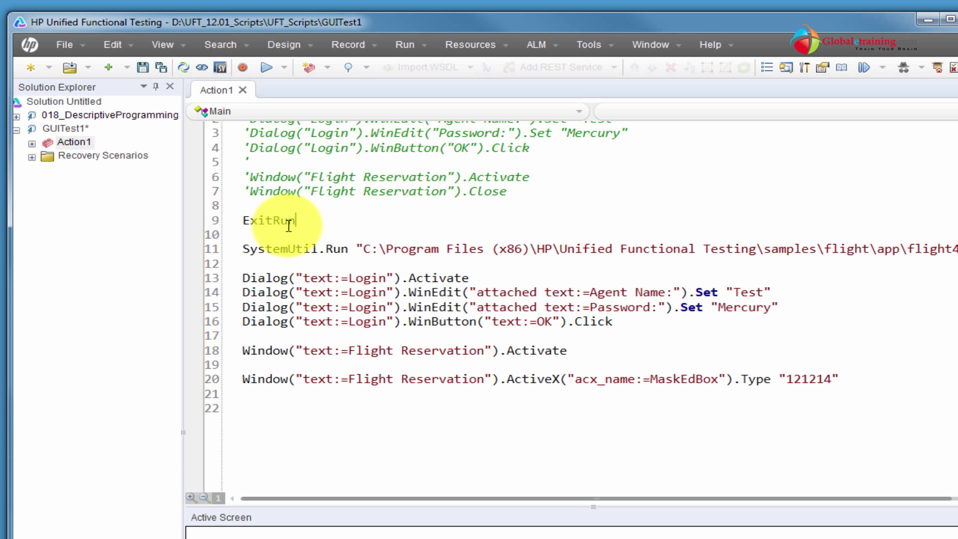
pyautogui.moveTo(580, 320)
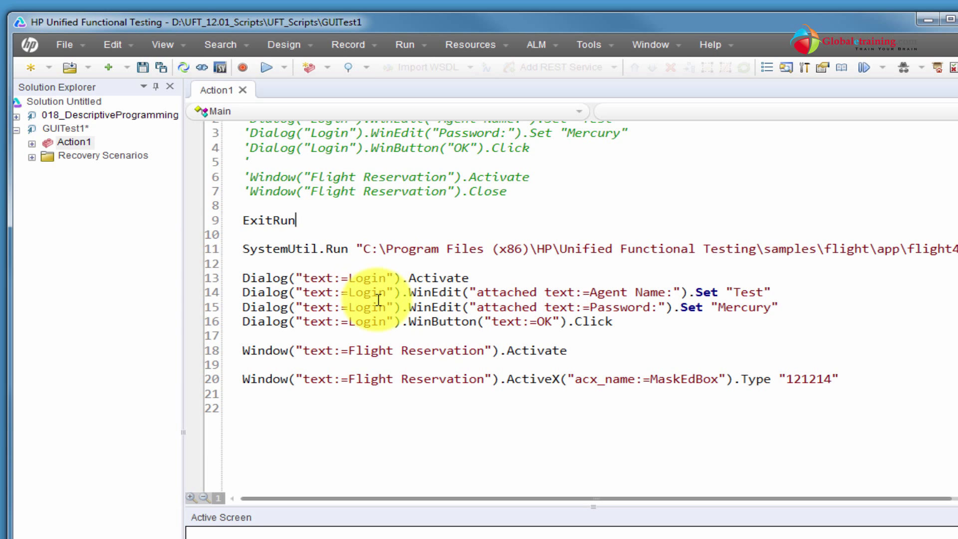
pyautogui.click(58, 129)
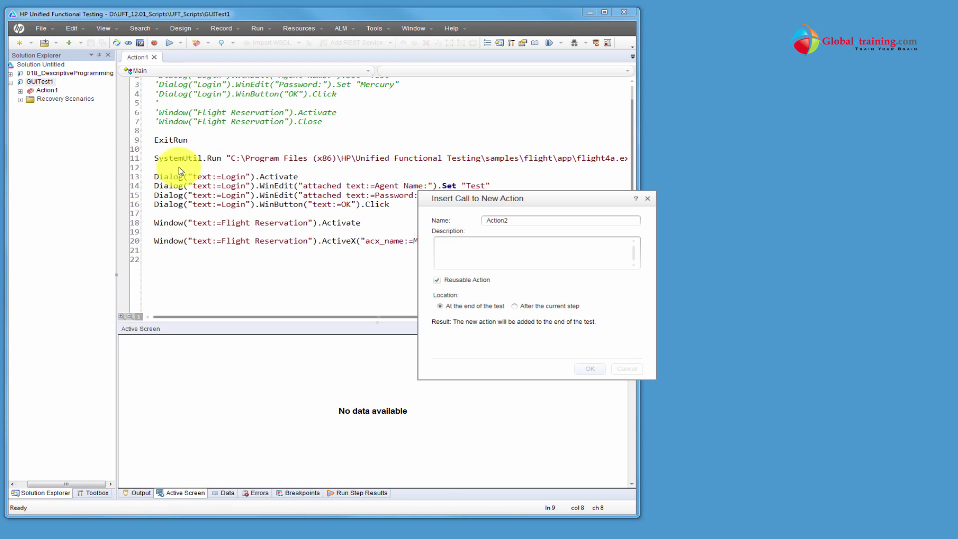
# Step: Confirm Action2 and write a SystemUtil.Run line launching flight4a.exe
pyautogui.click(589, 368)
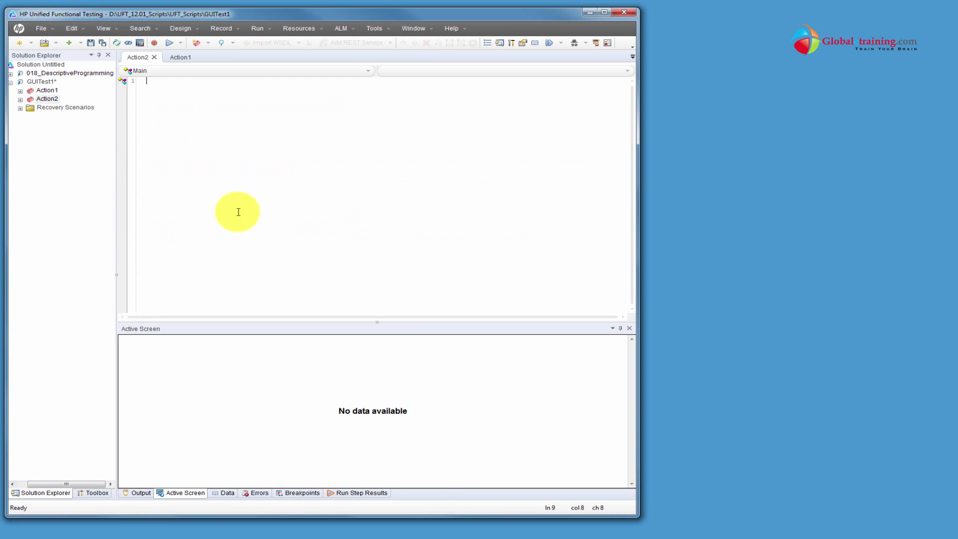
pyautogui.moveTo(235, 195)
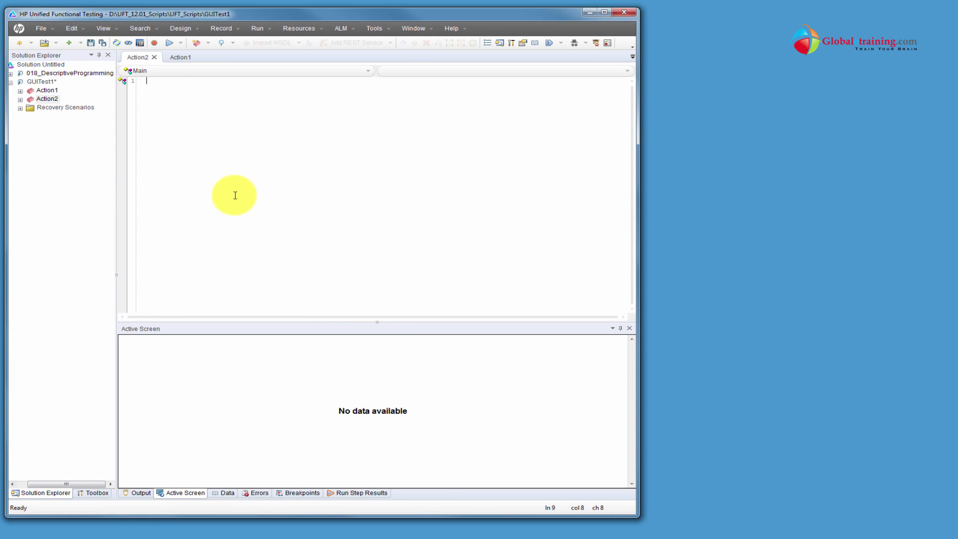
pyautogui.click(180, 57)
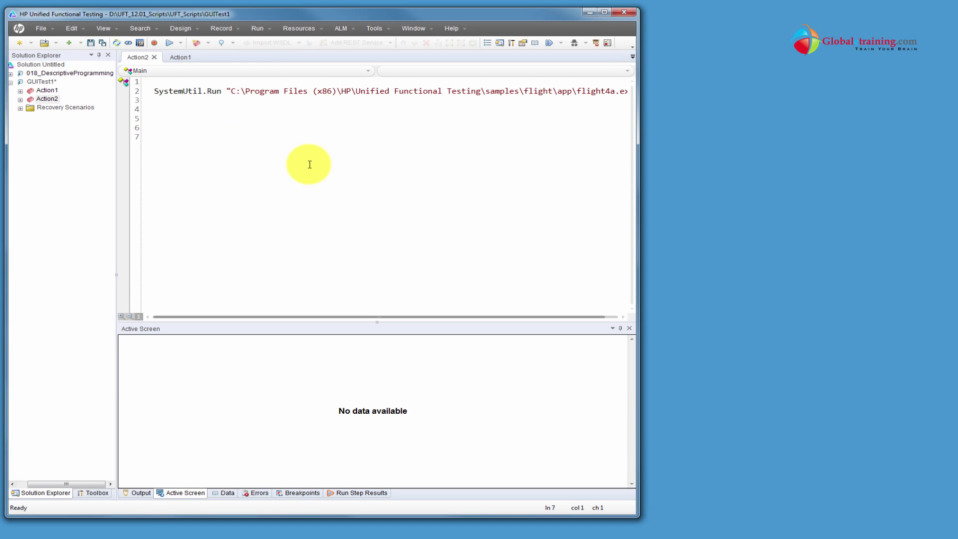
pyautogui.moveTo(635, 213)
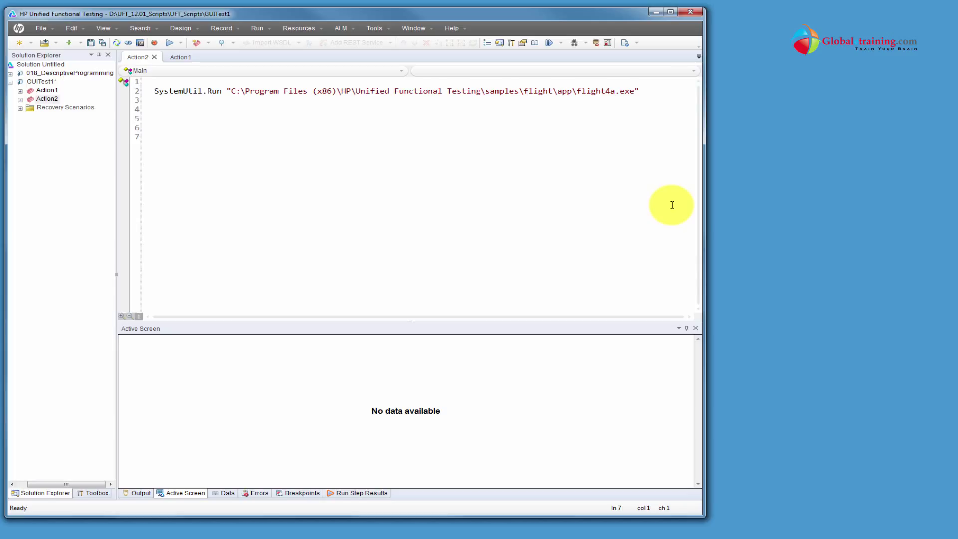
pyautogui.click(154, 136)
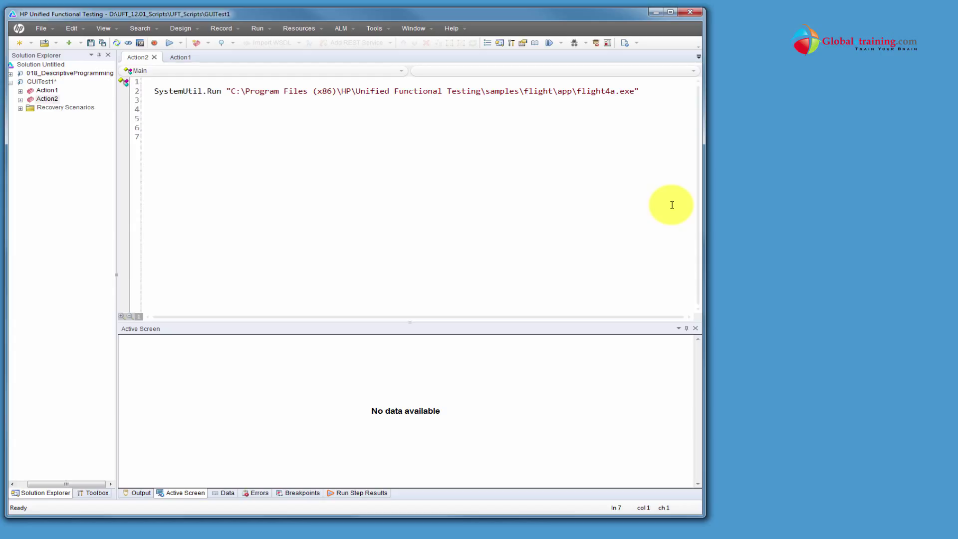
pyautogui.click(155, 136)
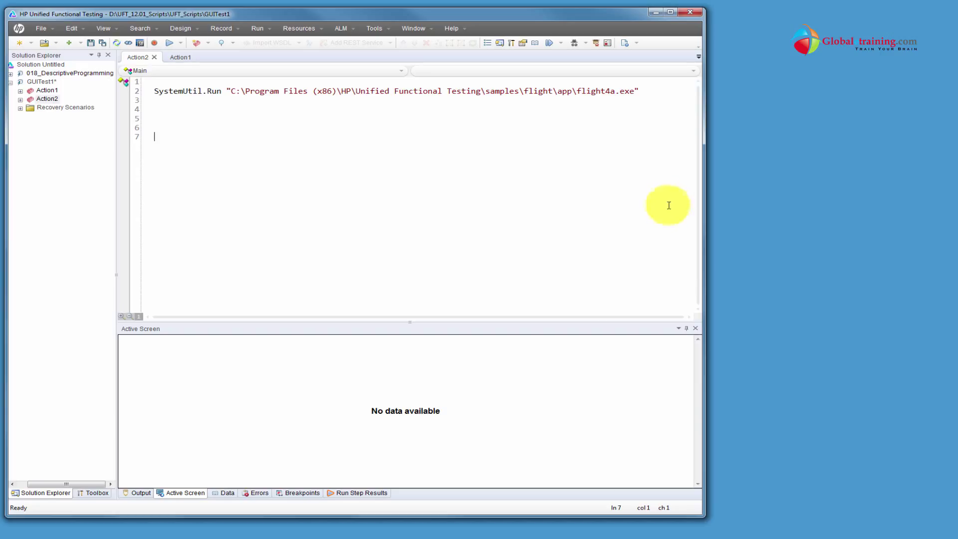
pyautogui.moveTo(432, 258)
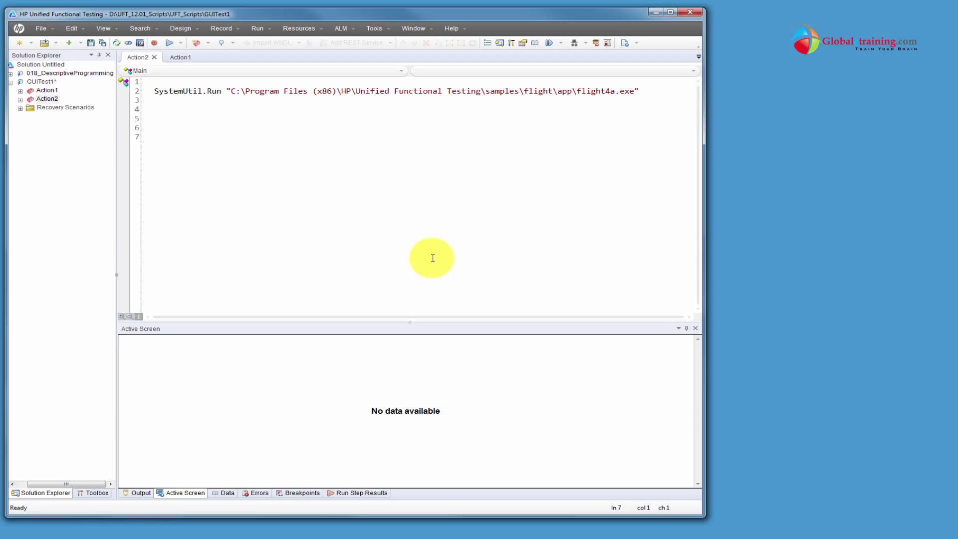
# Step: Type Set desc=Description.Create on line 7, renaming desc to diaLogin
pyautogui.write('Set')
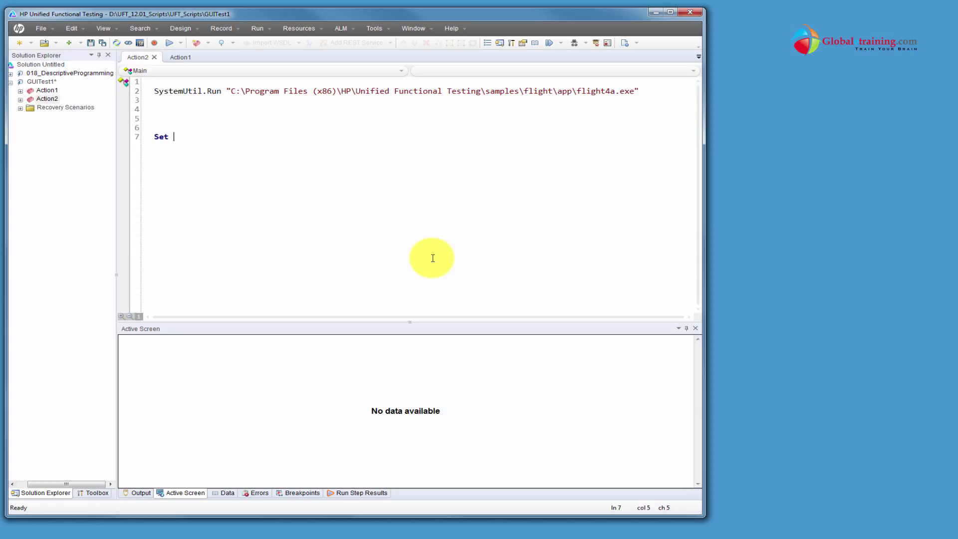
pyautogui.write('desc')
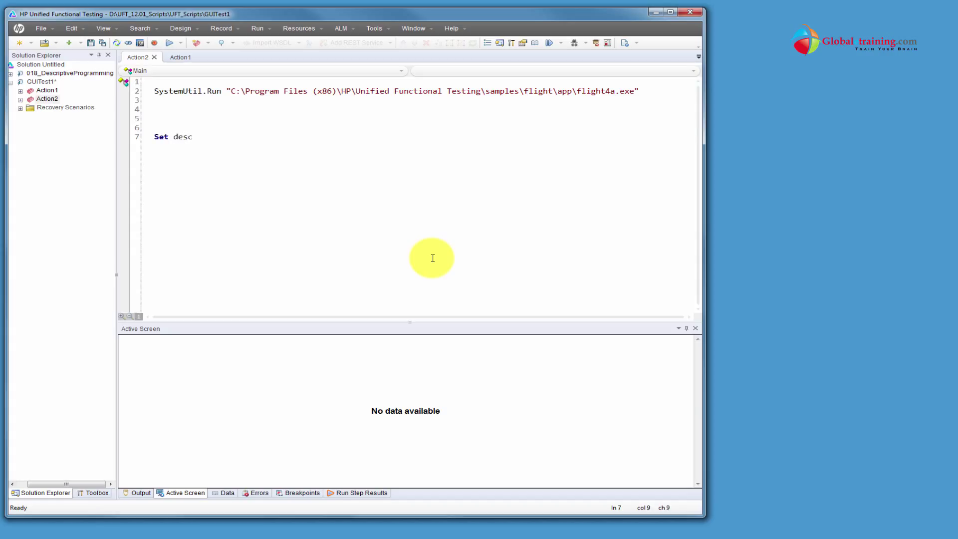
pyautogui.write('=')
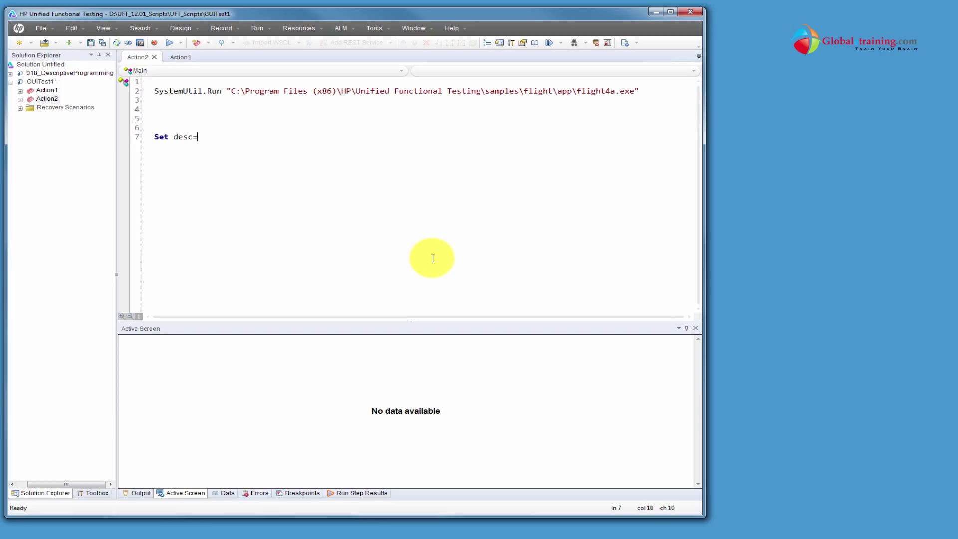
pyautogui.write('Desc')
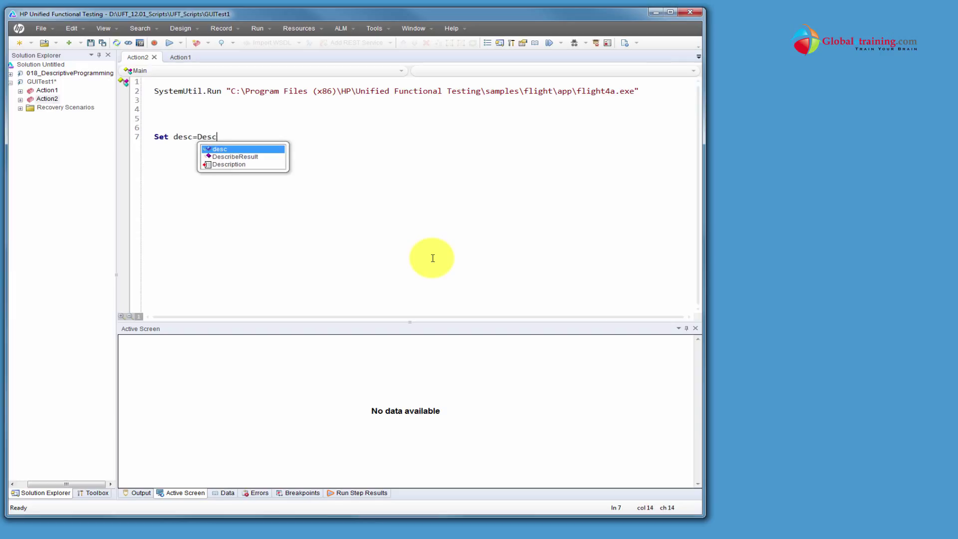
pyautogui.write('ription.Create')
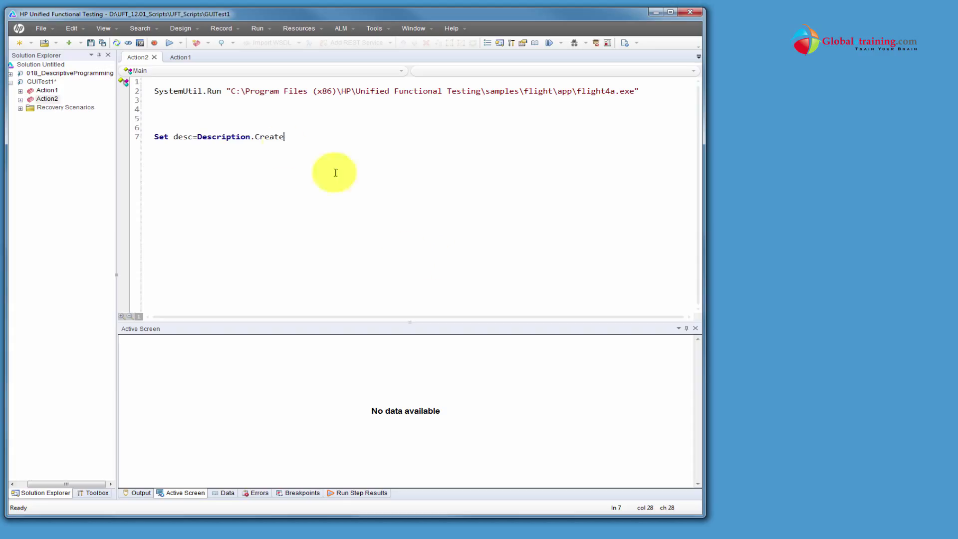
pyautogui.doubleClick(182, 136)
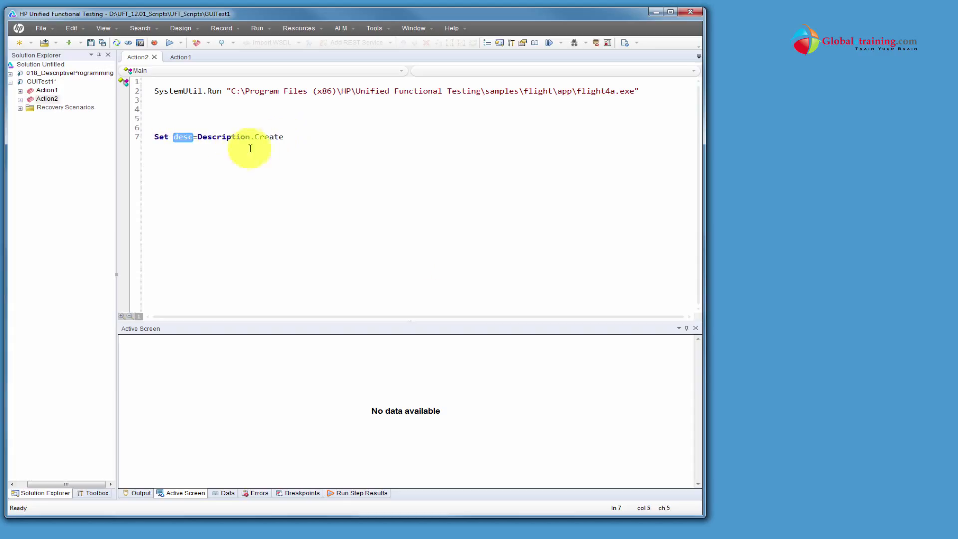
pyautogui.moveTo(229, 152)
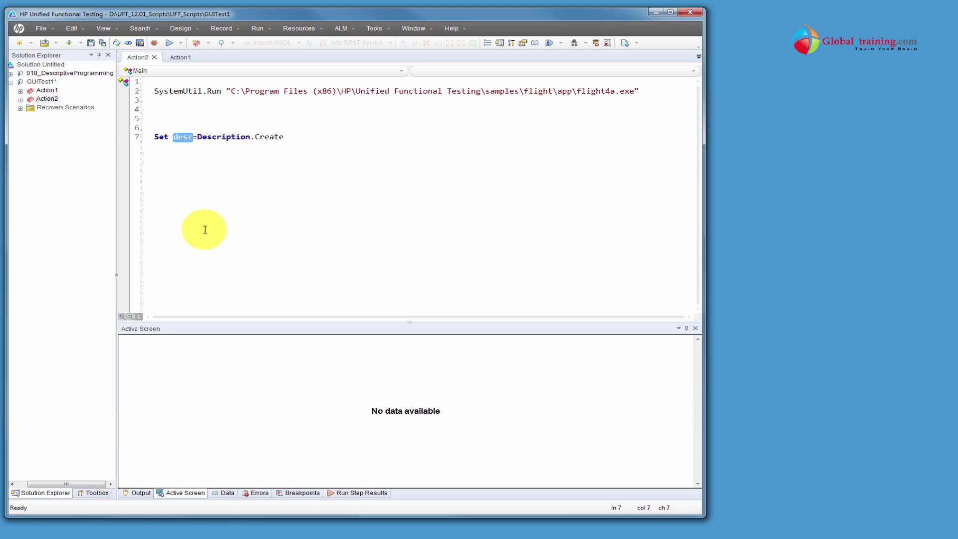
pyautogui.moveTo(185, 137)
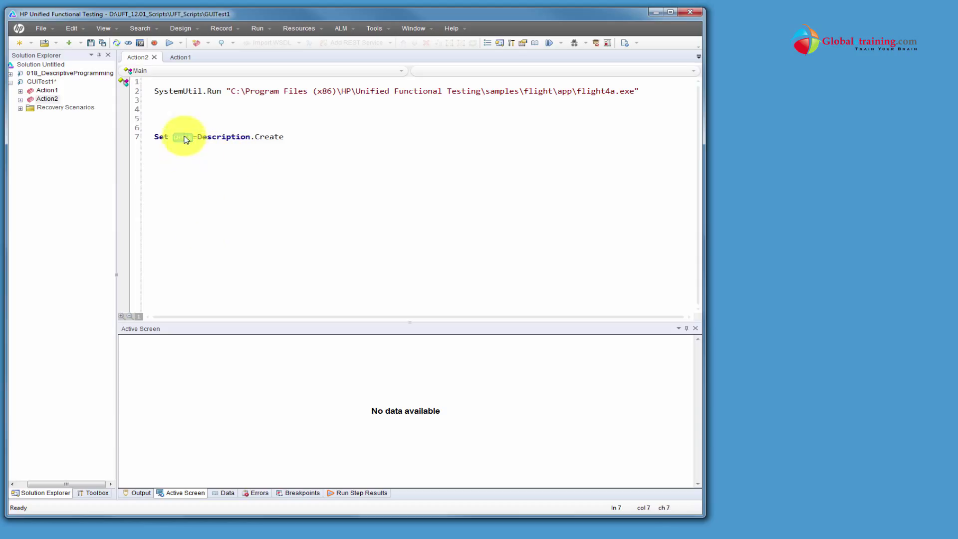
pyautogui.doubleClick(183, 137)
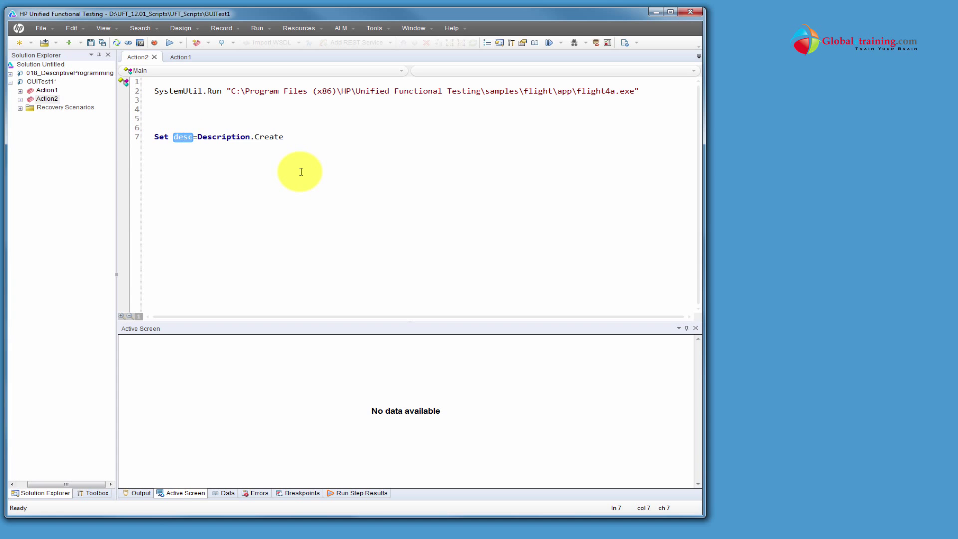
pyautogui.write('diaLogin')
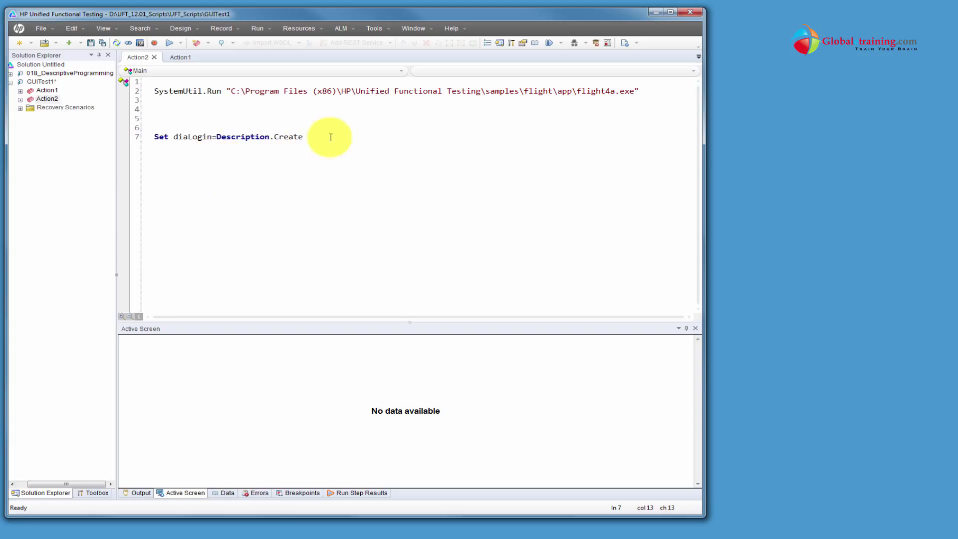
pyautogui.press('Return')
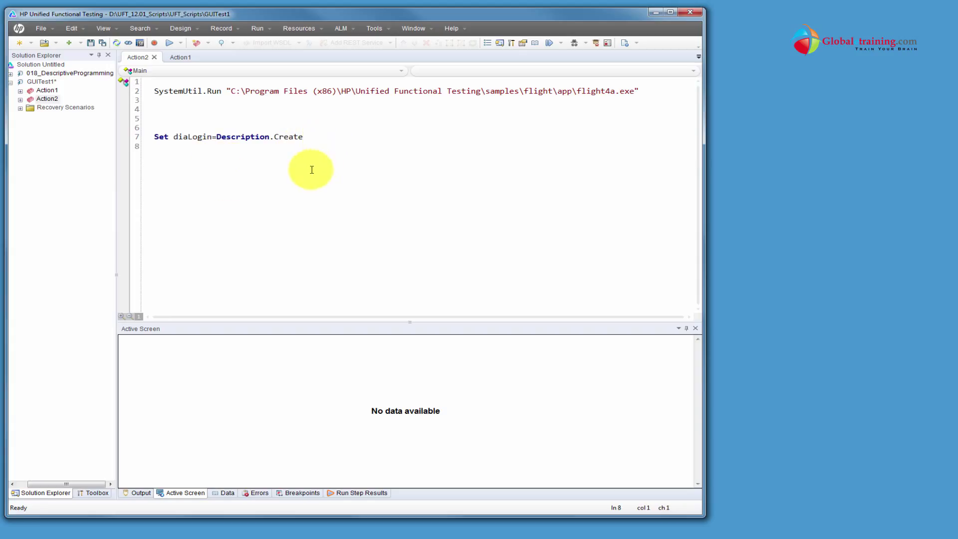
pyautogui.doubleClick(191, 136)
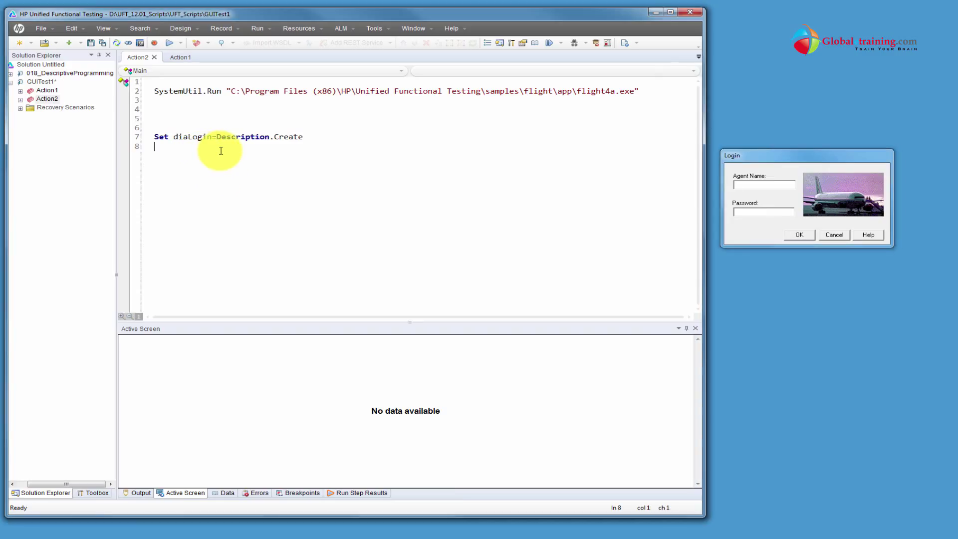
# Step: Type diaLogin("micclass").Value=" on line 8 of Action2
pyautogui.write('dia')
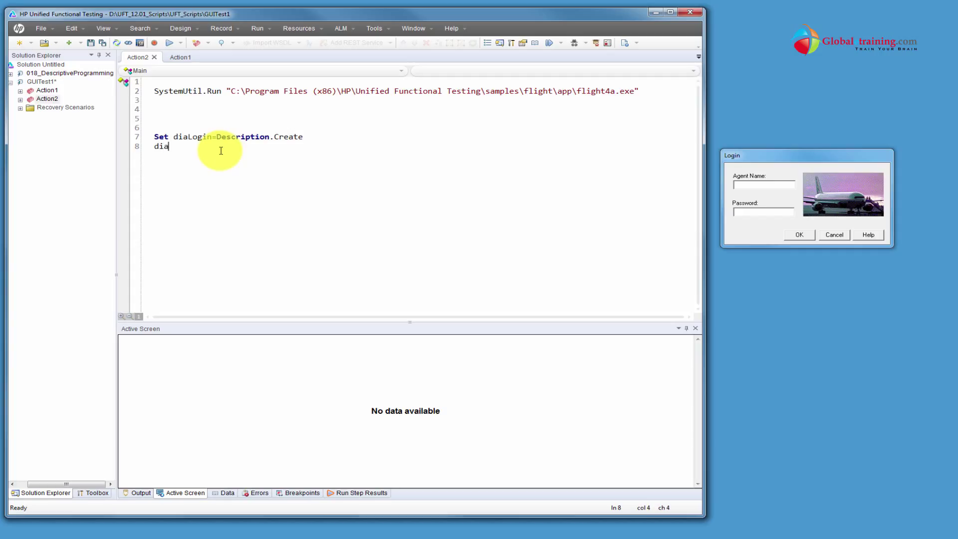
pyautogui.write('Login')
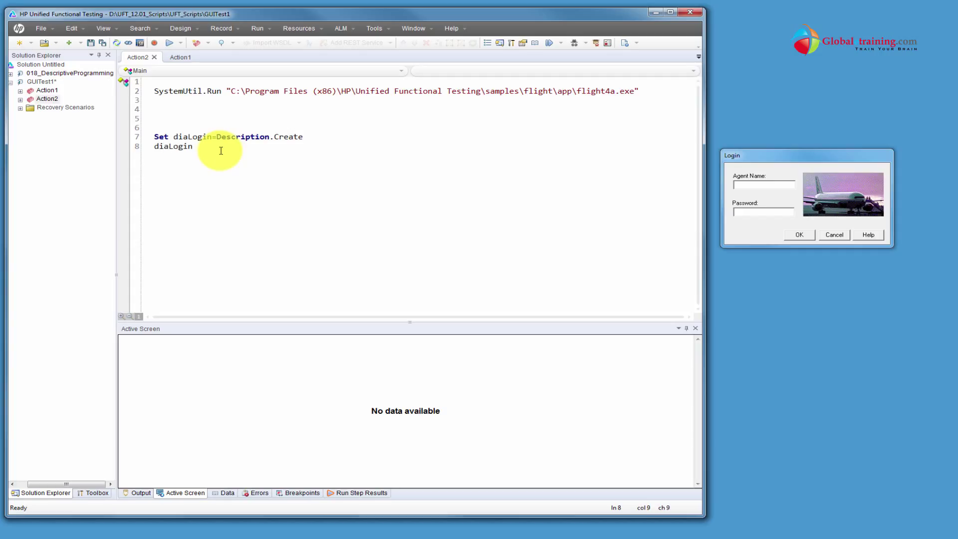
pyautogui.write('("micclass')
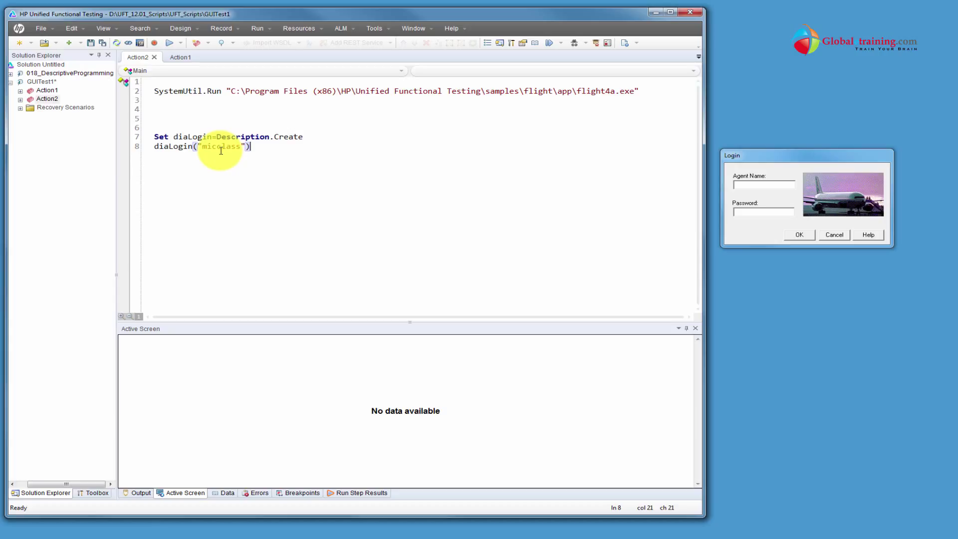
pyautogui.write('.')
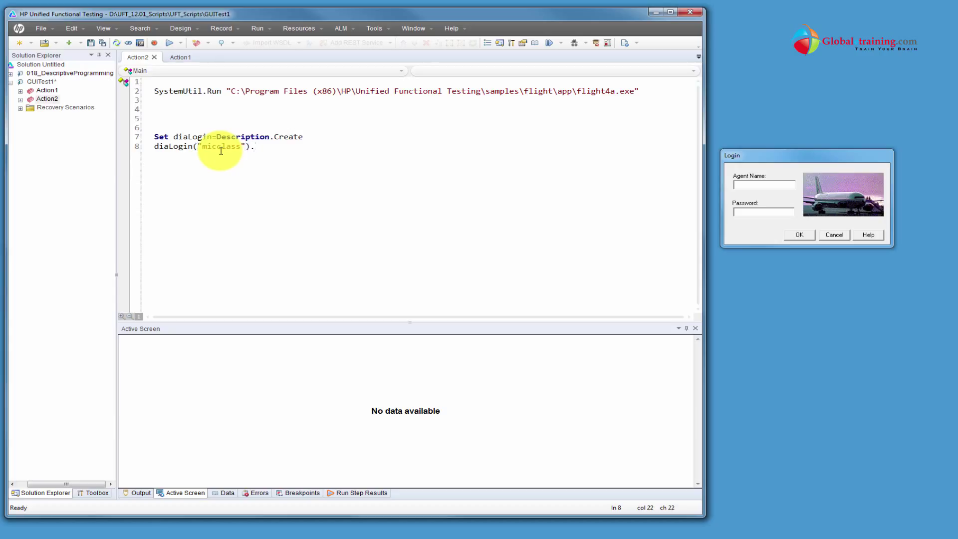
pyautogui.write('.VarTyp')
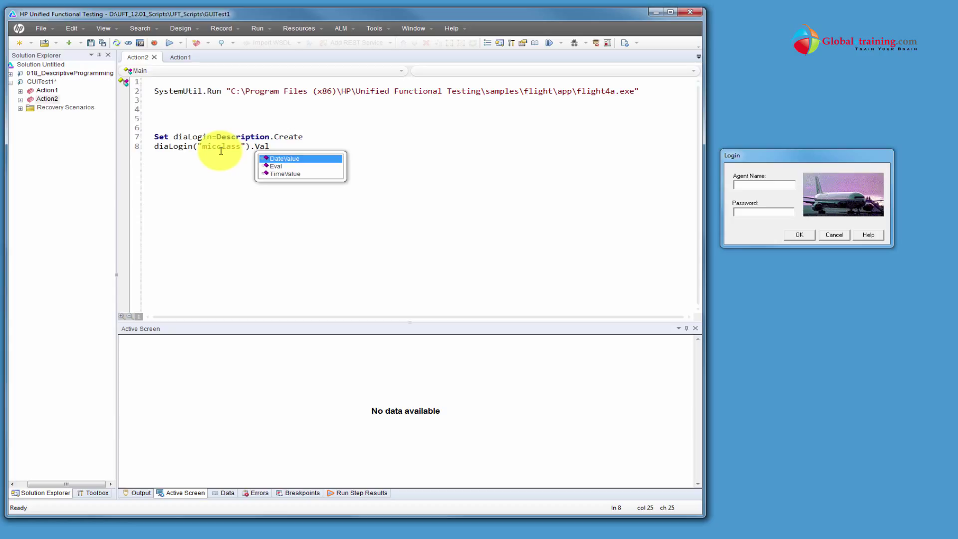
pyautogui.write('ue="')
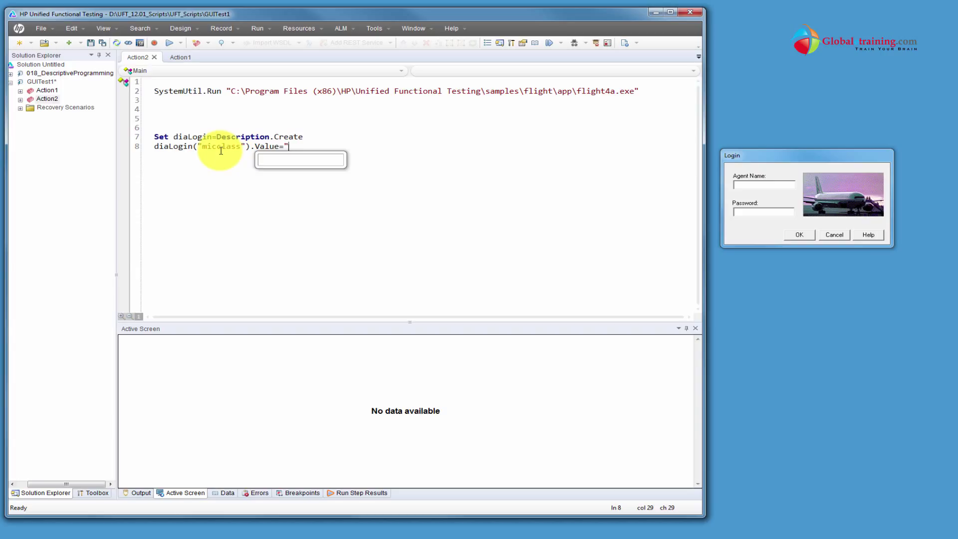
pyautogui.moveTo(426, 210)
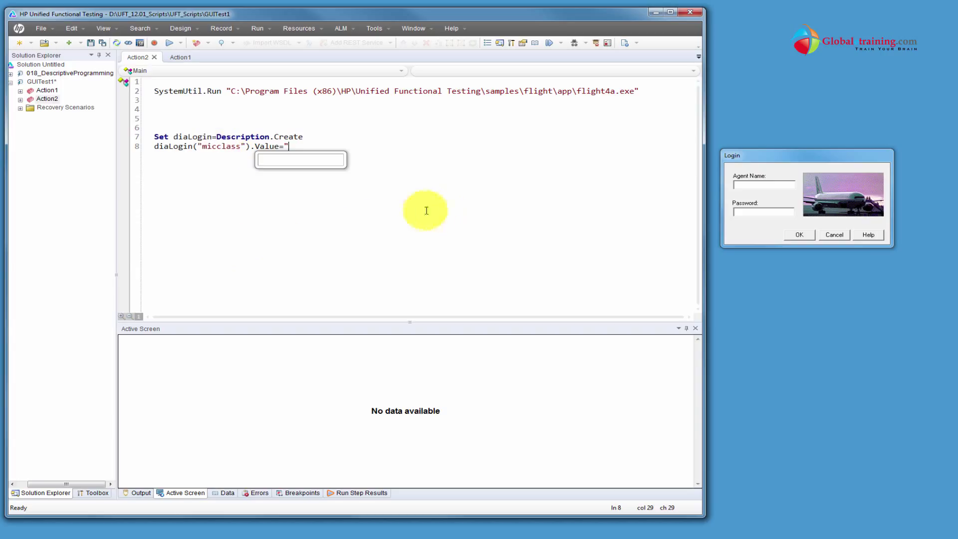
pyautogui.moveTo(601, 52)
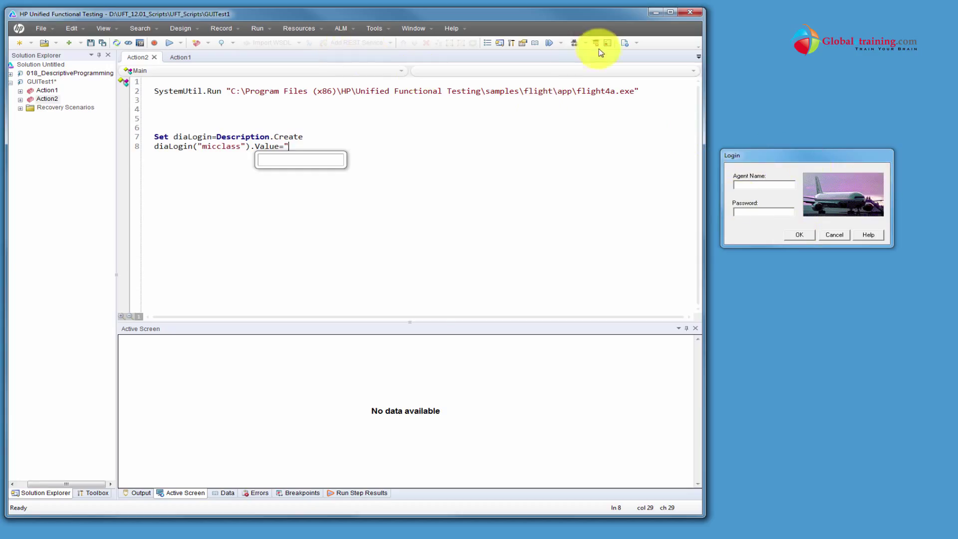
pyautogui.click(594, 42)
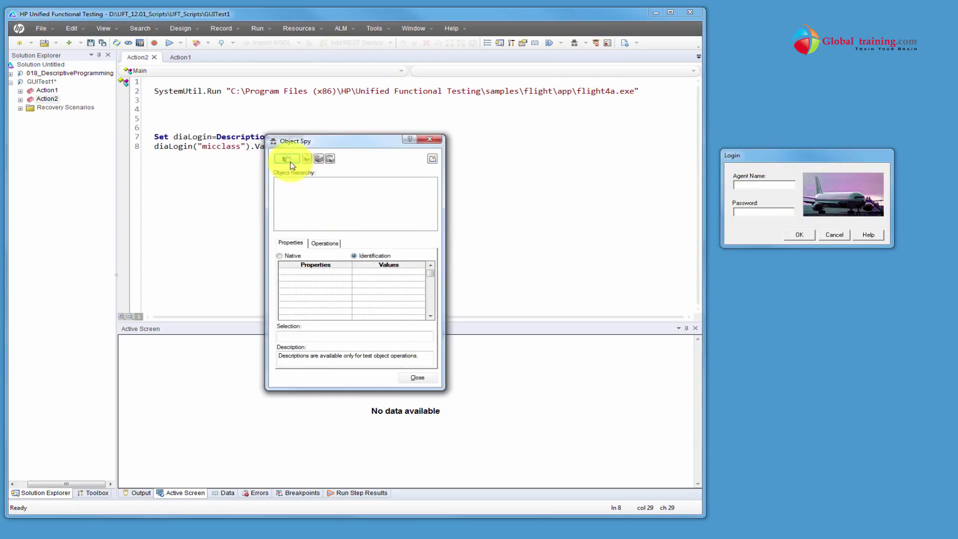
pyautogui.click(286, 159)
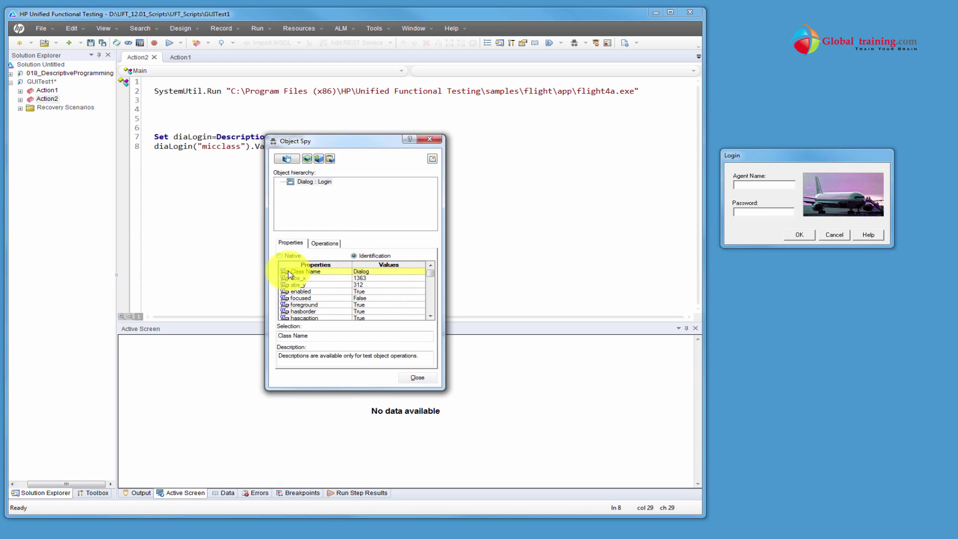
pyautogui.click(417, 378)
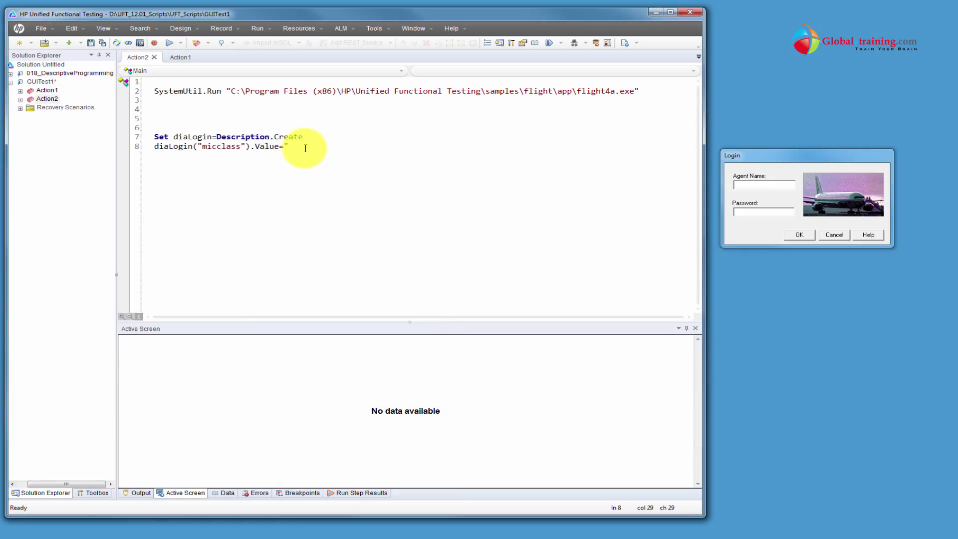
# Step: Complete the micclass value as "Dialog" and start a diaLogin(" line below
pyautogui.write('Dialog')
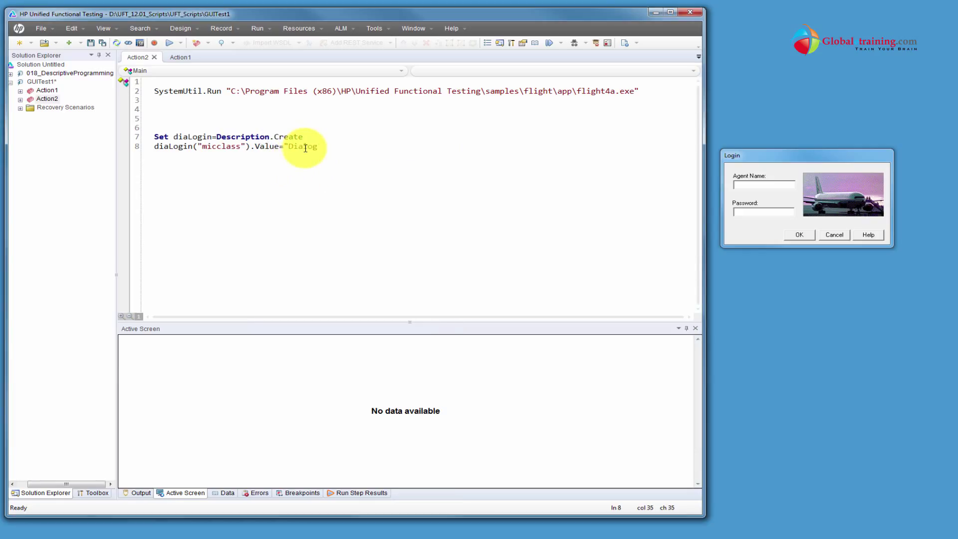
pyautogui.press('Return')
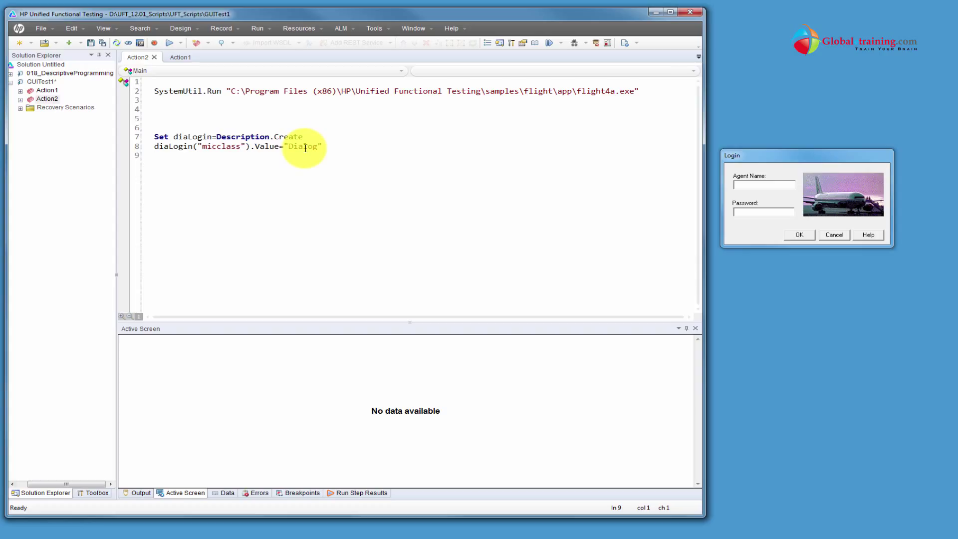
pyautogui.write('diaLogin(')
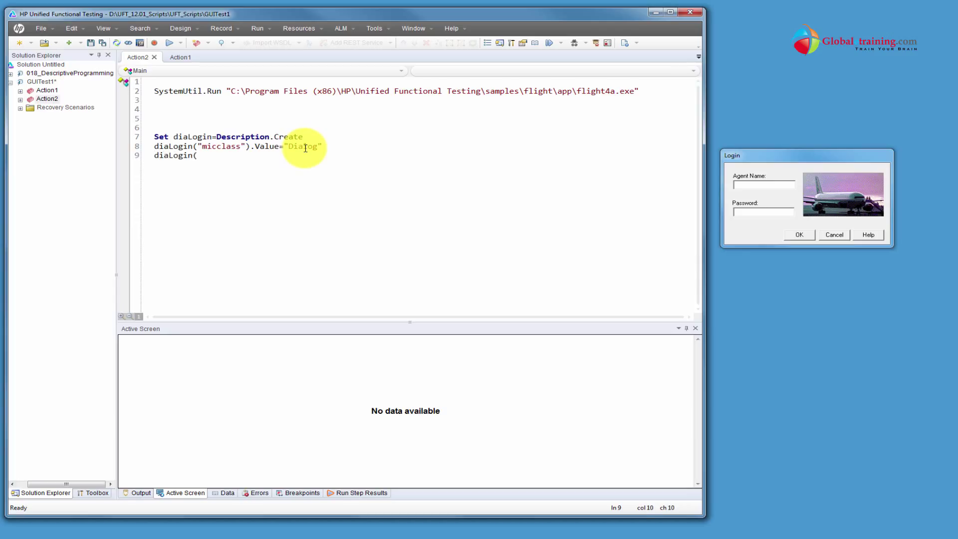
pyautogui.write('"')
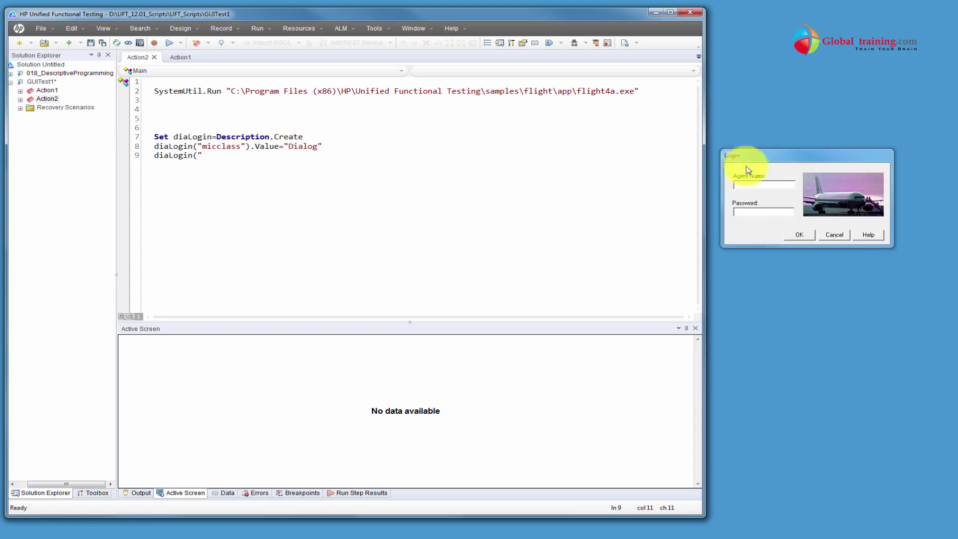
pyautogui.moveTo(748, 157)
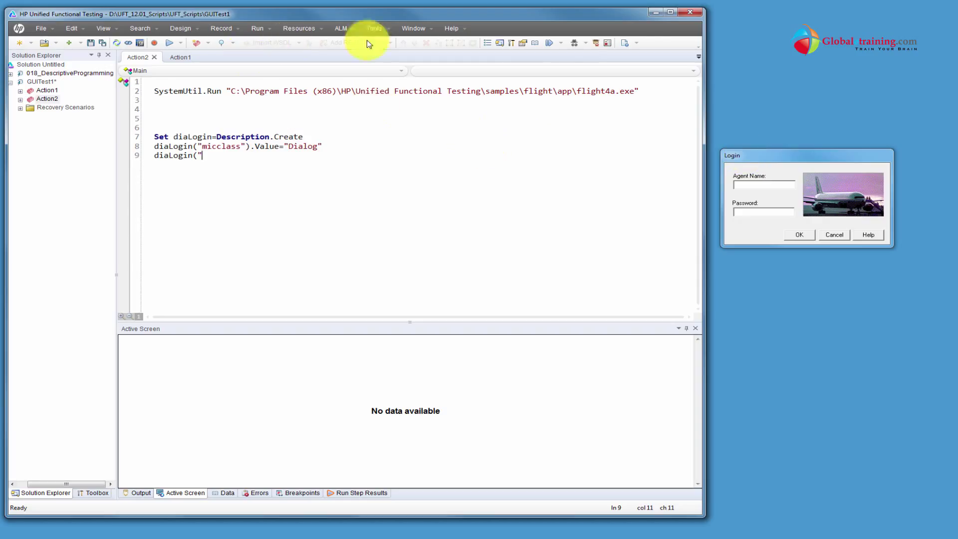
# Step: Spy the Login window and confirm its text property is Login
pyautogui.click(374, 28)
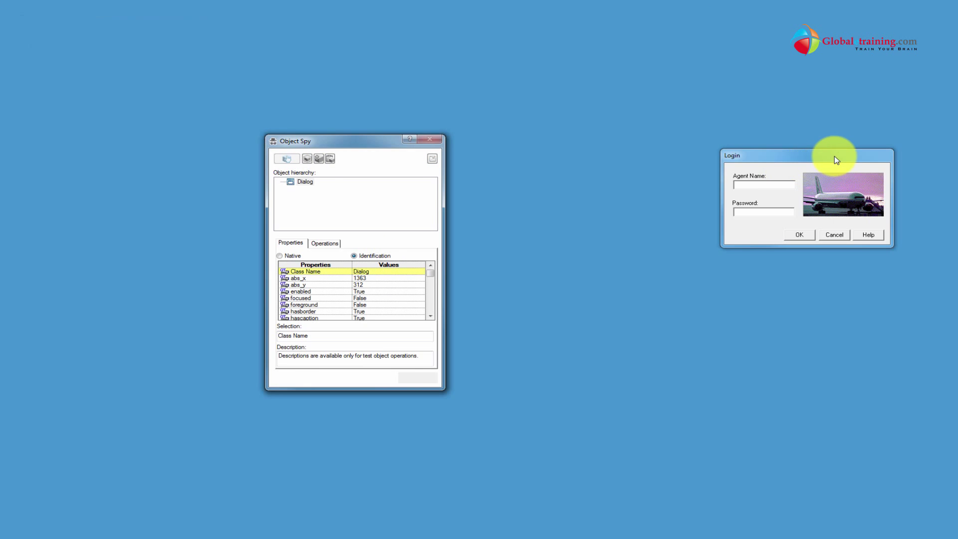
pyautogui.click(287, 159)
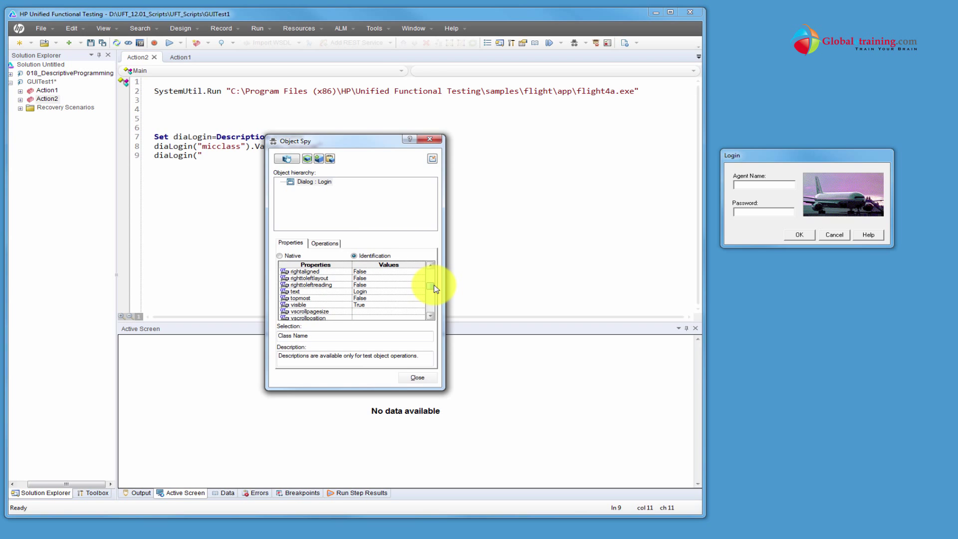
pyautogui.click(294, 291)
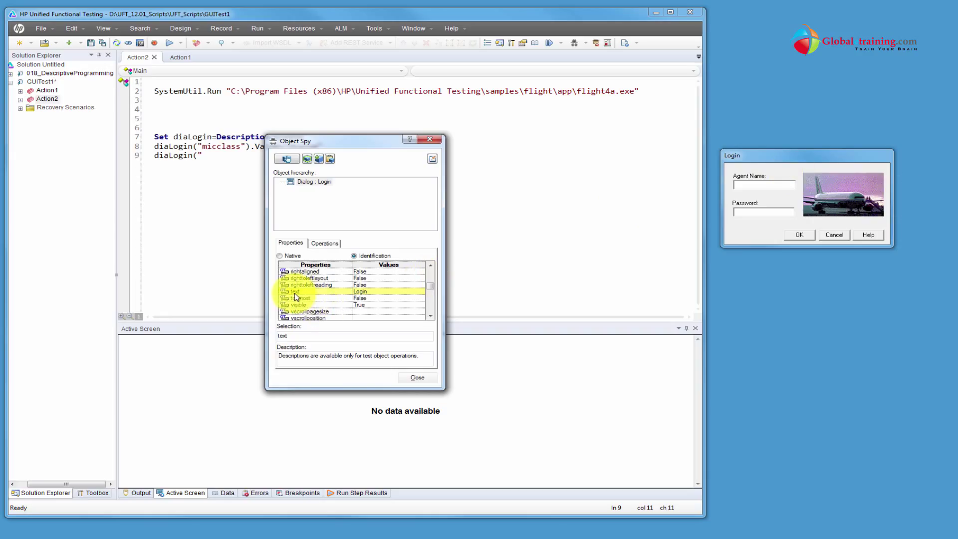
pyautogui.click(299, 299)
pyautogui.write('text')
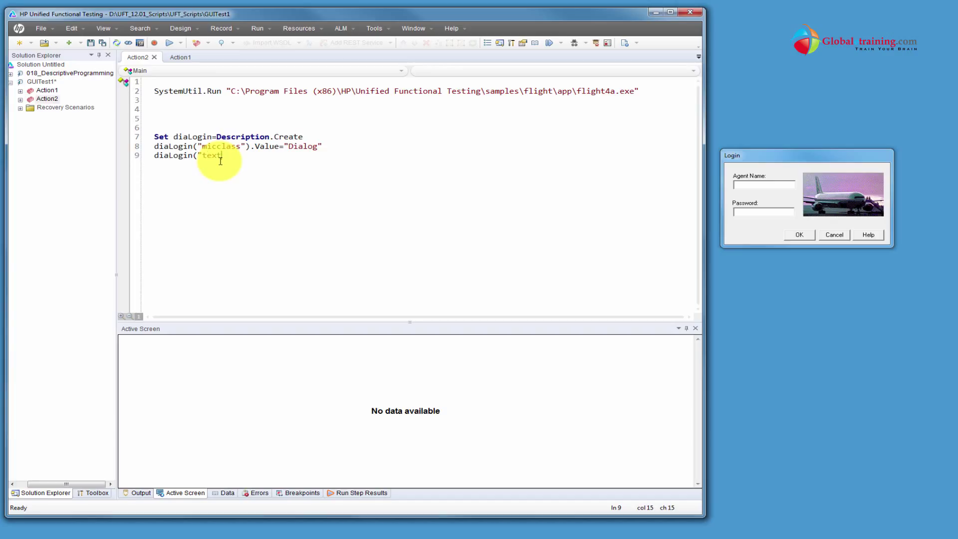
# Step: Finish line 9 as diaLogin("text").Value="Login"
pyautogui.write('").V')
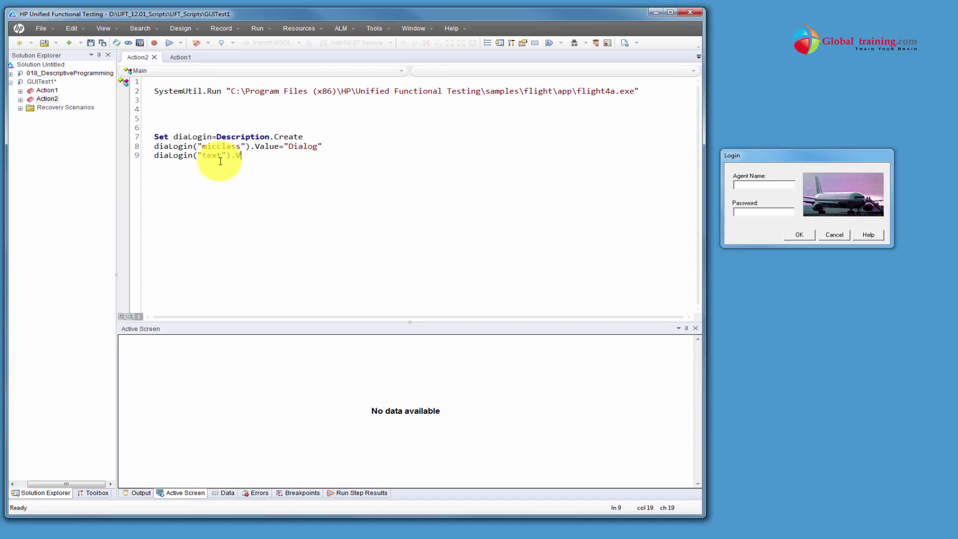
pyautogui.write('alue=')
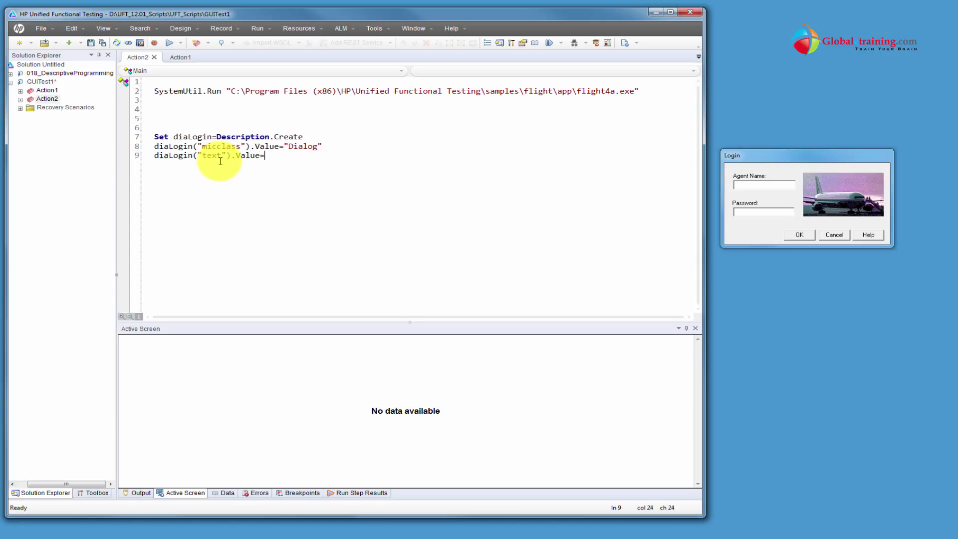
pyautogui.write('"Login')
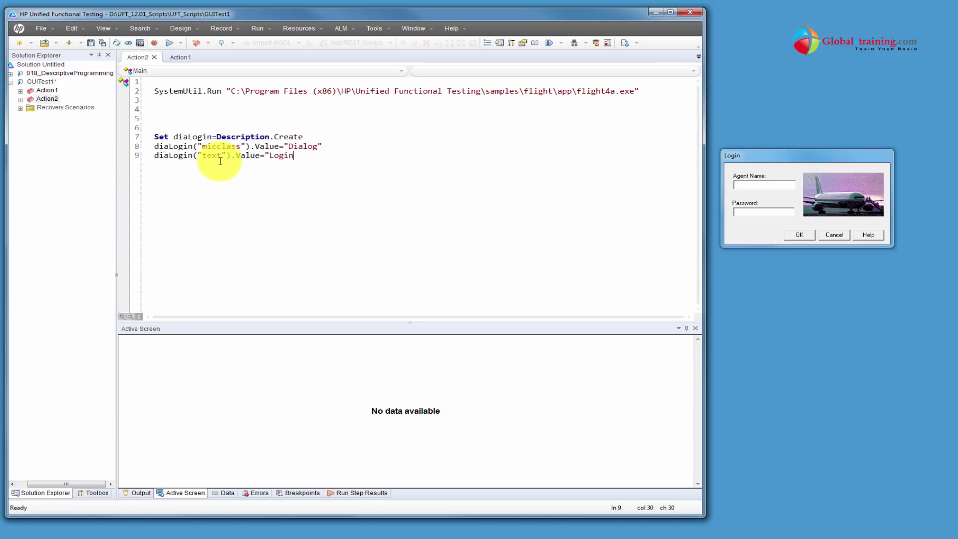
pyautogui.write('"')
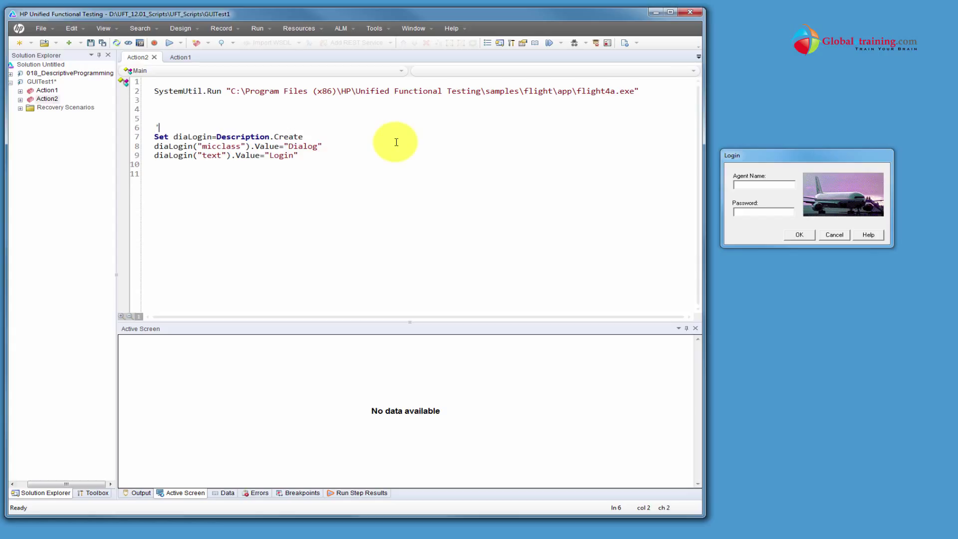
# Step: Add the comment 'Login prompt object above the diaLogin description block
pyautogui.write("'Logi")
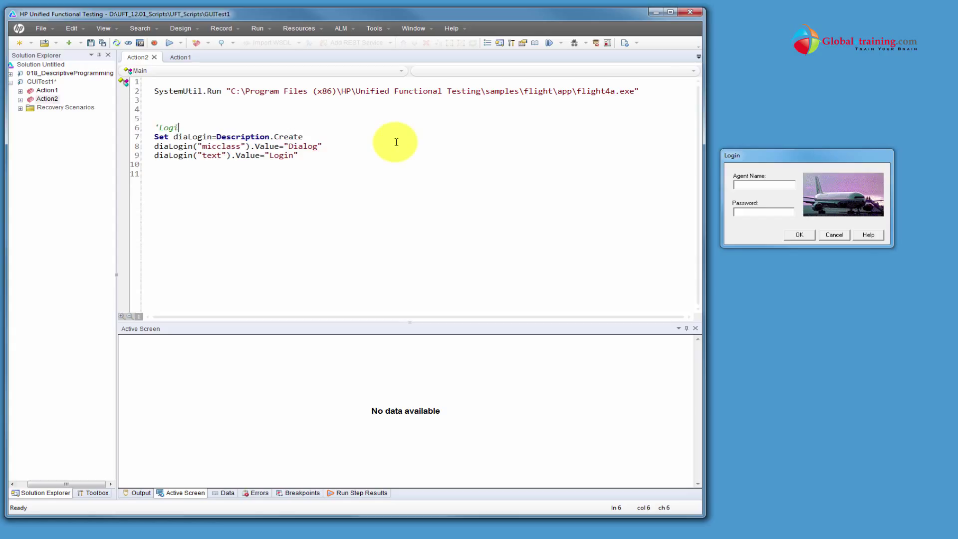
pyautogui.write('n')
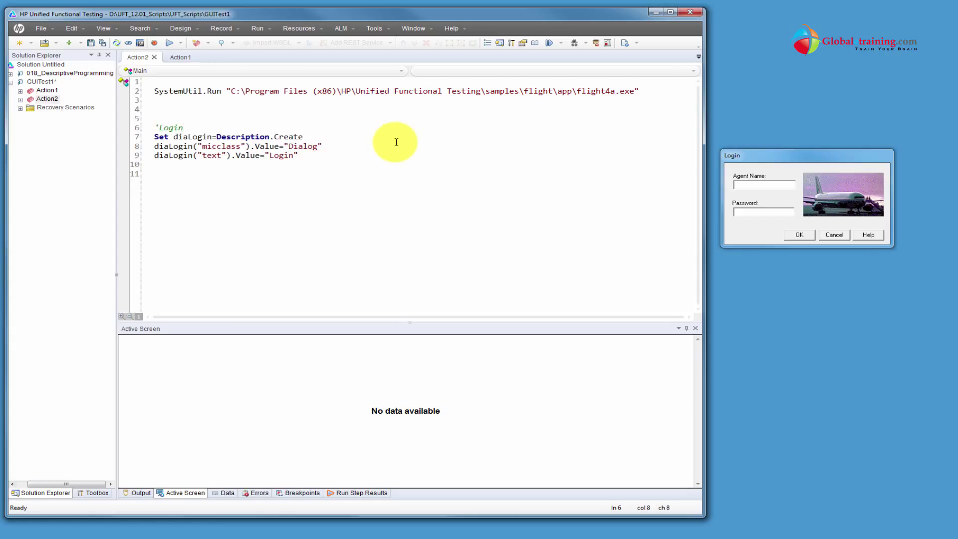
pyautogui.write('prompt ob')
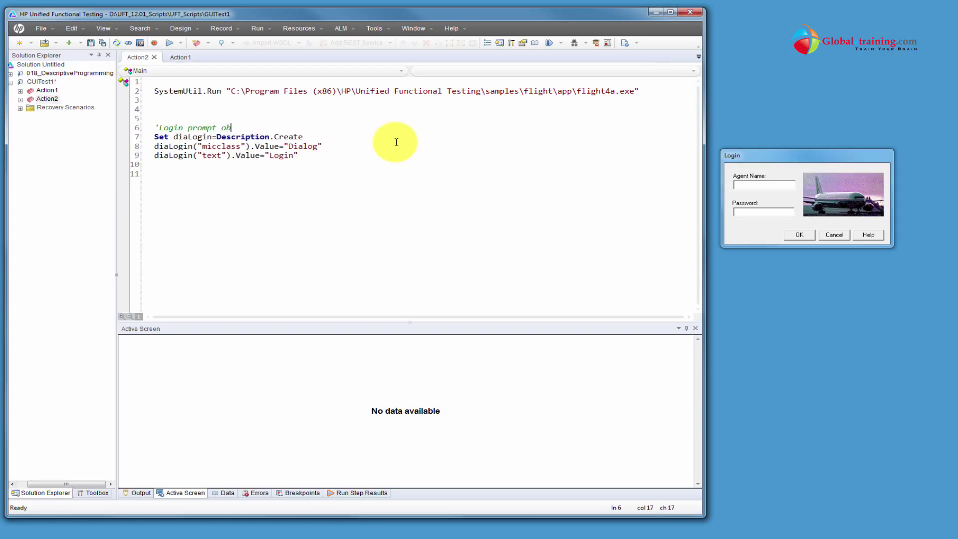
pyautogui.write('ject')
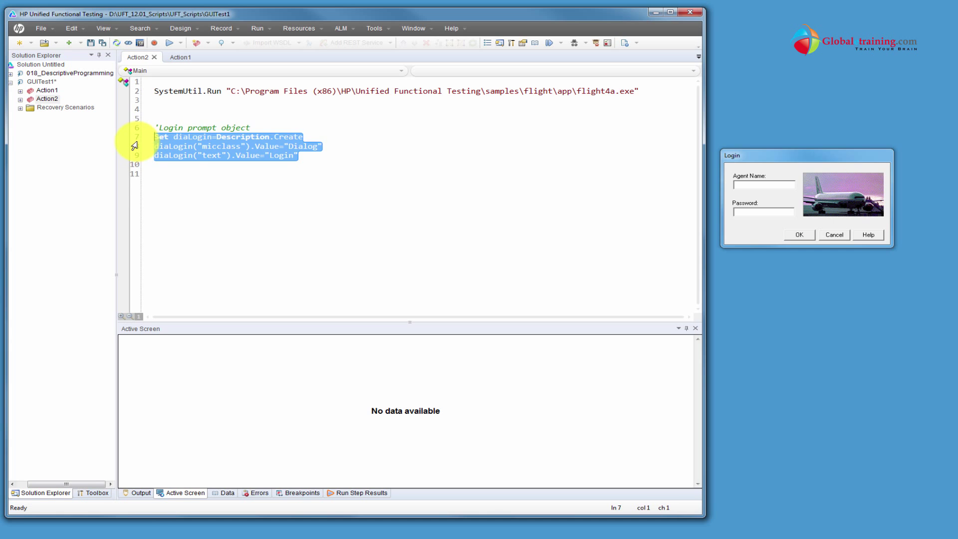
pyautogui.moveTo(844, 165)
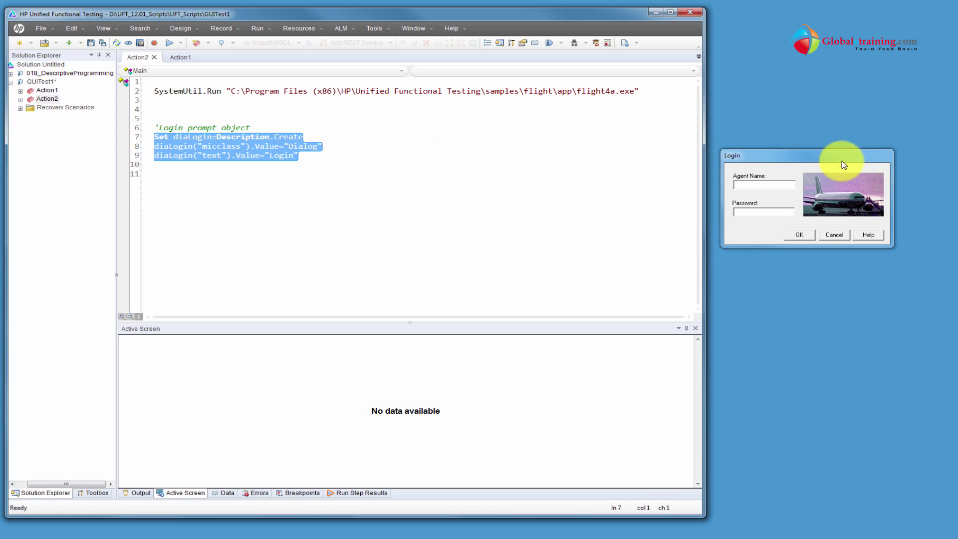
pyautogui.click(299, 181)
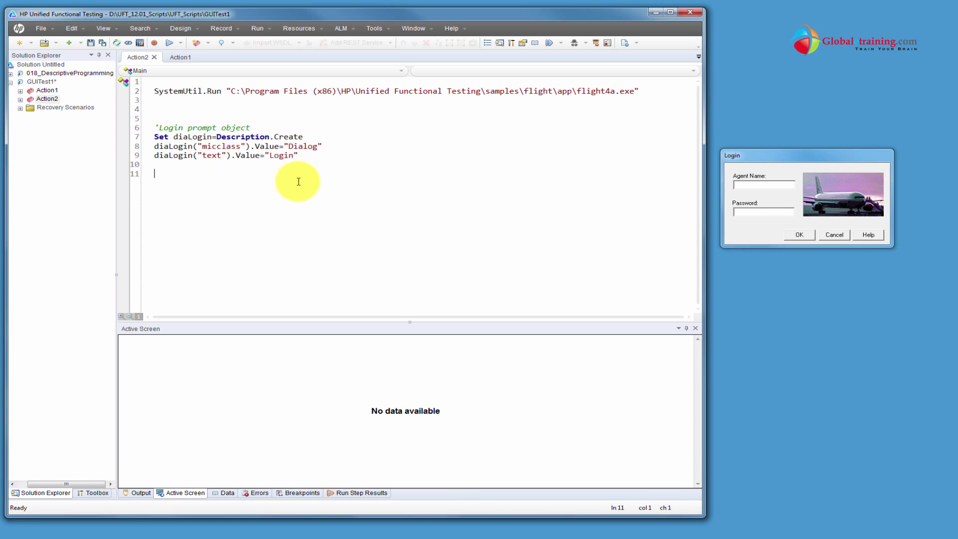
pyautogui.moveTo(310, 213)
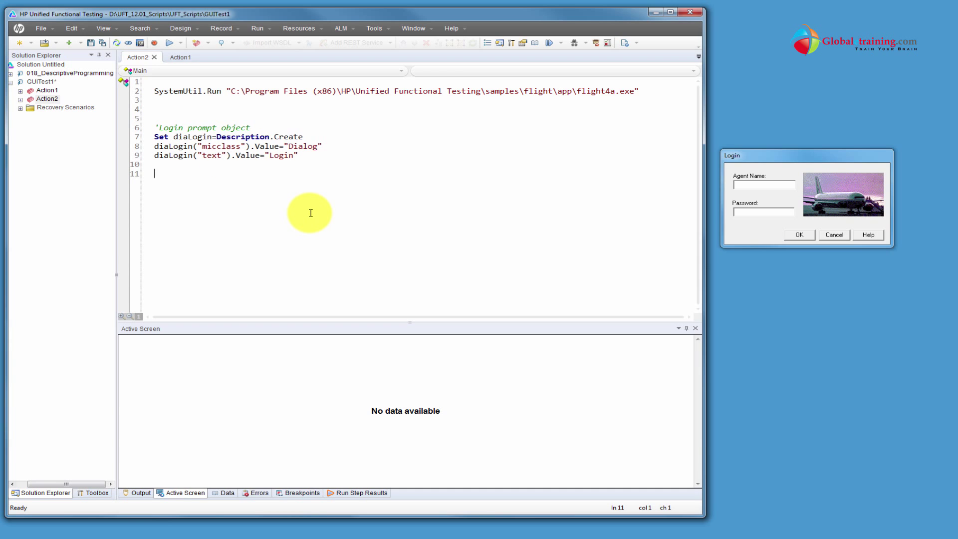
pyautogui.moveTo(197, 199)
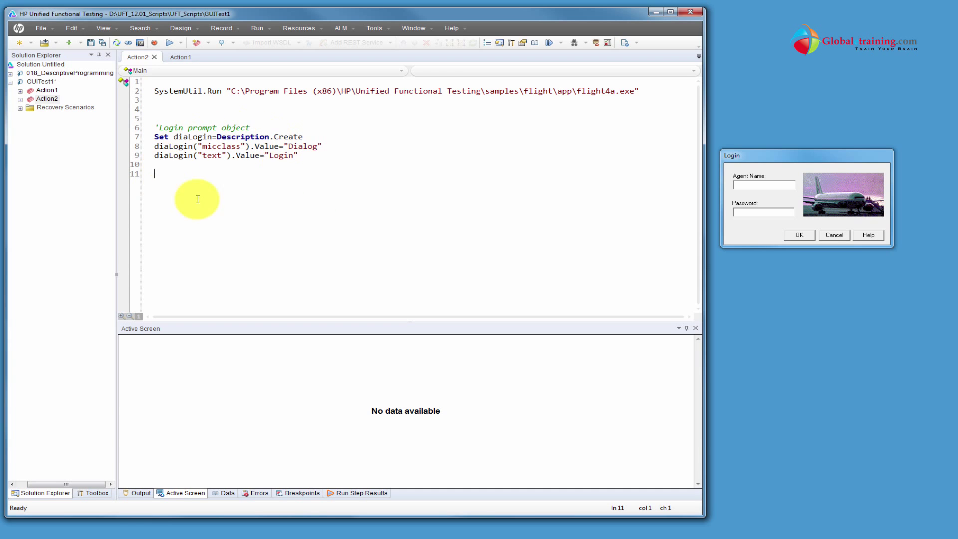
pyautogui.moveTo(763, 211)
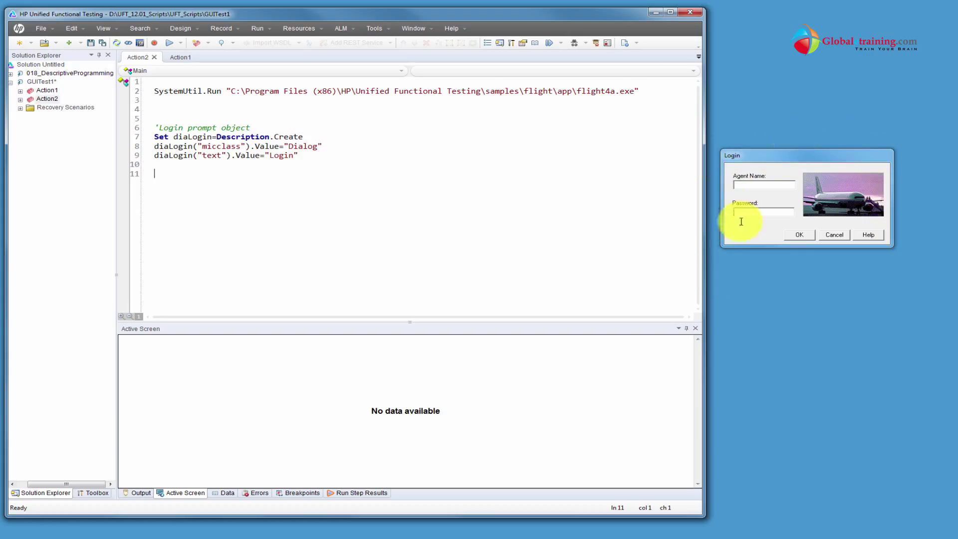
pyautogui.moveTo(716, 225)
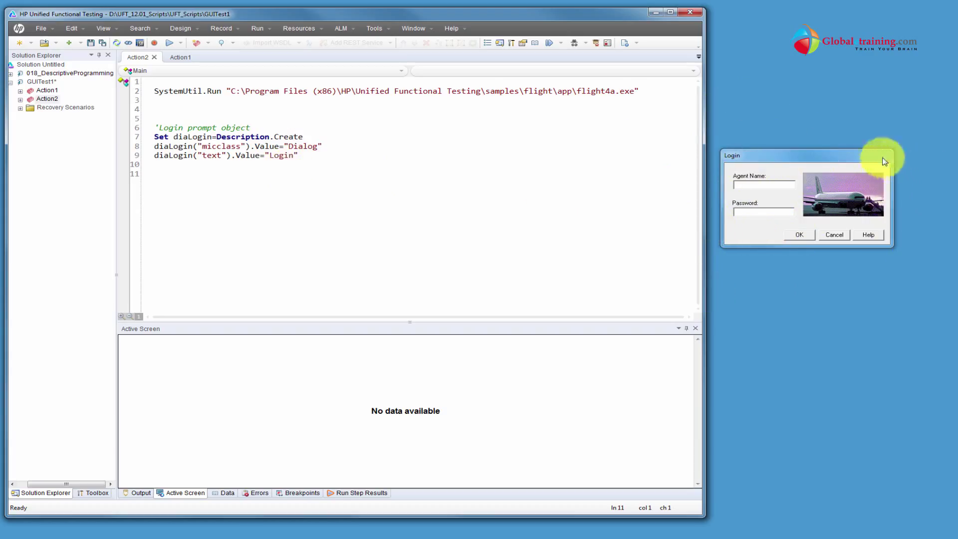
pyautogui.moveTo(781, 199)
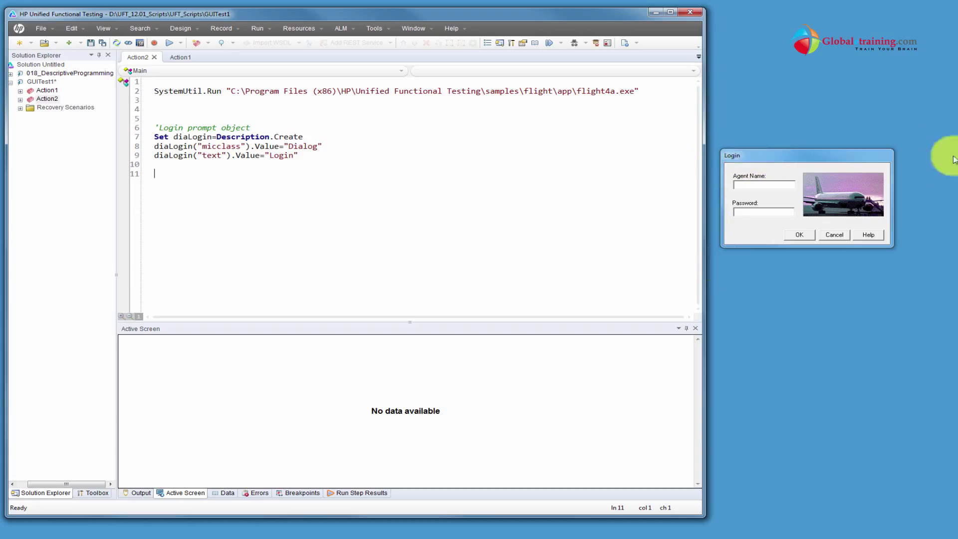
pyautogui.moveTo(915, 150)
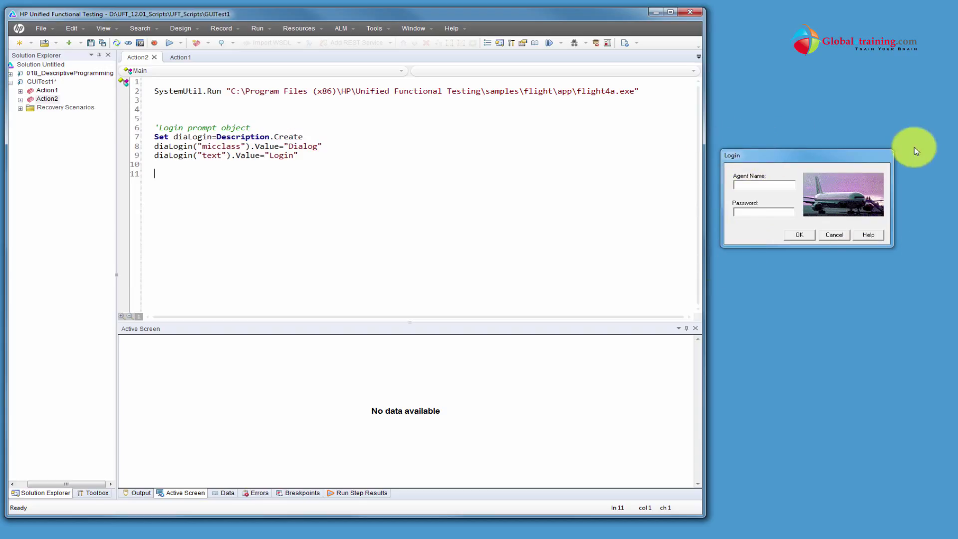
pyautogui.click(763, 183)
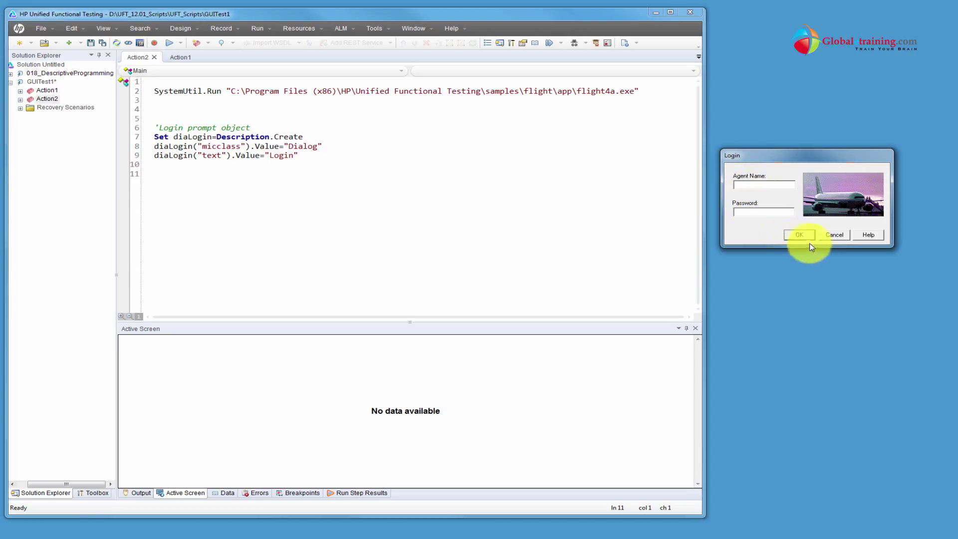
pyautogui.moveTo(280, 185)
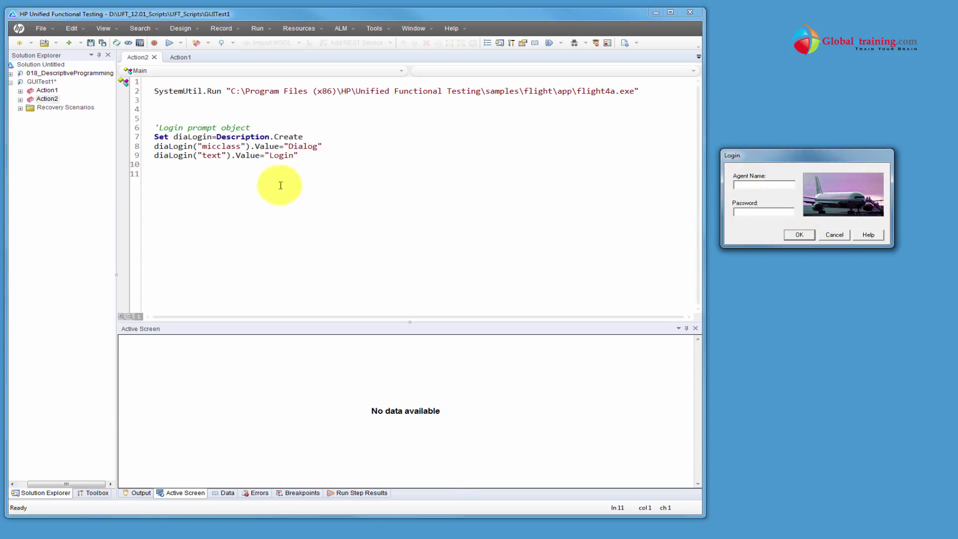
pyautogui.click(299, 136)
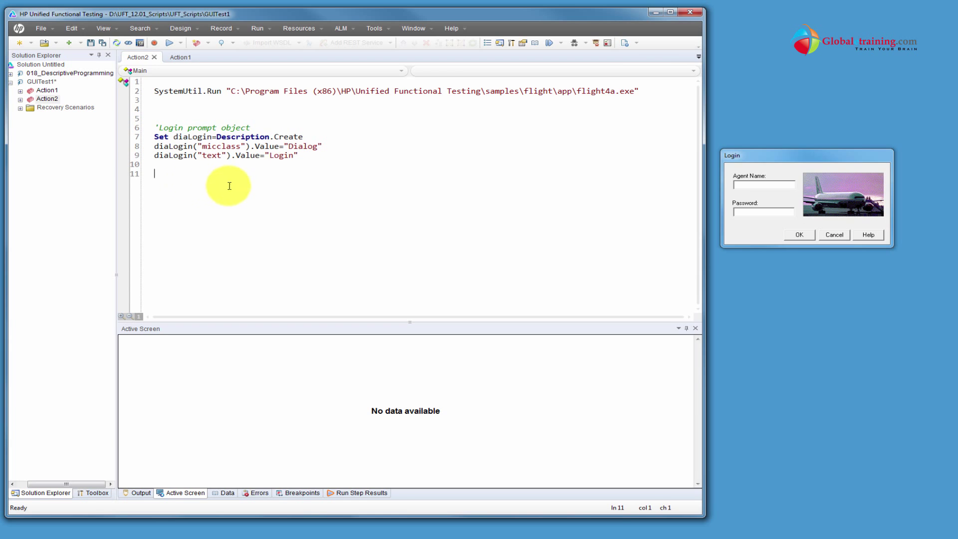
# Step: Add a second Set diaLogin=Description.Create line headed by a 'Login Textbox comment
pyautogui.write('Set diaLogin=Description.Create')
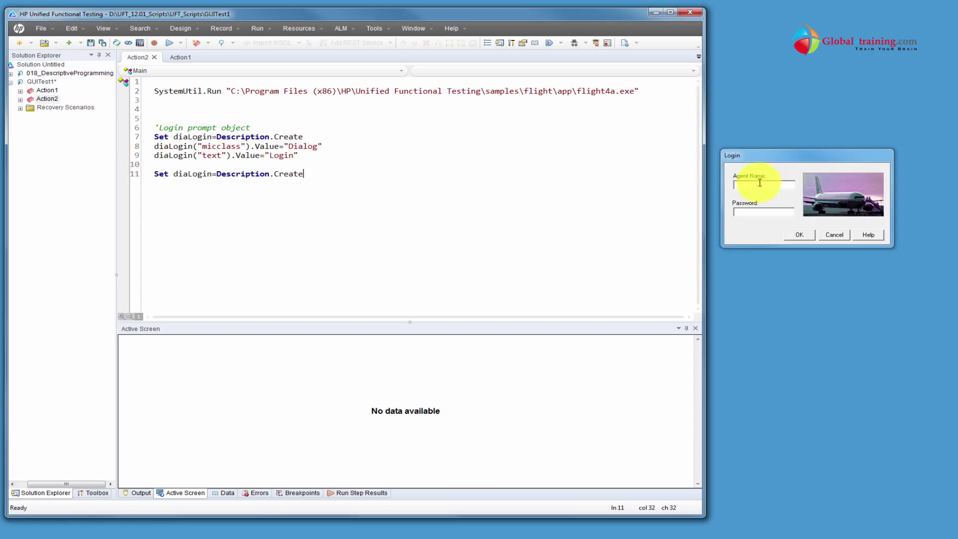
pyautogui.moveTo(207, 176)
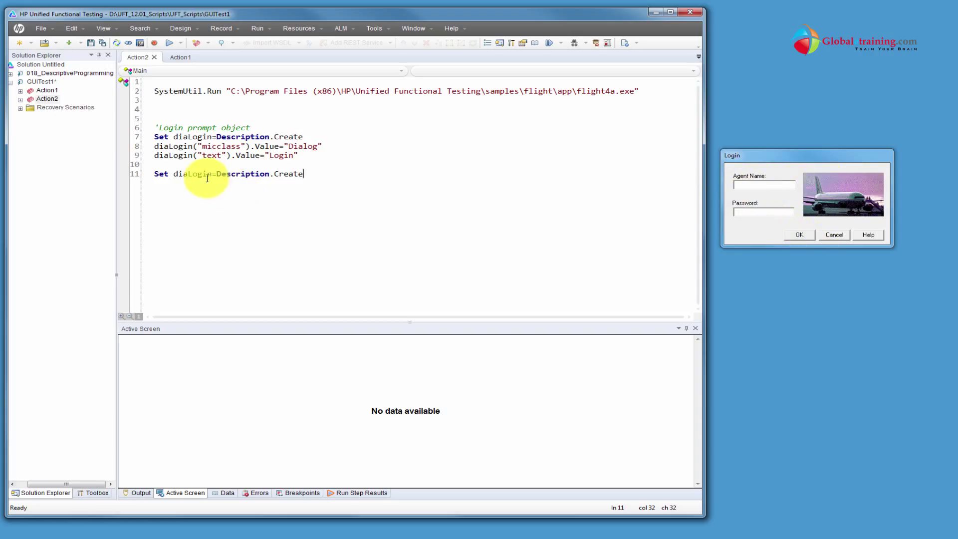
pyautogui.doubleClick(193, 174)
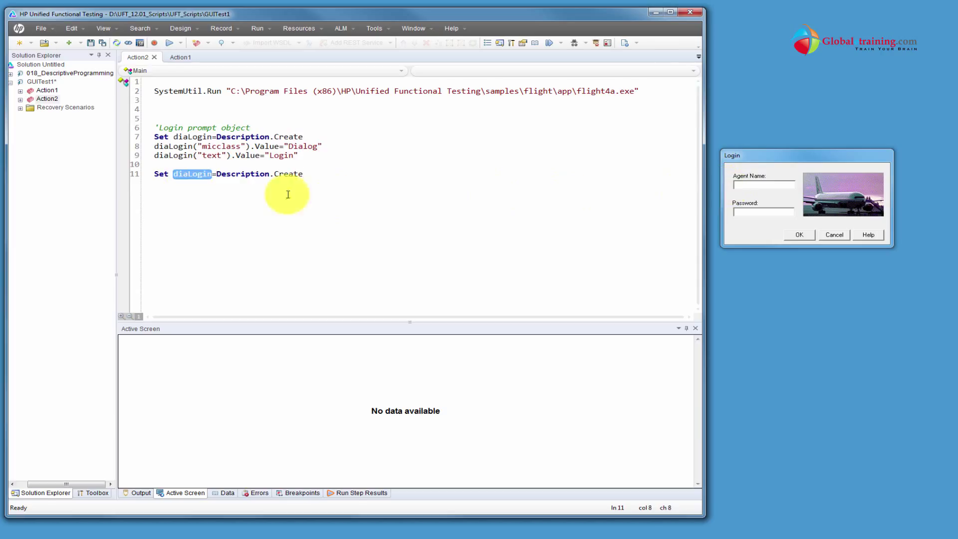
pyautogui.click(239, 164)
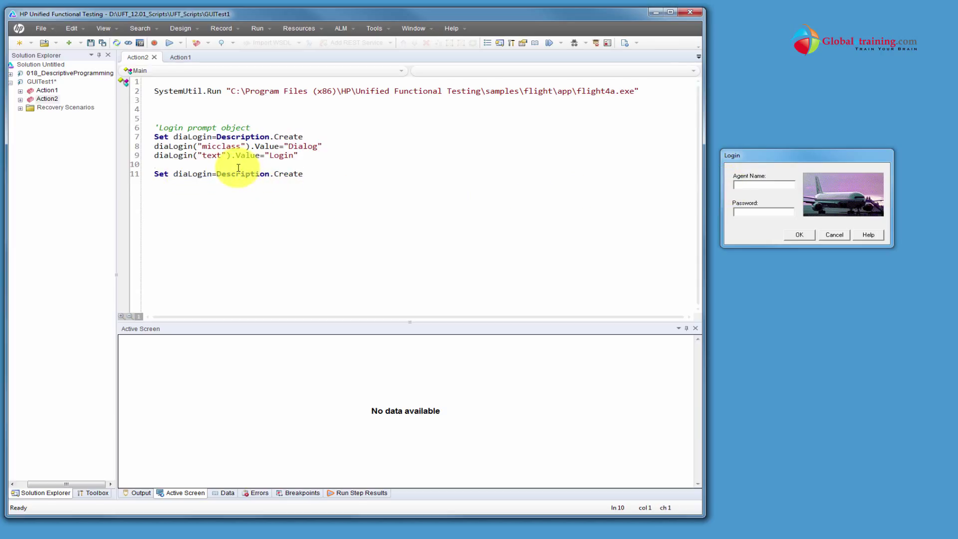
pyautogui.write("'Login")
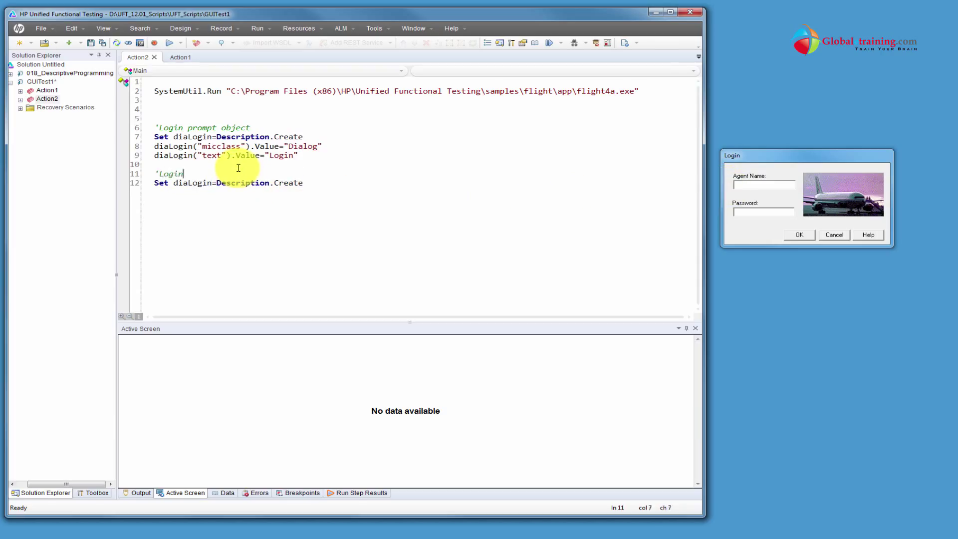
pyautogui.write('Text Box')
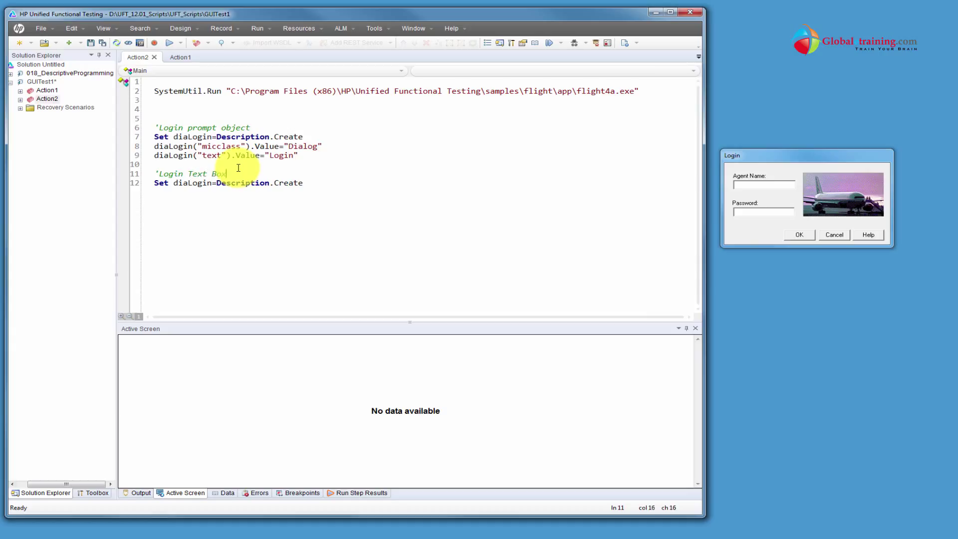
pyautogui.press('BackSpace')
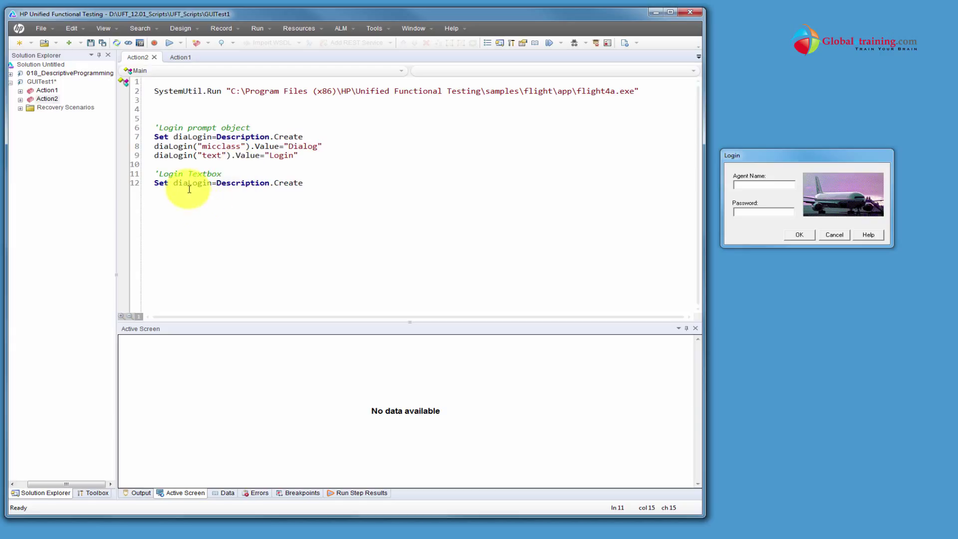
# Step: Start renaming the new statement's variable, erasing the half-typed txtLo name
pyautogui.doubleClick(192, 183)
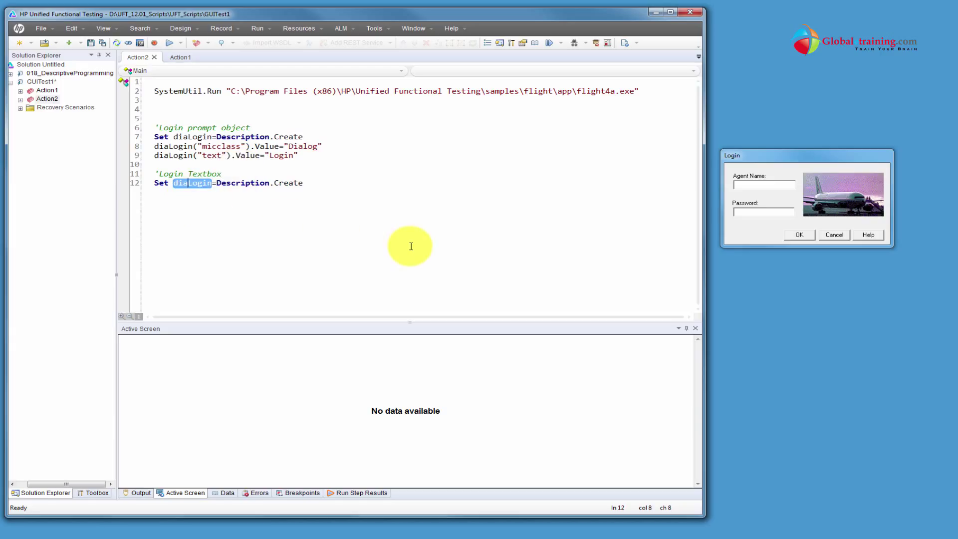
pyautogui.write('txt')
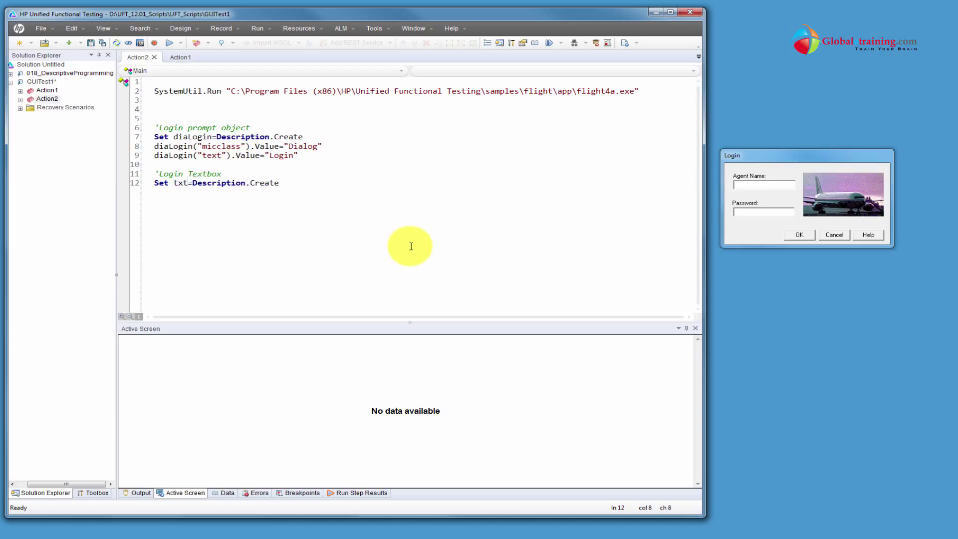
pyautogui.write('Lo')
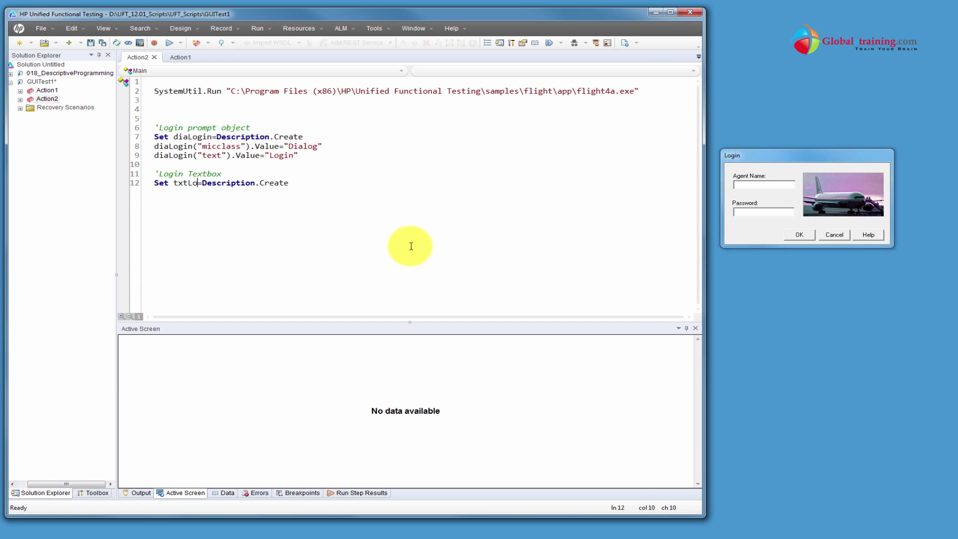
pyautogui.press('BackSpace')
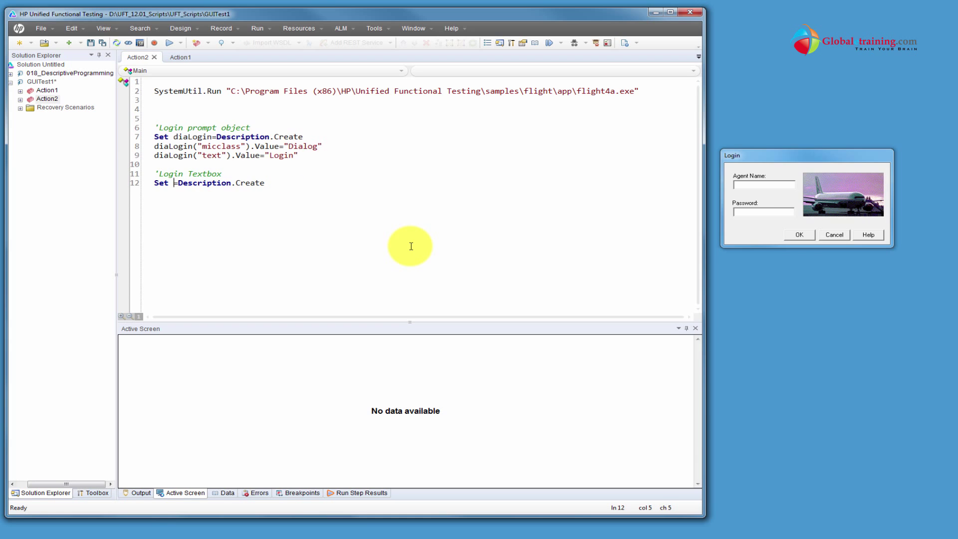
pyautogui.moveTo(391, 237)
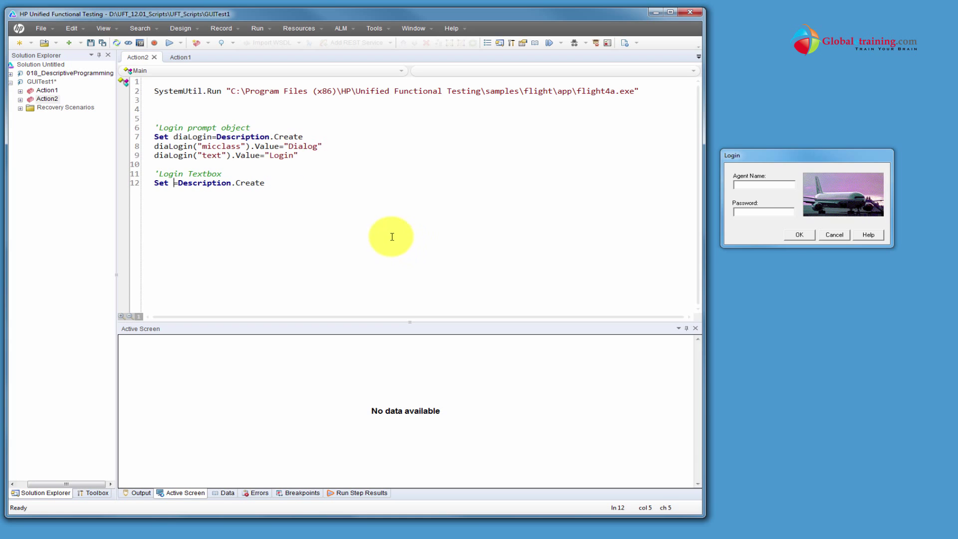
pyautogui.moveTo(578, 46)
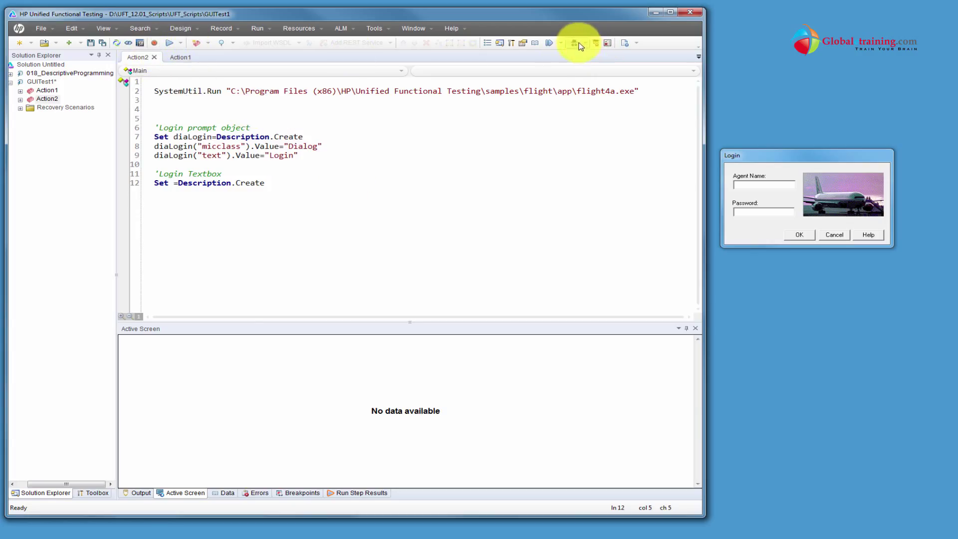
pyautogui.click(578, 43)
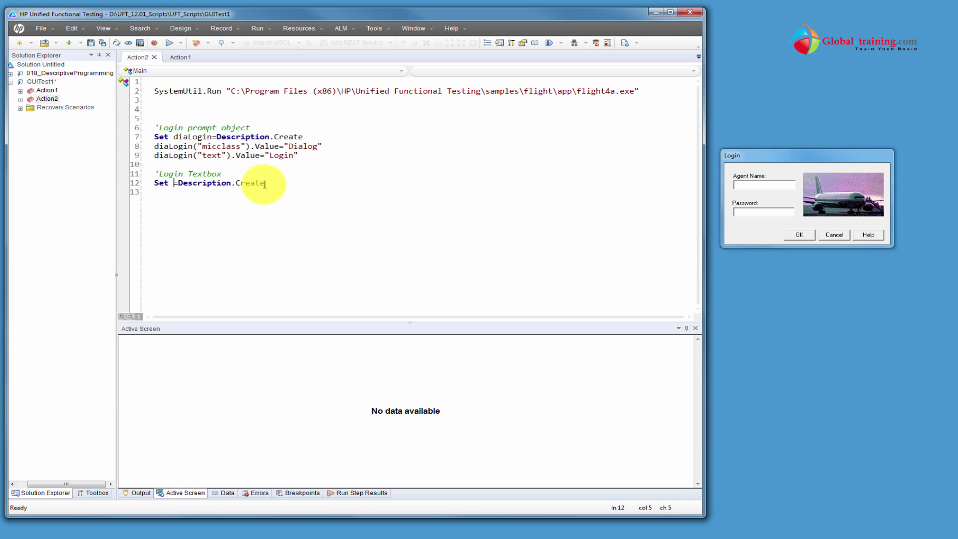
# Step: Name the object winEditUsername and type winEditUsername("micclass").value = "WinEdit" on line 13
pyautogui.write('w')
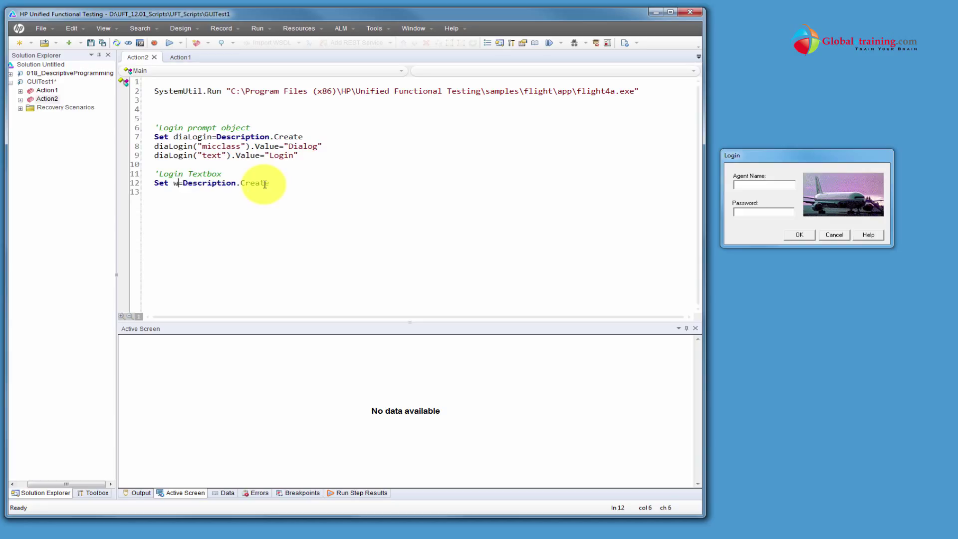
pyautogui.write('inE')
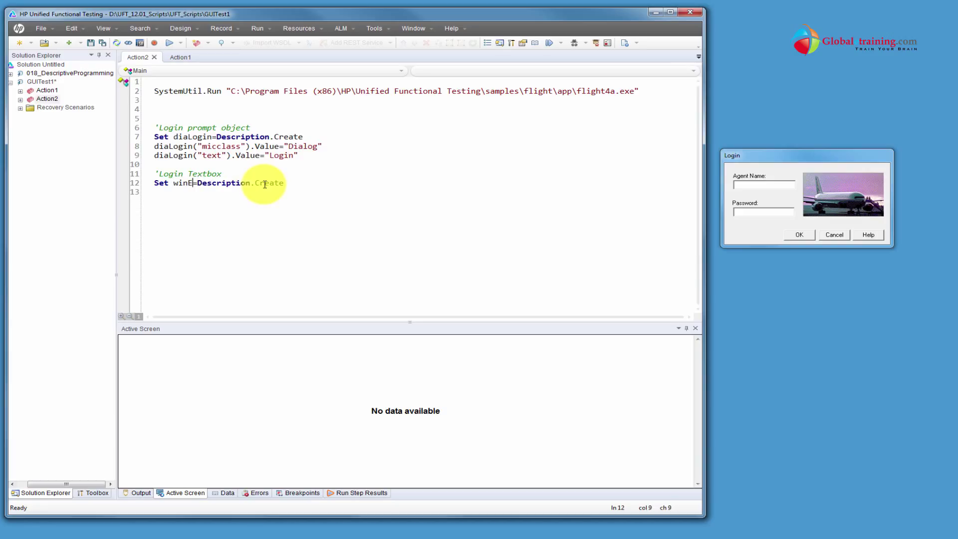
pyautogui.write('dit')
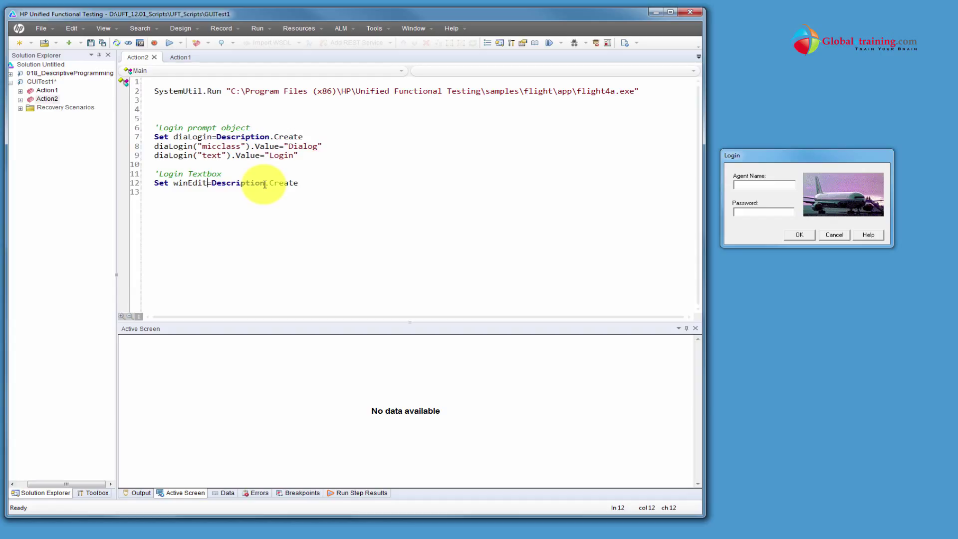
pyautogui.write('Username')
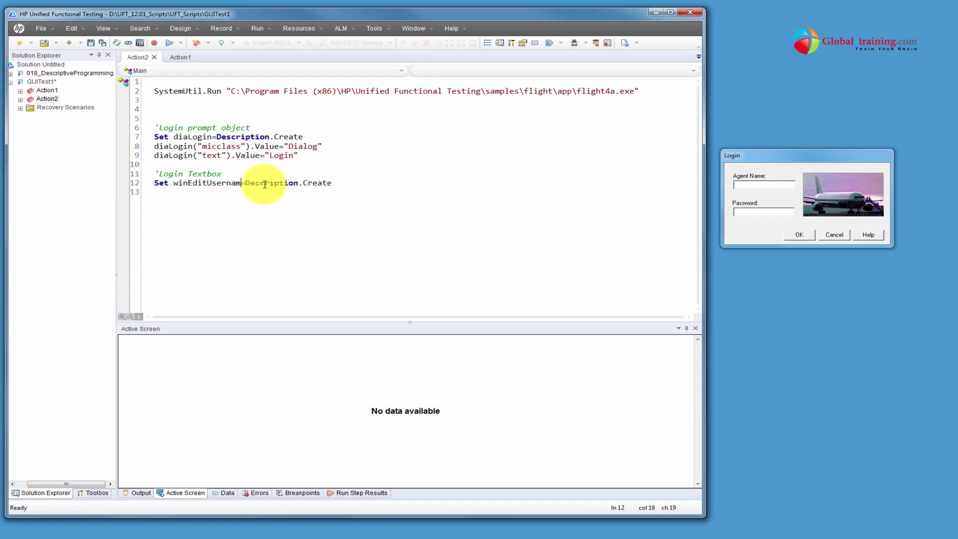
pyautogui.doubleClick(207, 183)
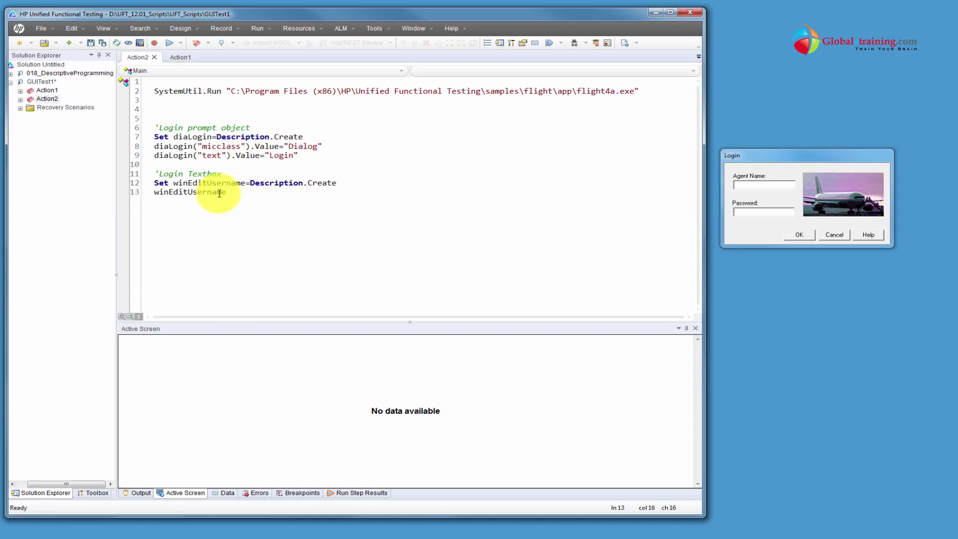
pyautogui.write('("micclass')
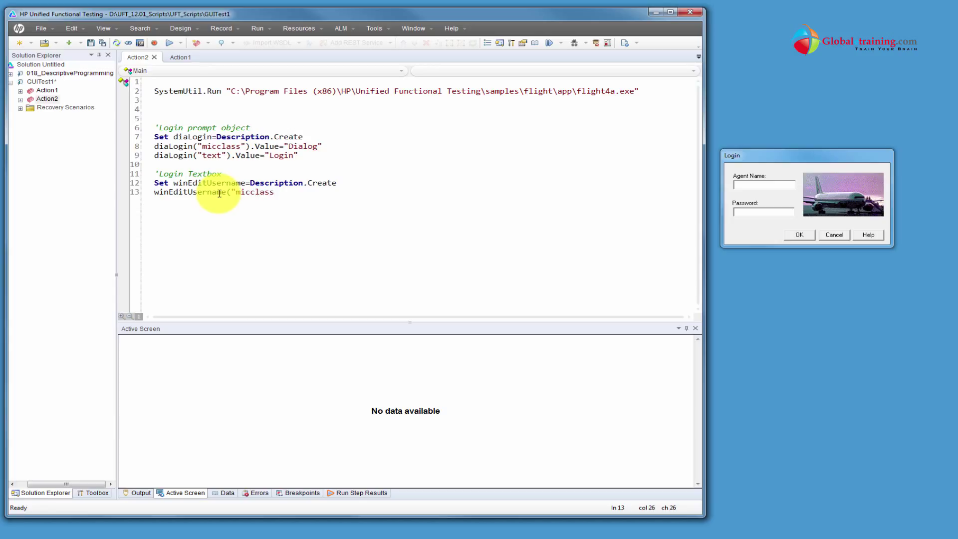
pyautogui.write('").')
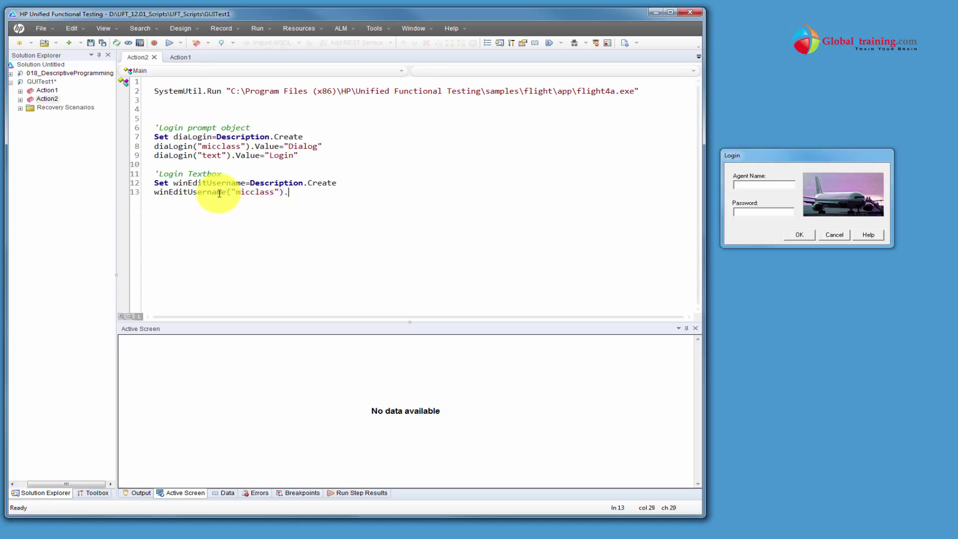
pyautogui.write('value')
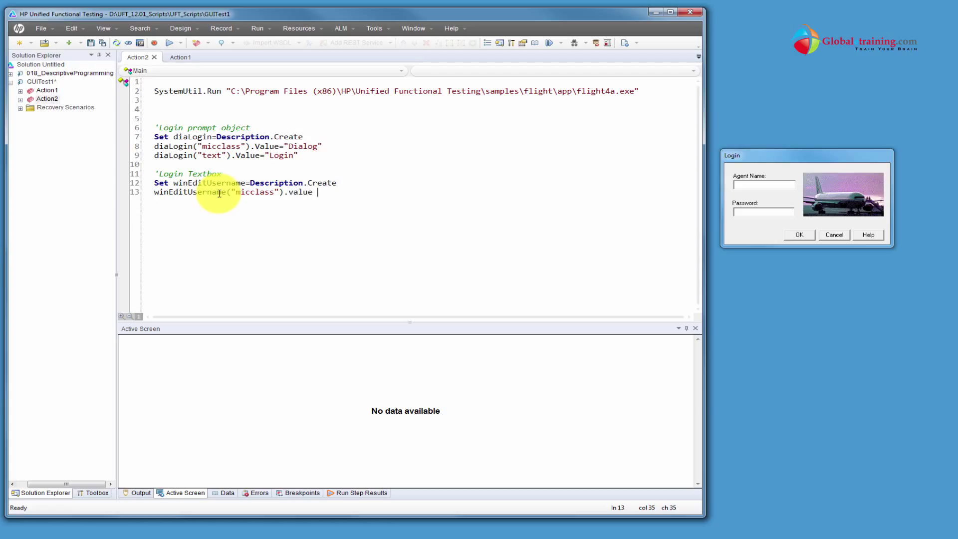
pyautogui.write('= "')
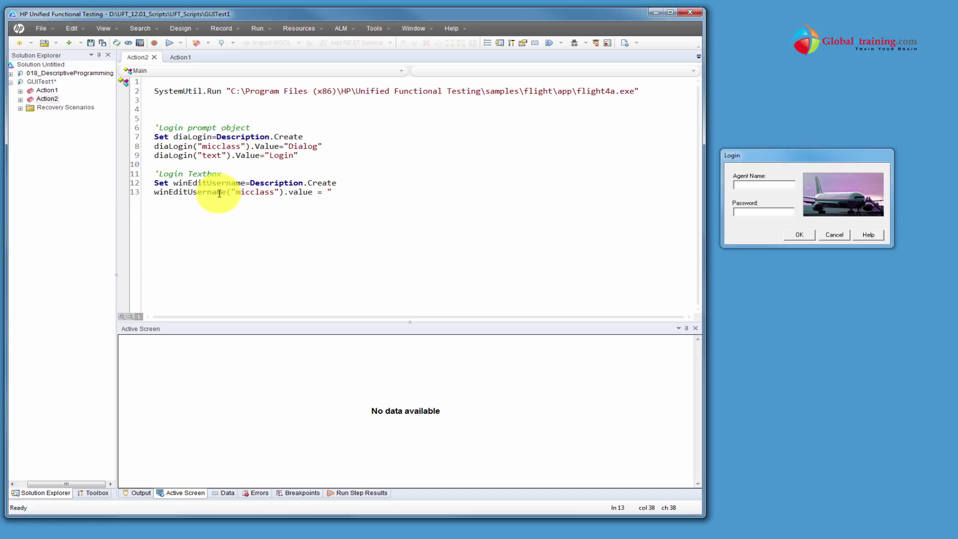
pyautogui.write('WinEdit')
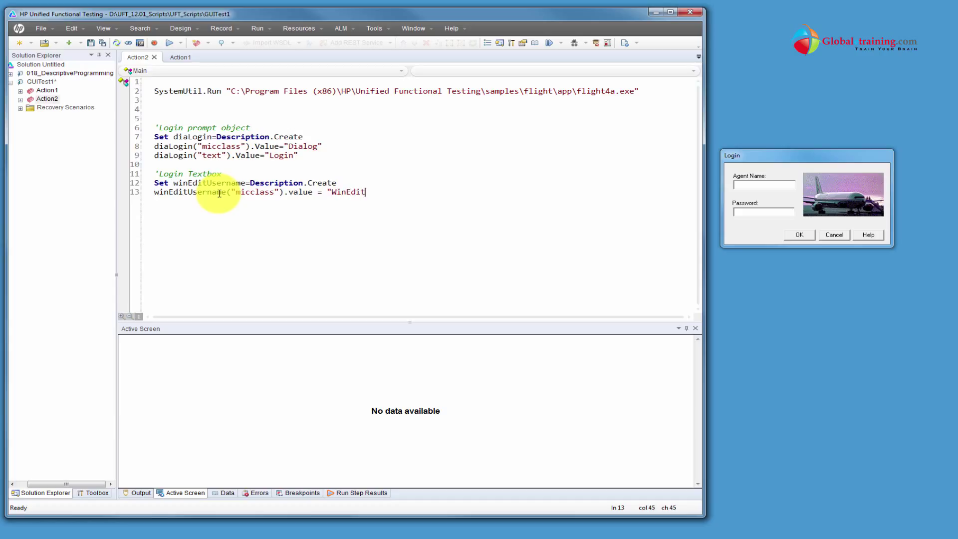
pyautogui.press('enter')
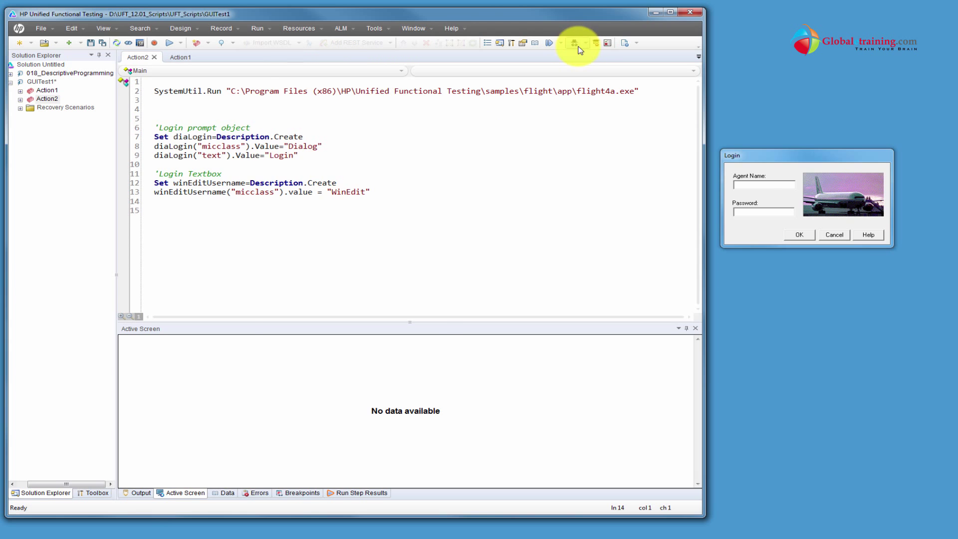
# Step: Spy the Agent Name field and add winEditUsername("attached text").value = "Agent Name:"
pyautogui.click(574, 42)
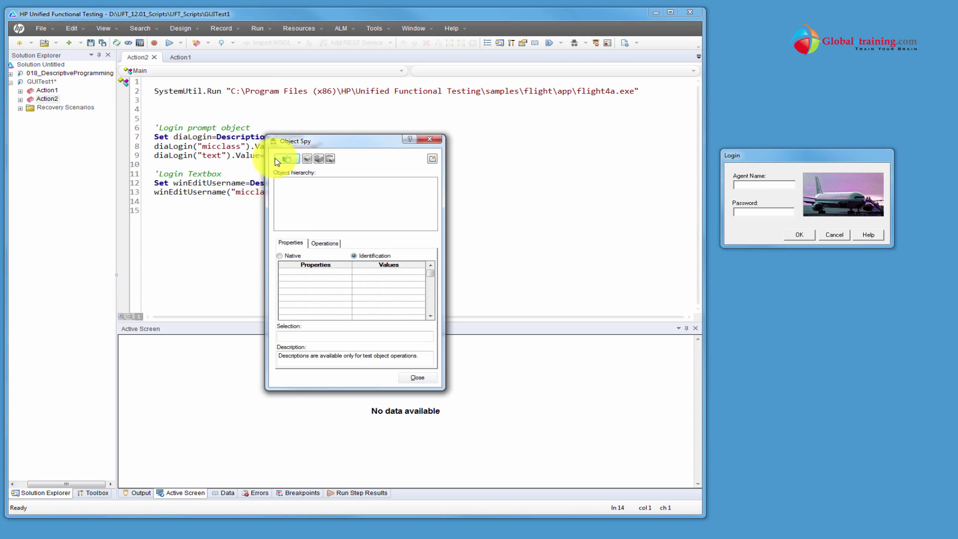
pyautogui.click(285, 158)
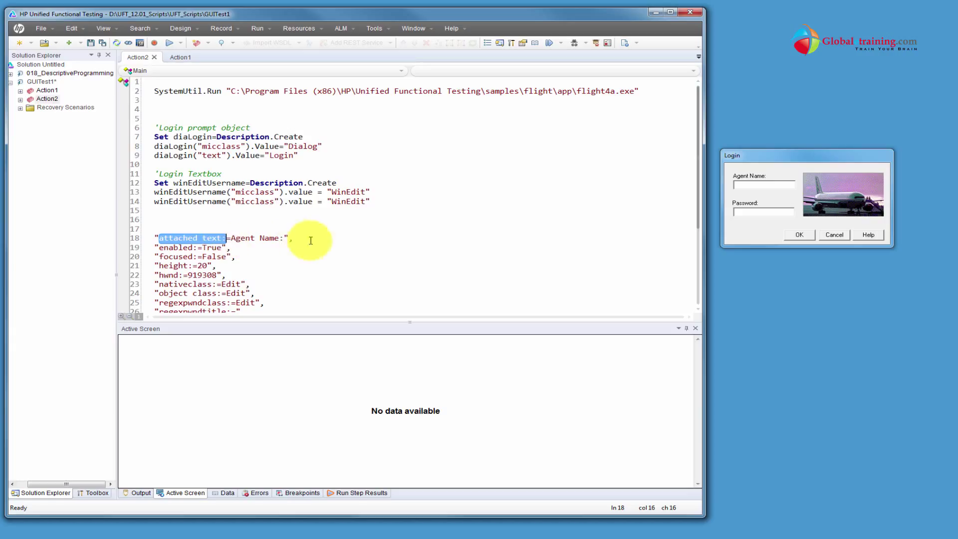
pyautogui.click(235, 256)
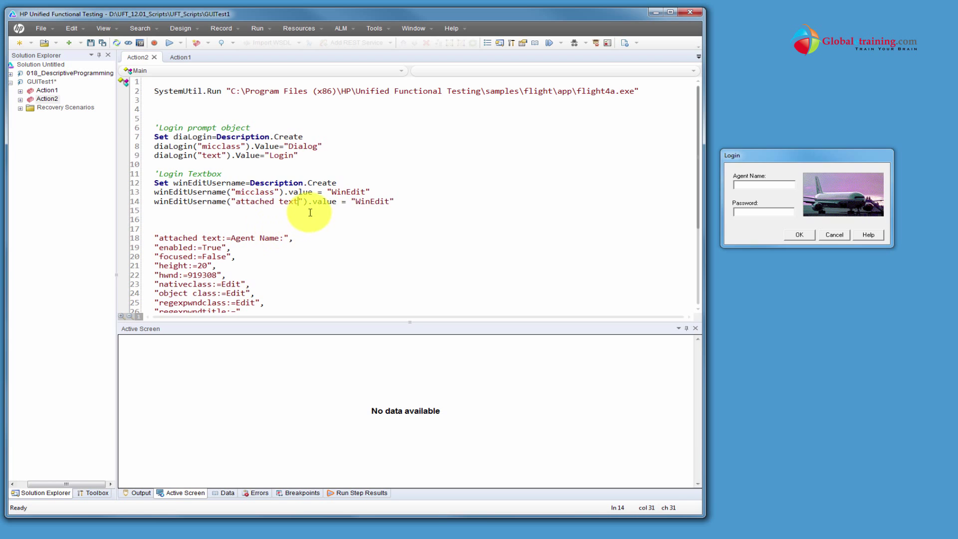
pyautogui.click(234, 237)
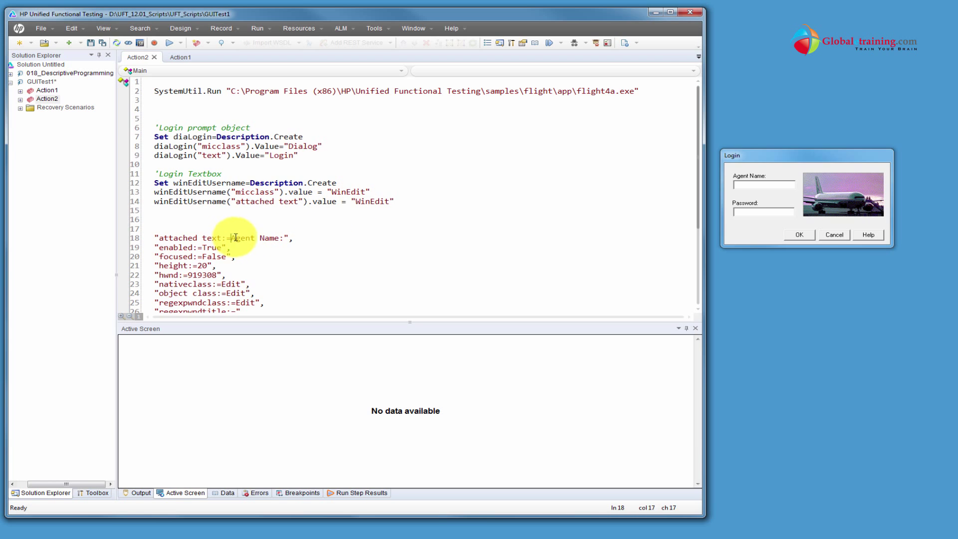
pyautogui.doubleClick(257, 237)
pyautogui.write('Agent Name:')
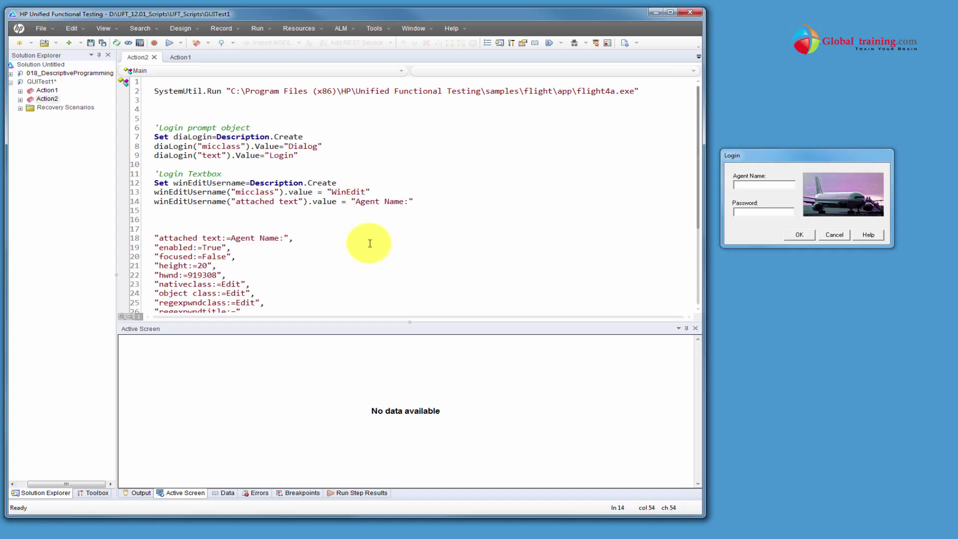
pyautogui.moveTo(158, 182); pyautogui.dragTo(413, 201)
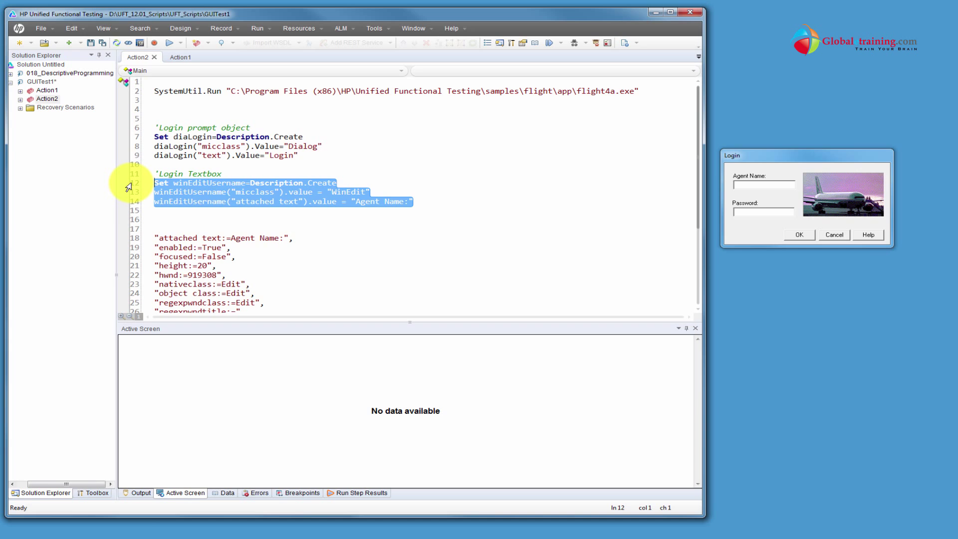
# Step: Describe the weditPassword WinEdit ('Password:') and wbuttonOk WinButton ('OK') in Action2
pyautogui.scroll(-3)
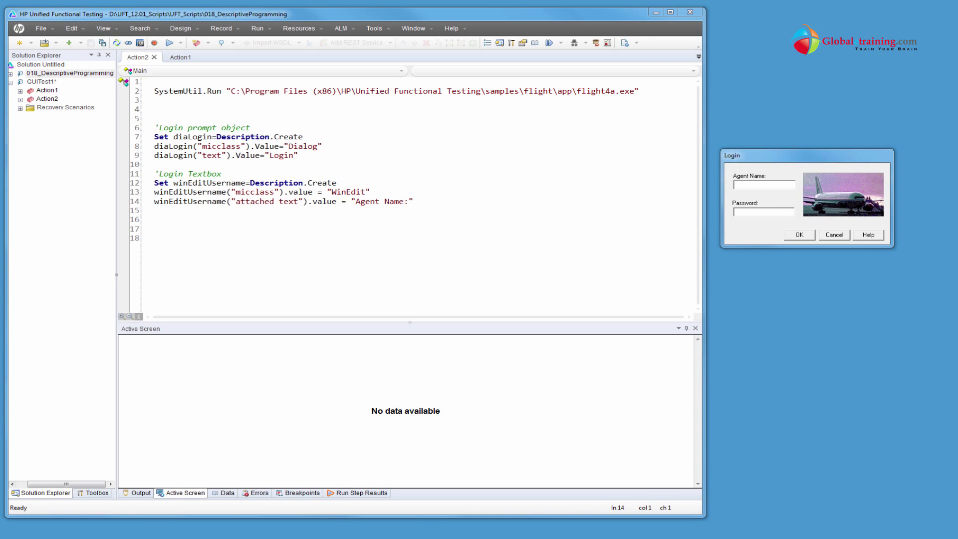
pyautogui.moveTo(164, 232)
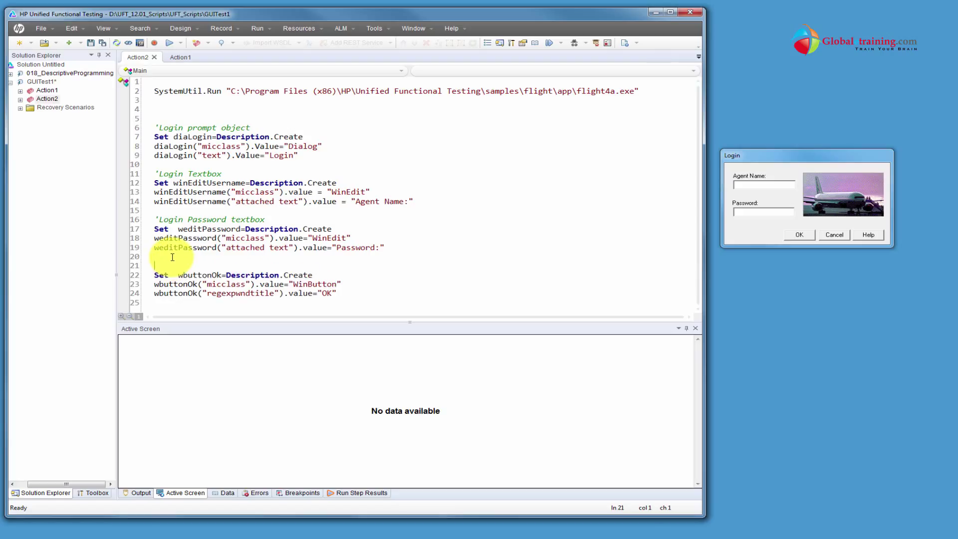
pyautogui.write("'Ok Button")
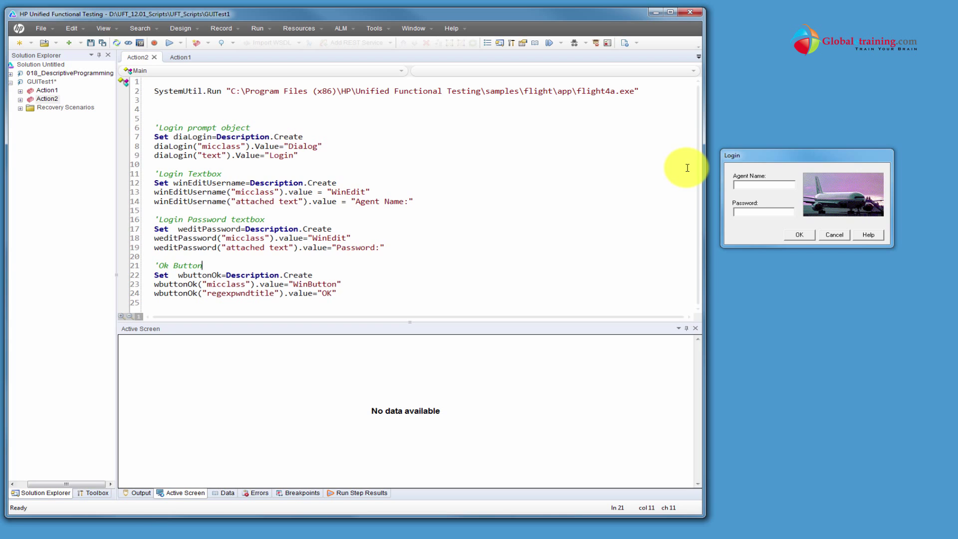
pyautogui.moveTo(202, 251)
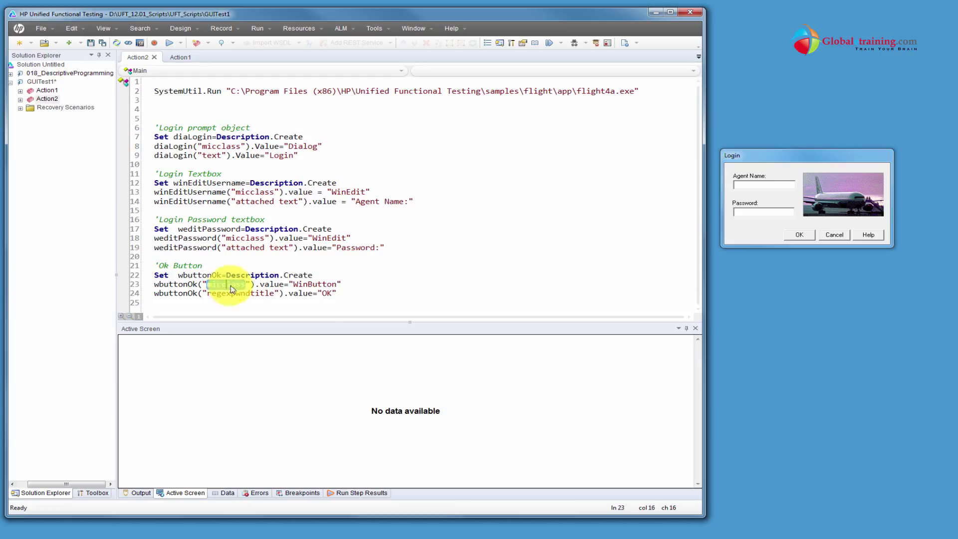
pyautogui.doubleClick(314, 284)
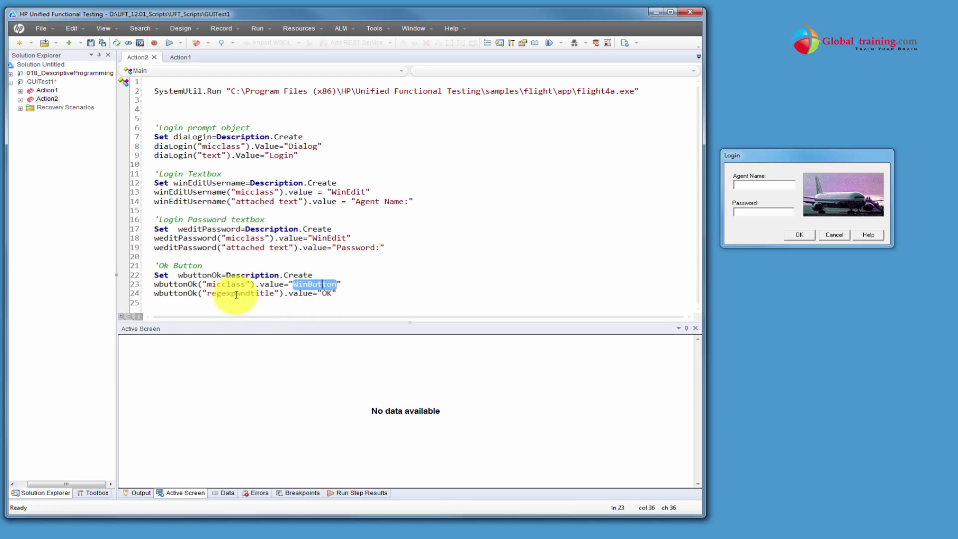
pyautogui.click(237, 293)
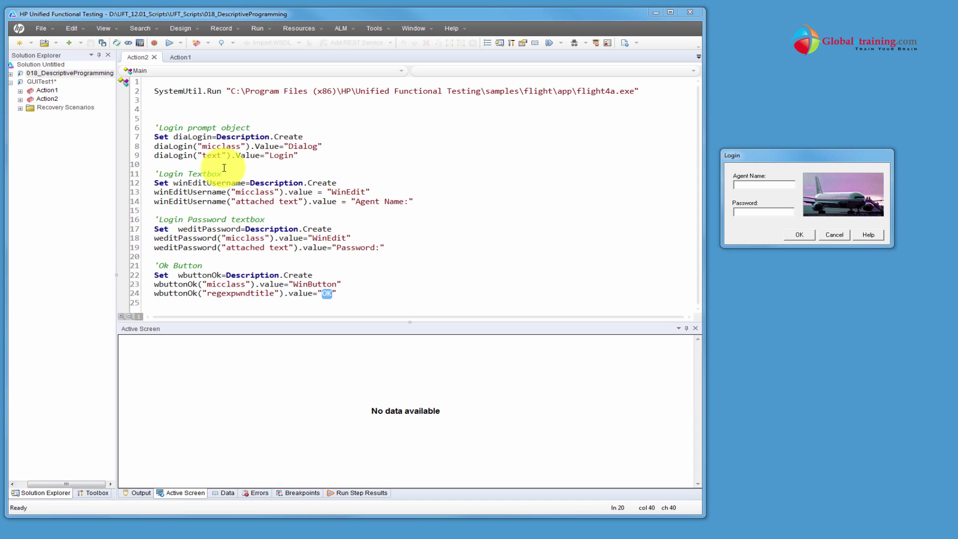
pyautogui.moveTo(348, 308)
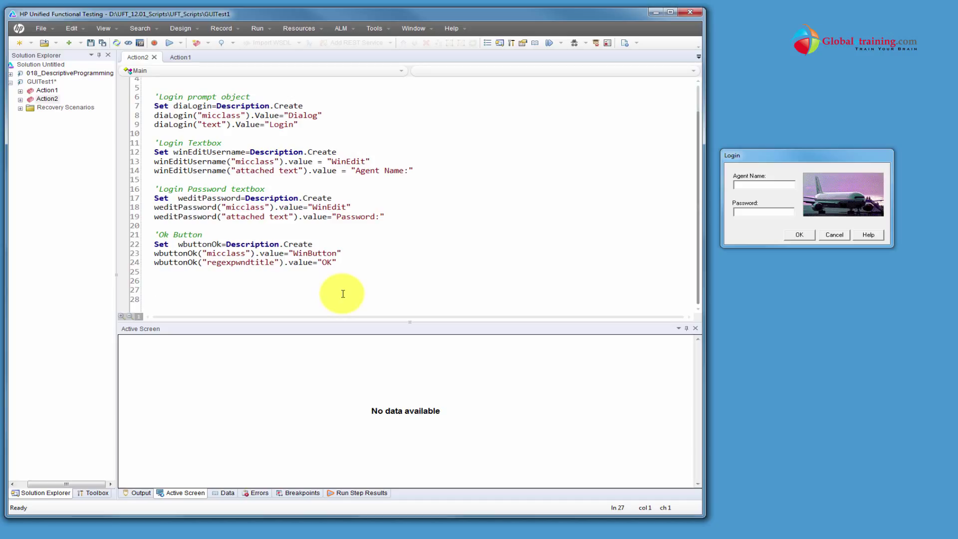
# Step: Add line 27 activating the diaLogin dialog with Dialog(diaLogin).Activate
pyautogui.click(155, 289)
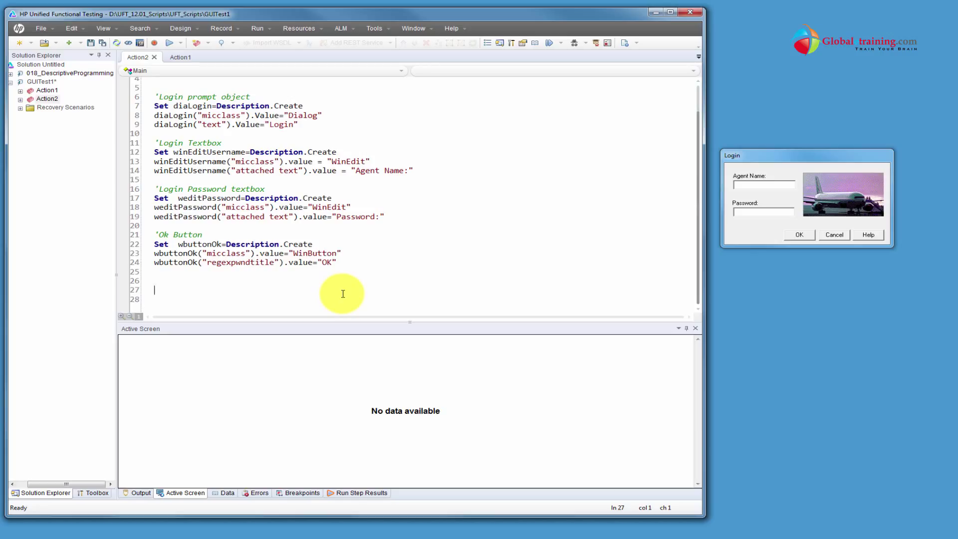
pyautogui.write('Dia')
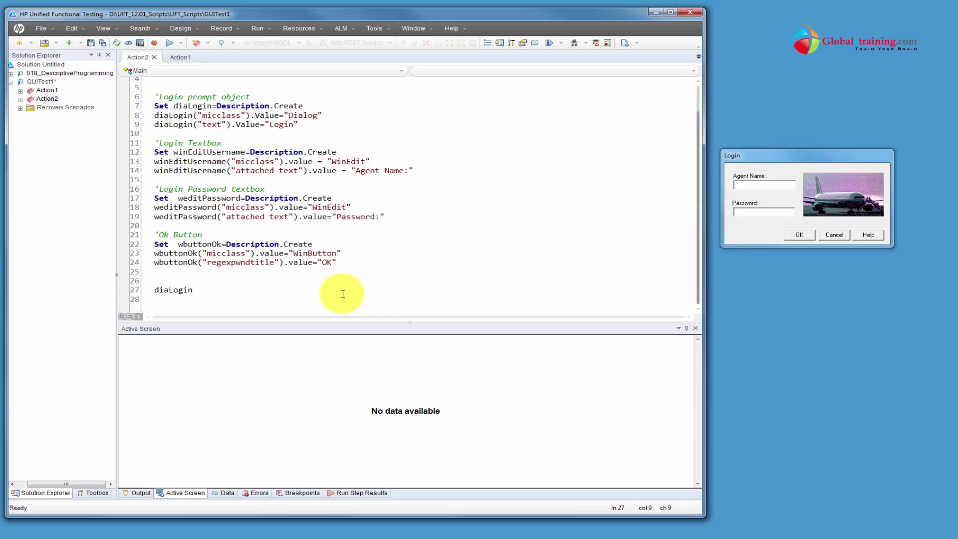
pyautogui.press('BackSpace')
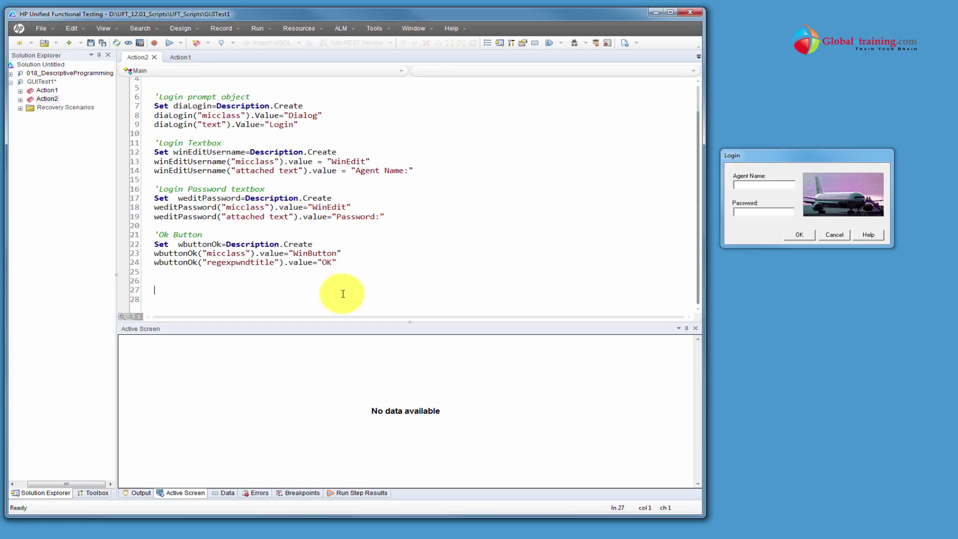
pyautogui.write('Dialog(')
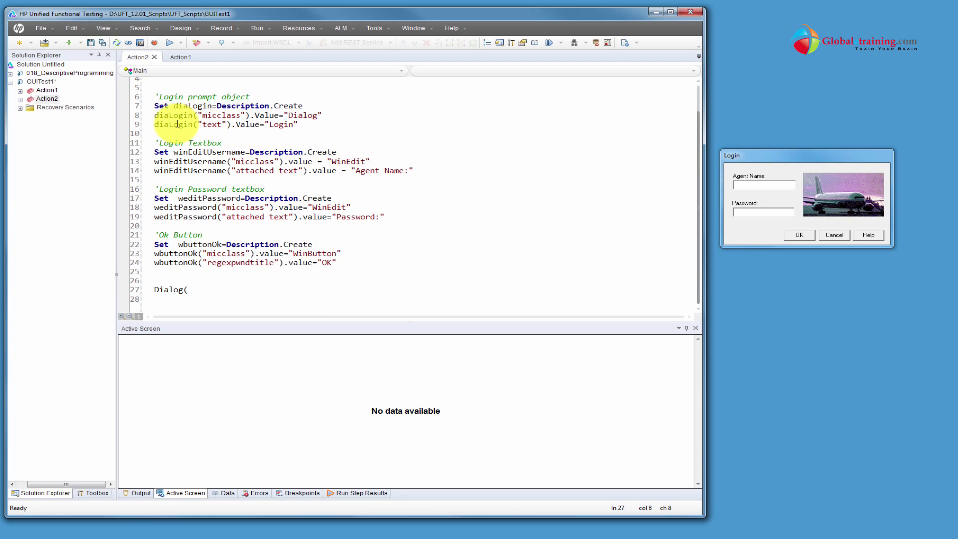
pyautogui.doubleClick(192, 106)
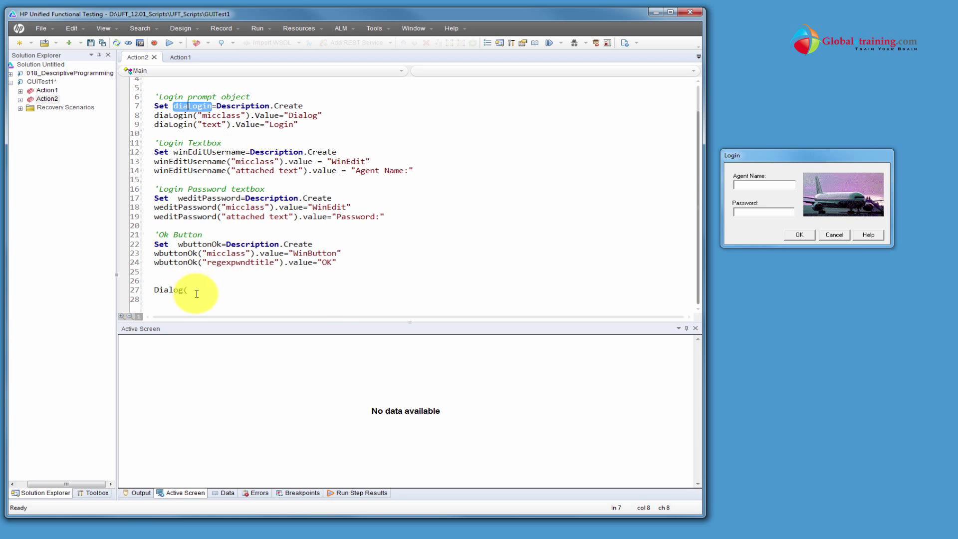
pyautogui.write('diaLogin)')
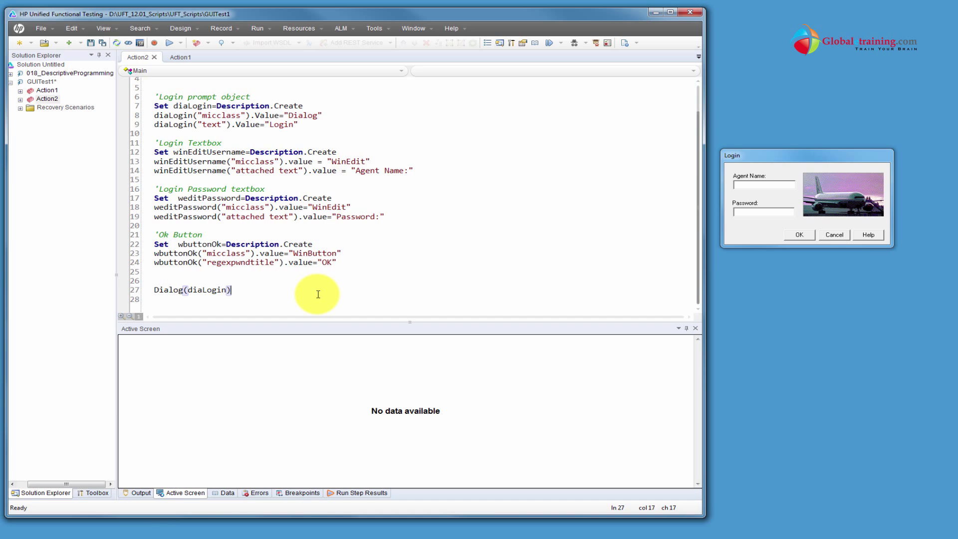
pyautogui.write('.Activate')
pyautogui.click(422, 299)
pyautogui.write('Dialog(diaLogin).')
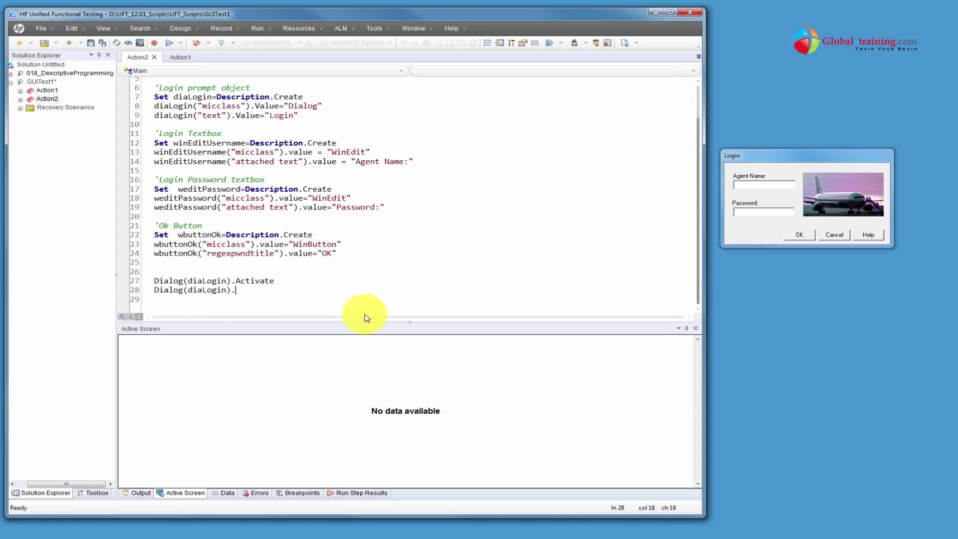
# Step: Begin line 28 setting "test" into the dialog's username WinEdit
pyautogui.write('Win')
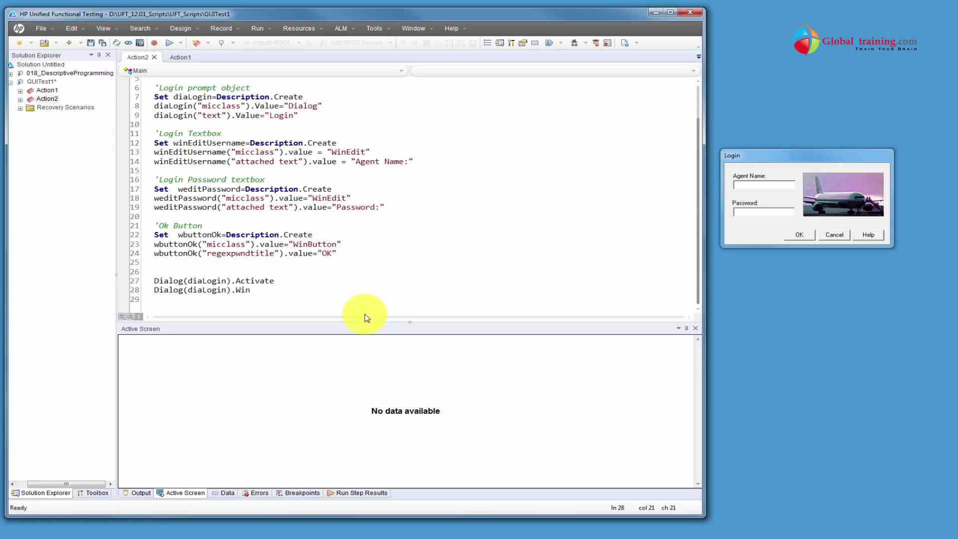
pyautogui.write('Edit')
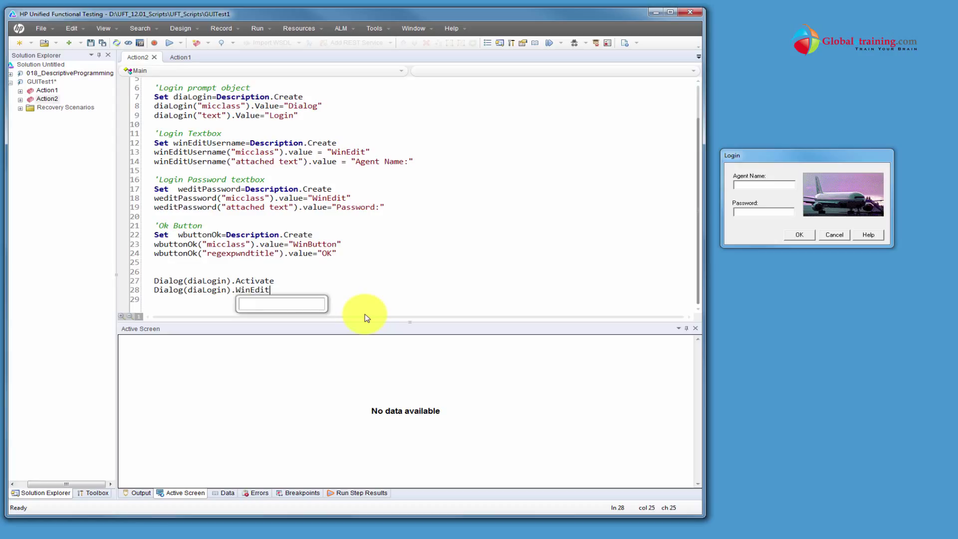
pyautogui.write('(winEditUsername')
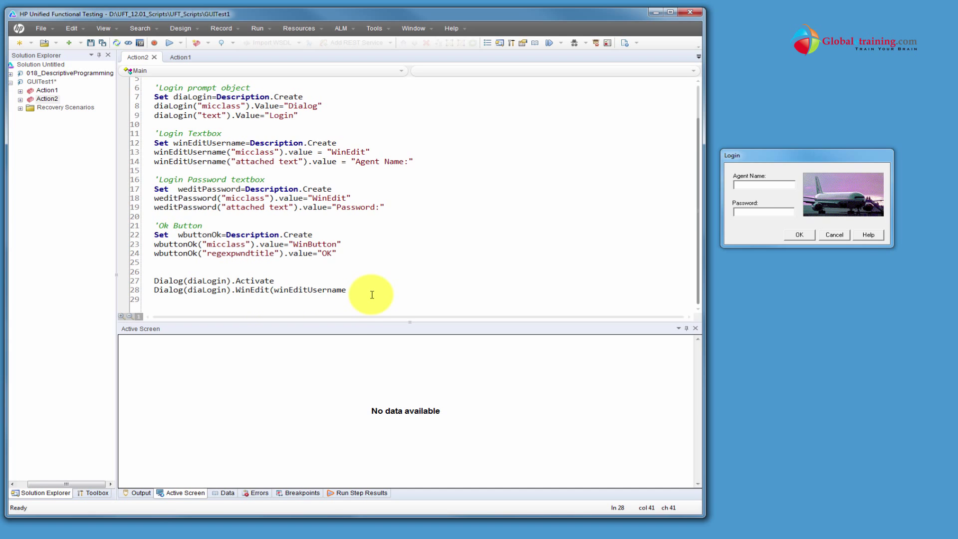
pyautogui.write('.Set')
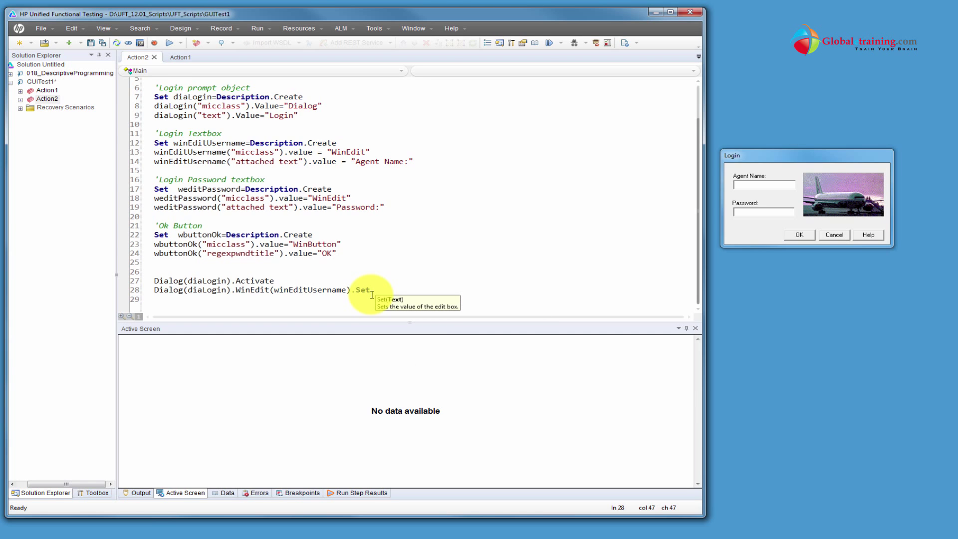
pyautogui.write('"test"')
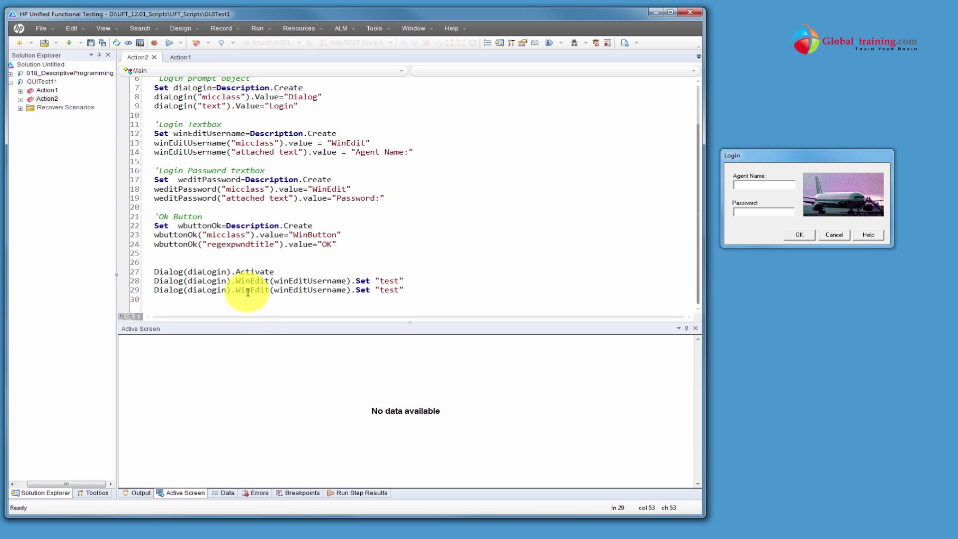
# Step: Rename the password description to winEditPassword and have line 29 set "Mercury" into it
pyautogui.doubleClick(310, 289)
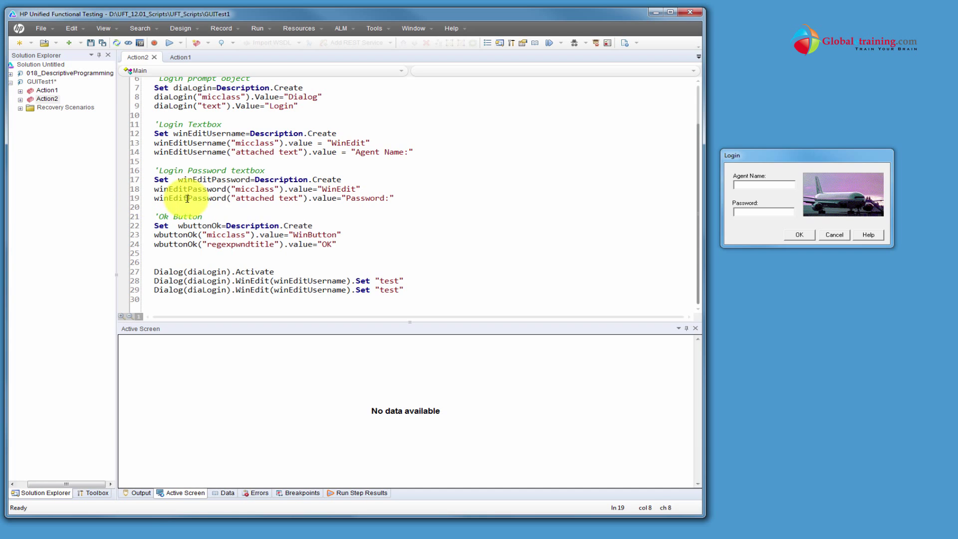
pyautogui.doubleClick(180, 189)
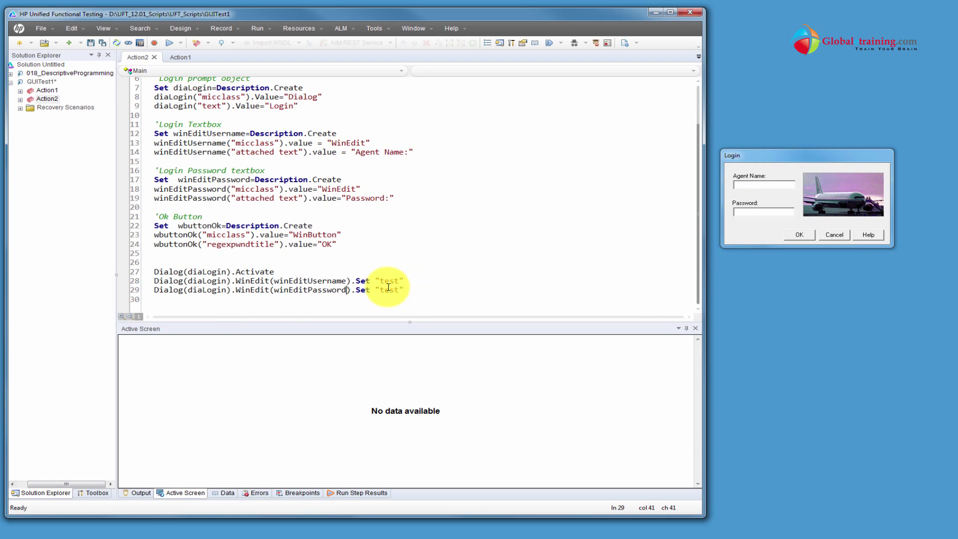
pyautogui.doubleClick(389, 290)
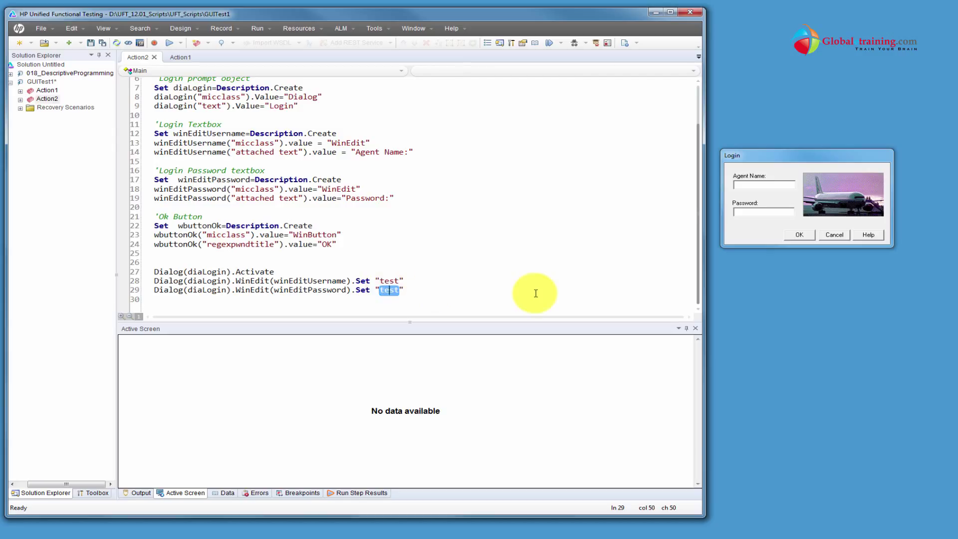
pyautogui.write('Mer')
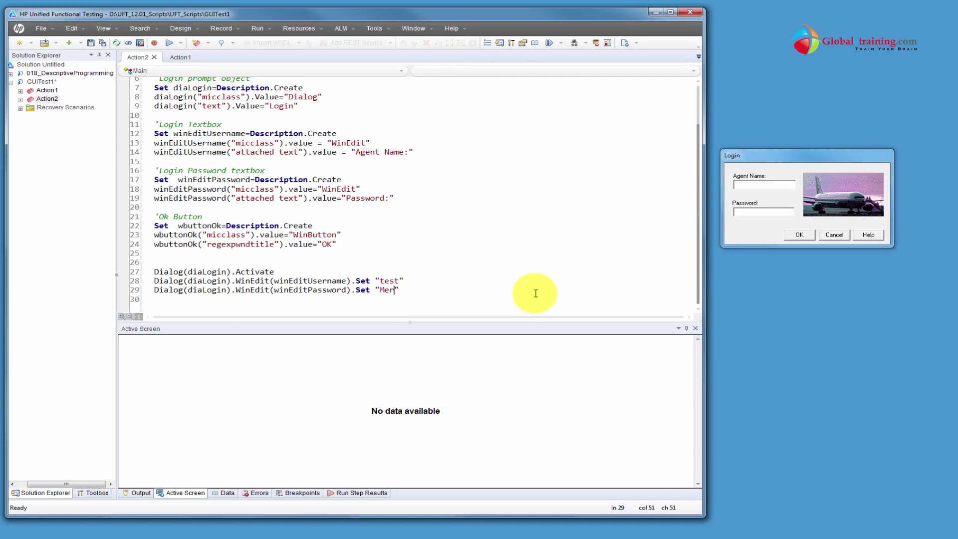
pyautogui.write('cury')
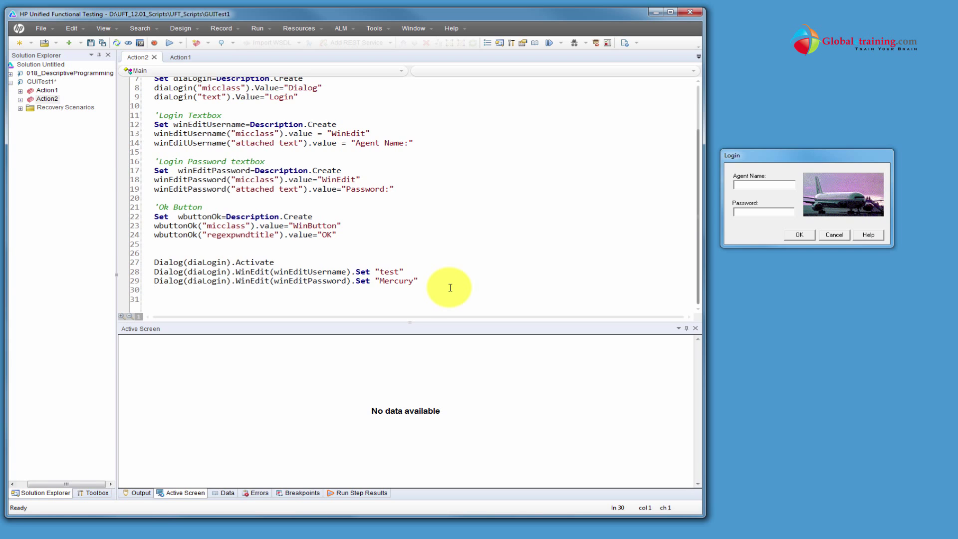
pyautogui.doubleClick(193, 280)
pyautogui.write('Dialog(diaLogin).WinButton(')
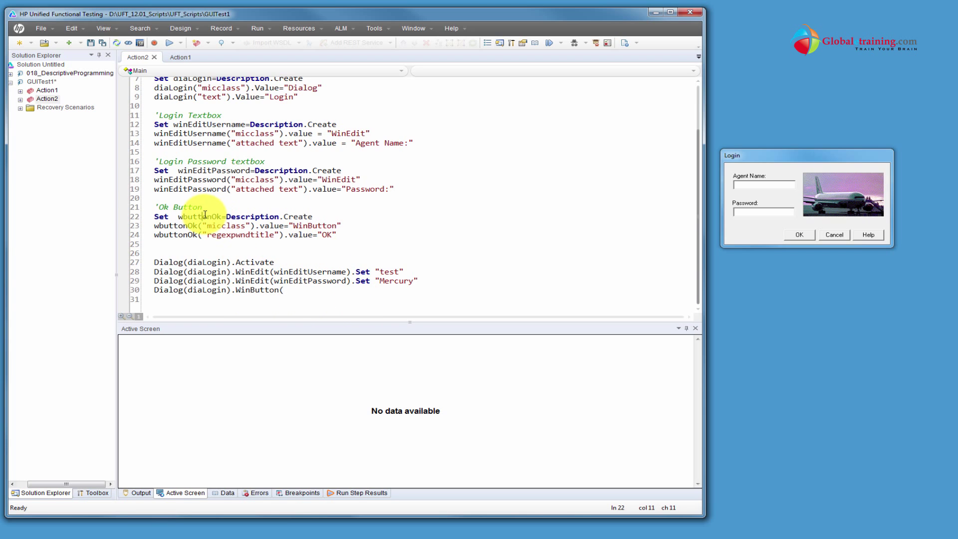
# Step: Finish line 30 as a Click on the wbuttonOk WinButton inside the diaLogin dialog
pyautogui.write('wbuttonOk')
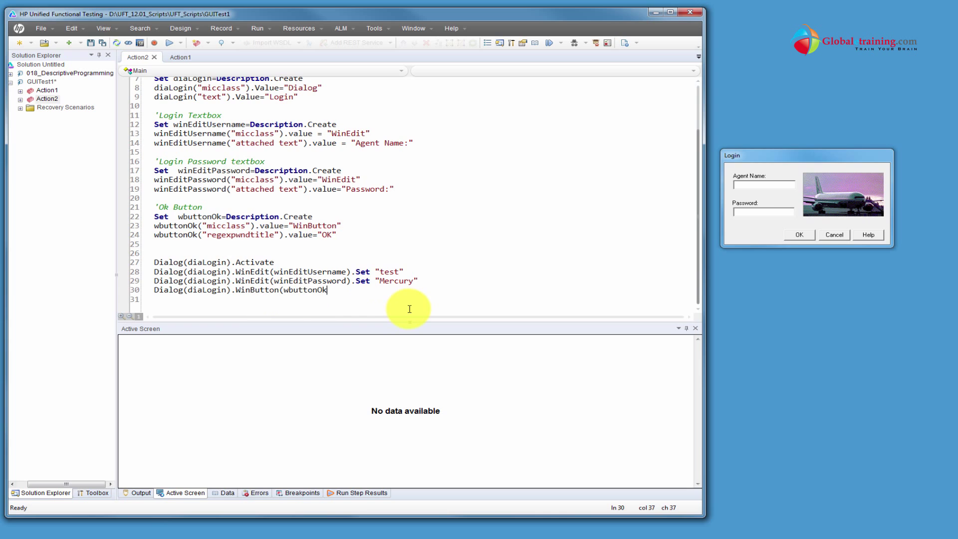
pyautogui.write(')')
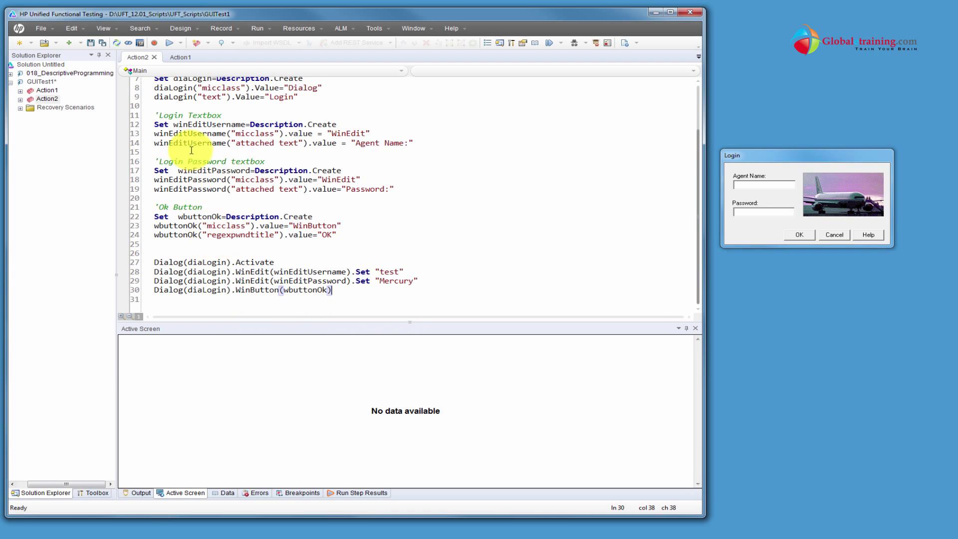
pyautogui.doubleClick(208, 290)
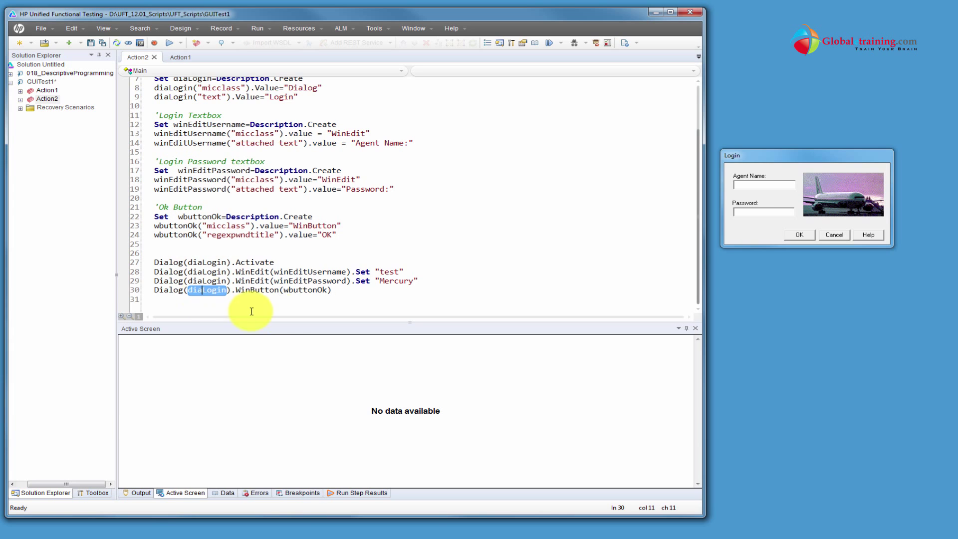
pyautogui.moveTo(217, 294)
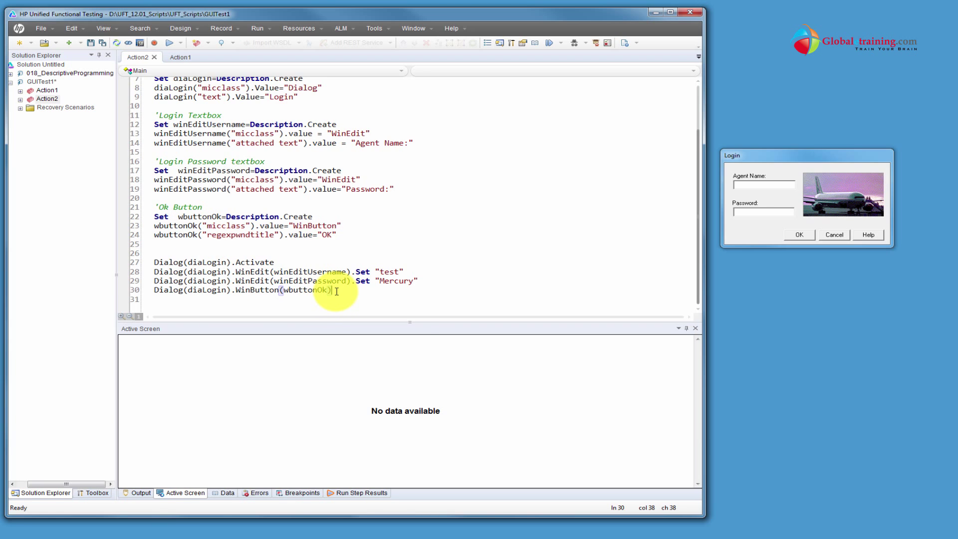
pyautogui.write('.Click')
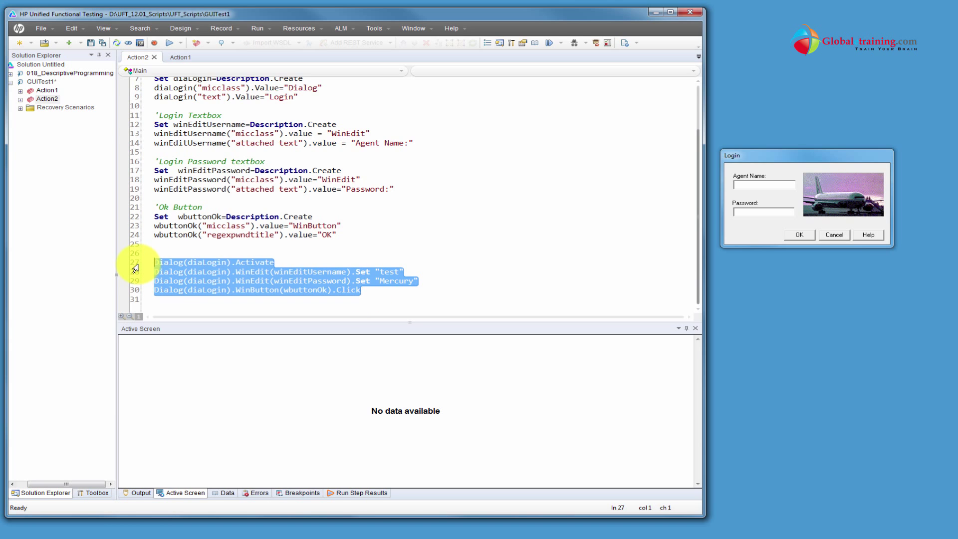
# Step: Run GUITest1, keeping results in the temporary run results folder
pyautogui.click(250, 280)
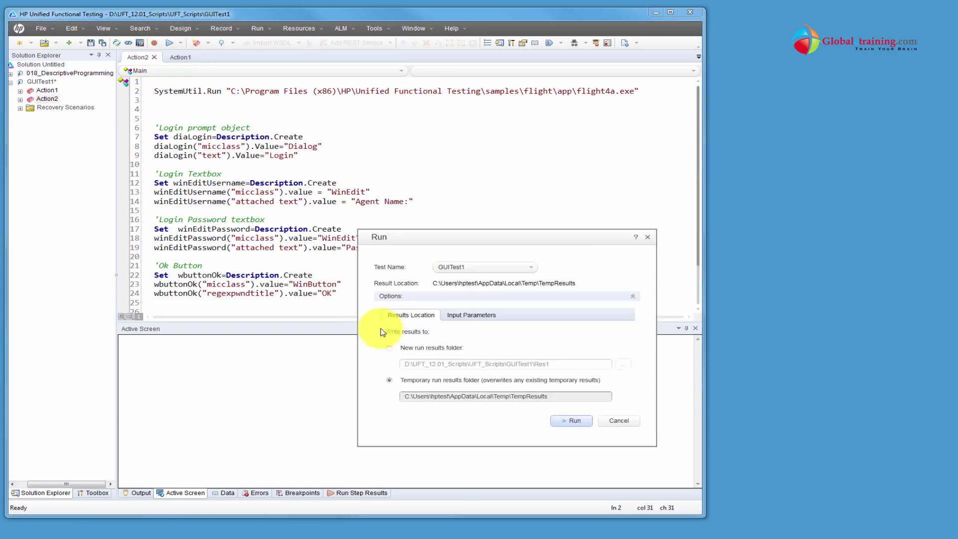
pyautogui.click(571, 420)
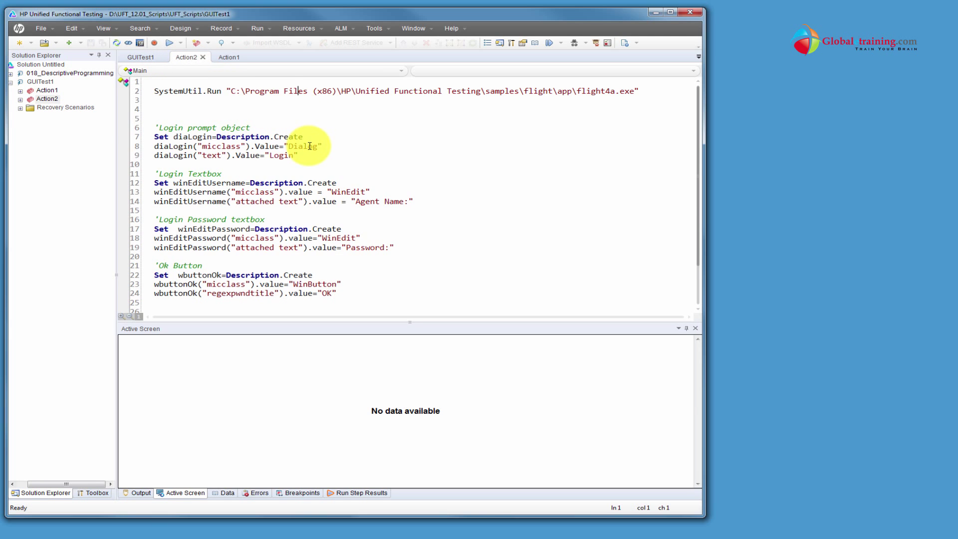
# Step: Insert ExitAction on line 9 of Action1, then return to Action2
pyautogui.click(47, 90)
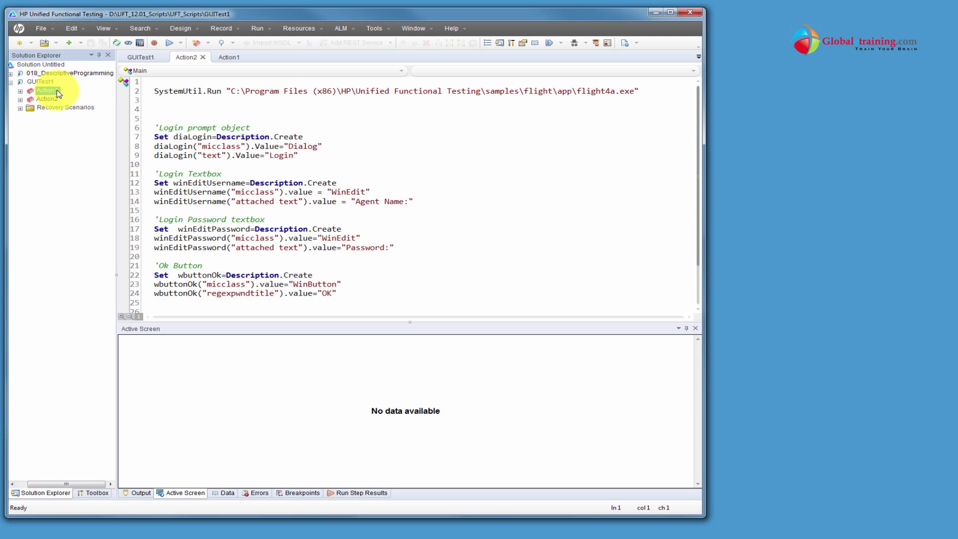
pyautogui.click(229, 57)
pyautogui.write('ExitA')
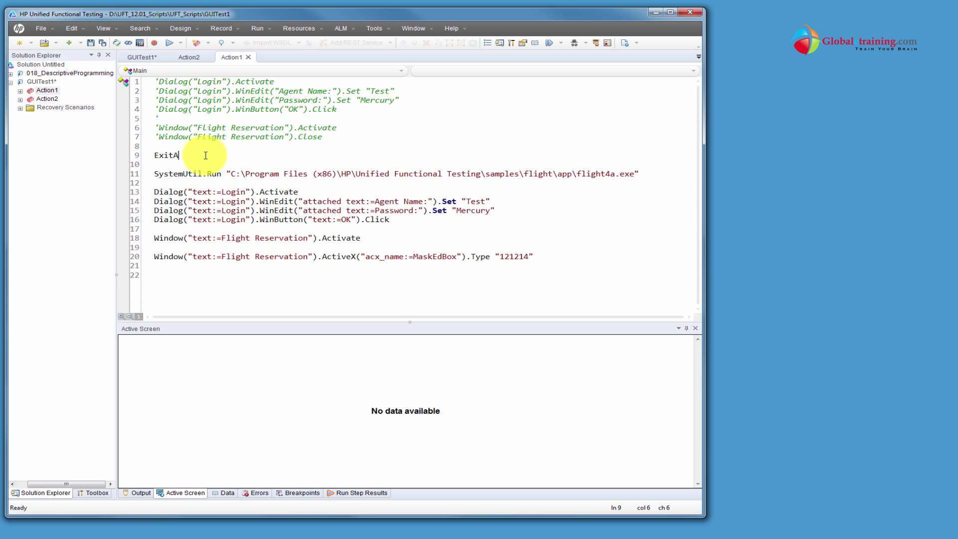
pyautogui.write('c')
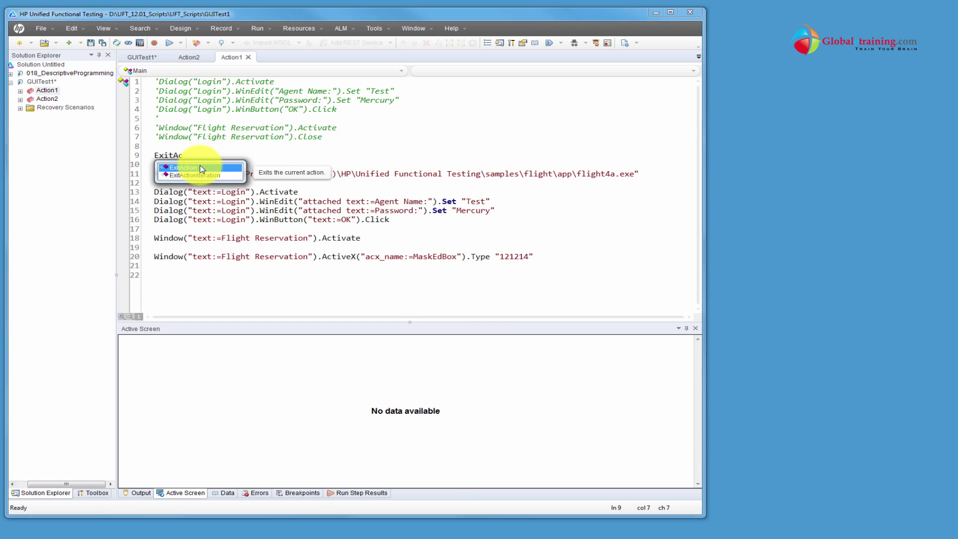
pyautogui.click(182, 167)
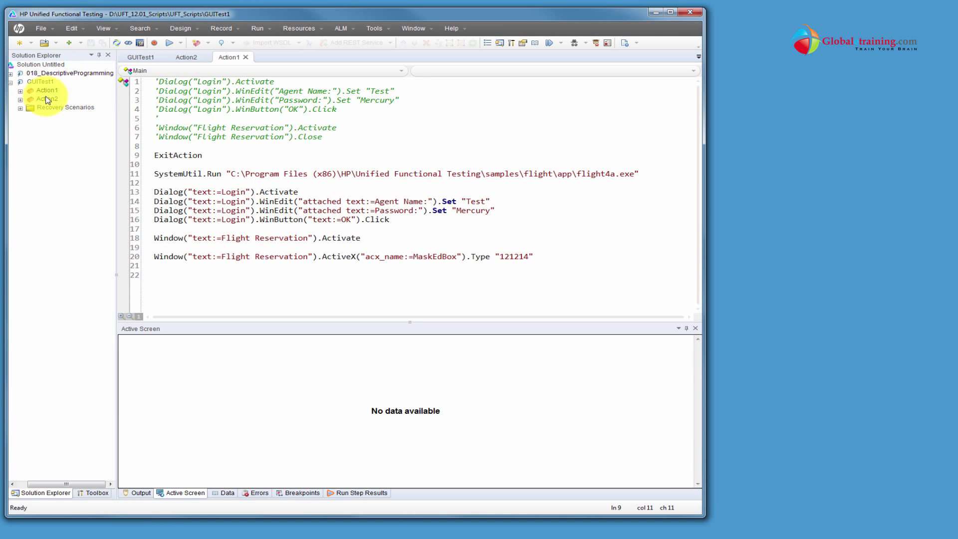
pyautogui.click(170, 43)
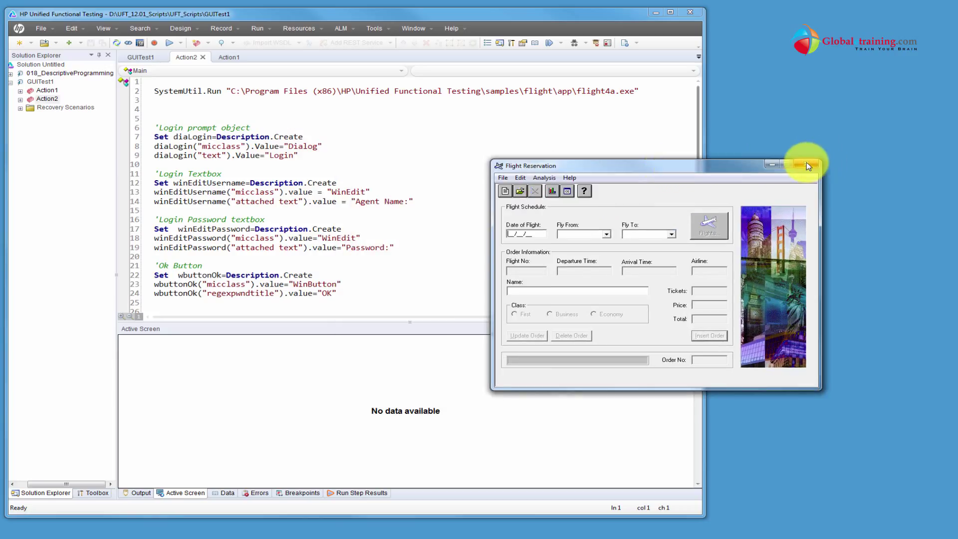
# Step: Close the Flight Reservation window opened by the login run
pyautogui.click(808, 165)
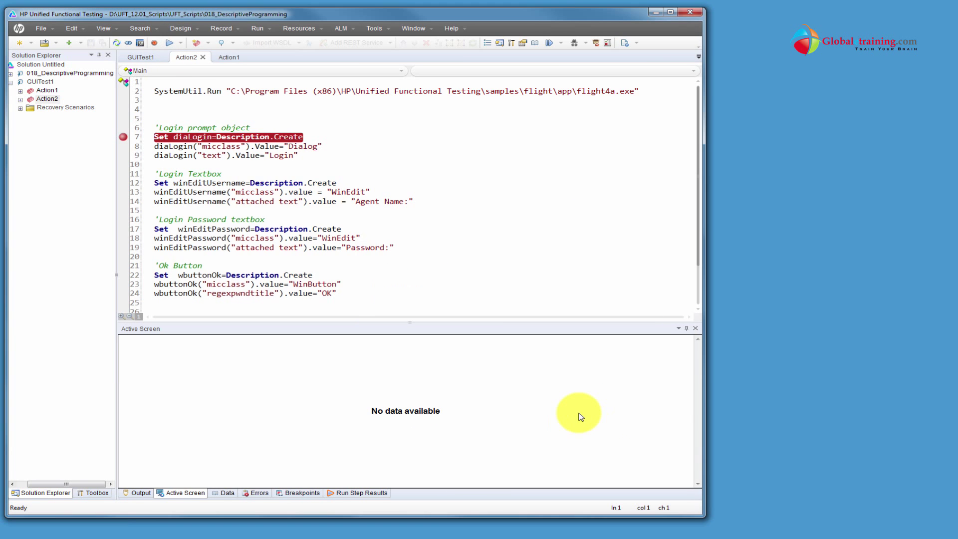
pyautogui.click(166, 42)
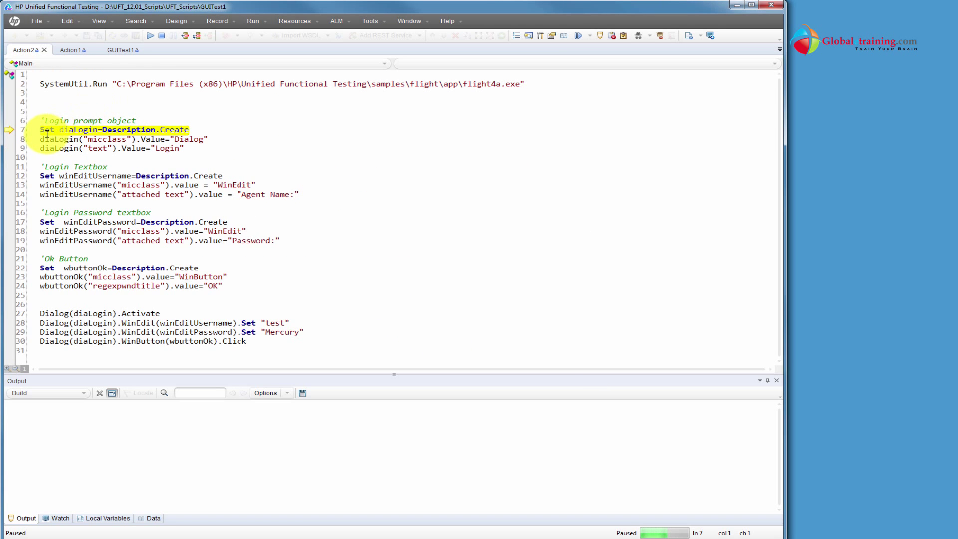
pyautogui.click(196, 35)
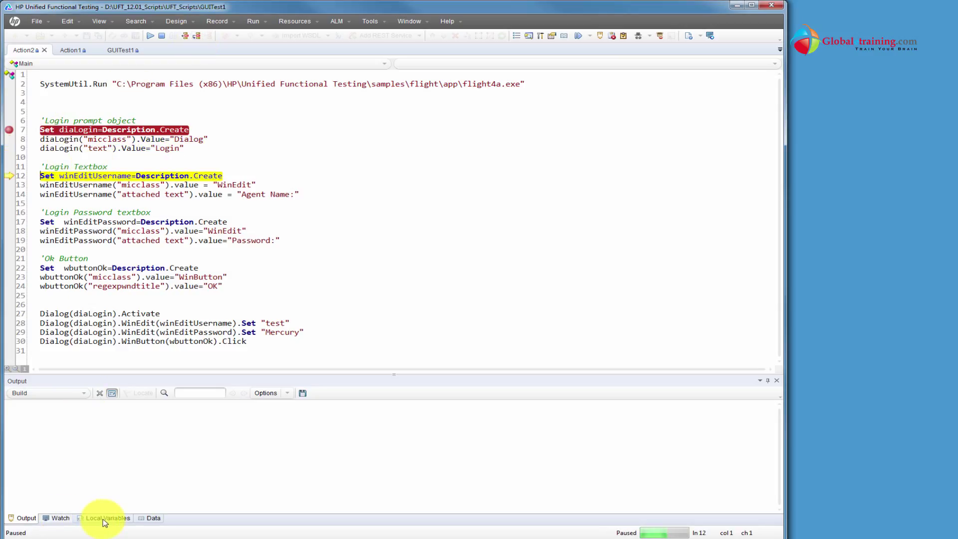
pyautogui.click(108, 517)
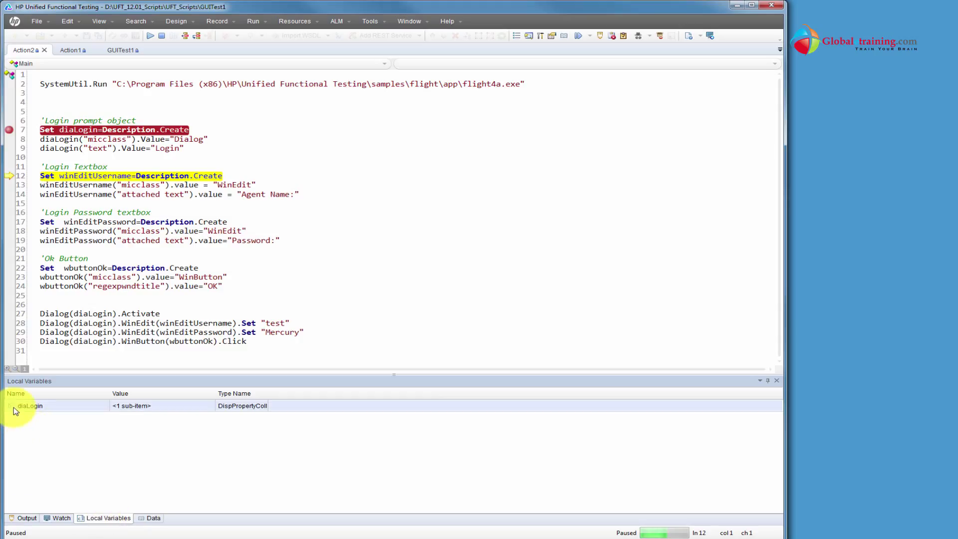
pyautogui.click(9, 406)
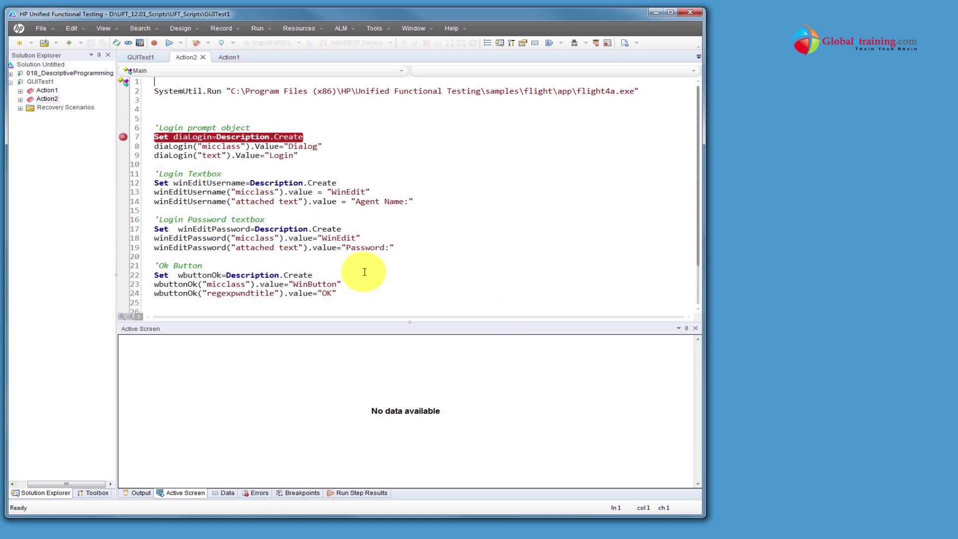
pyautogui.scroll(-3)
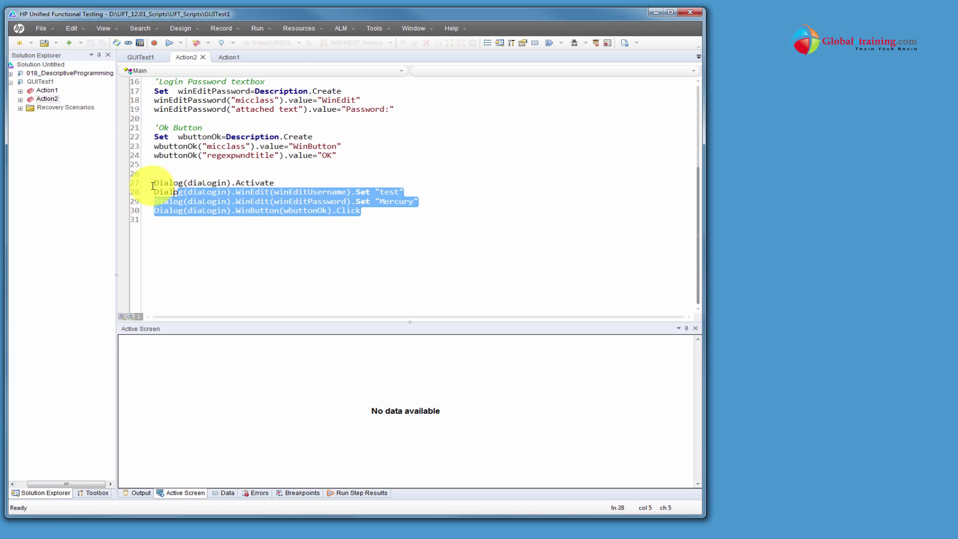
pyautogui.click(364, 211)
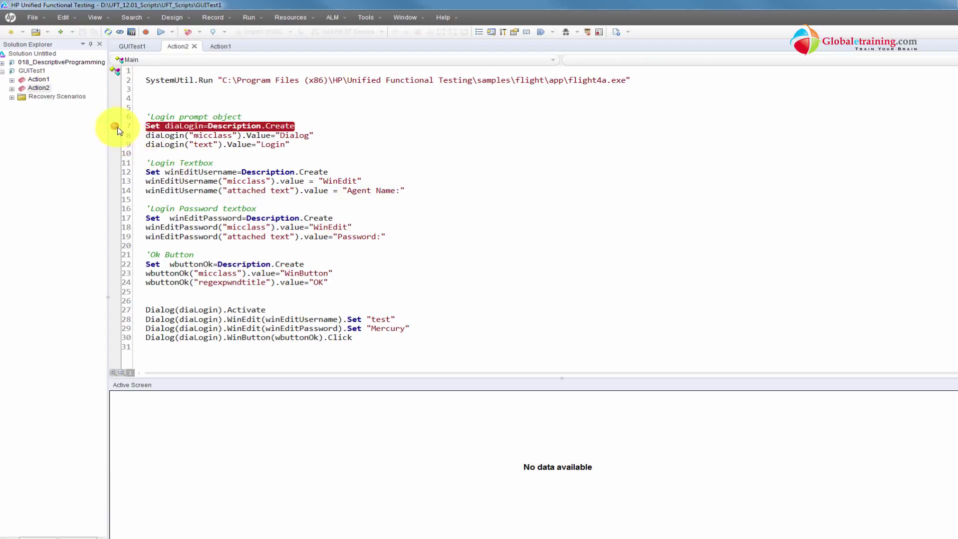
# Step: Remove the breakpoint from line 7 of Action2, leaving the login script unchanged
pyautogui.click(344, 172)
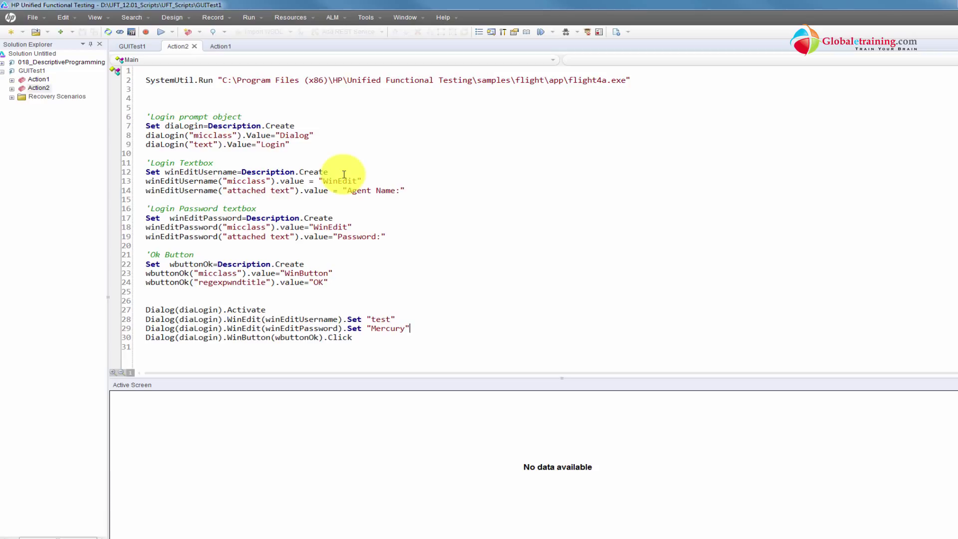
pyautogui.click(408, 329)
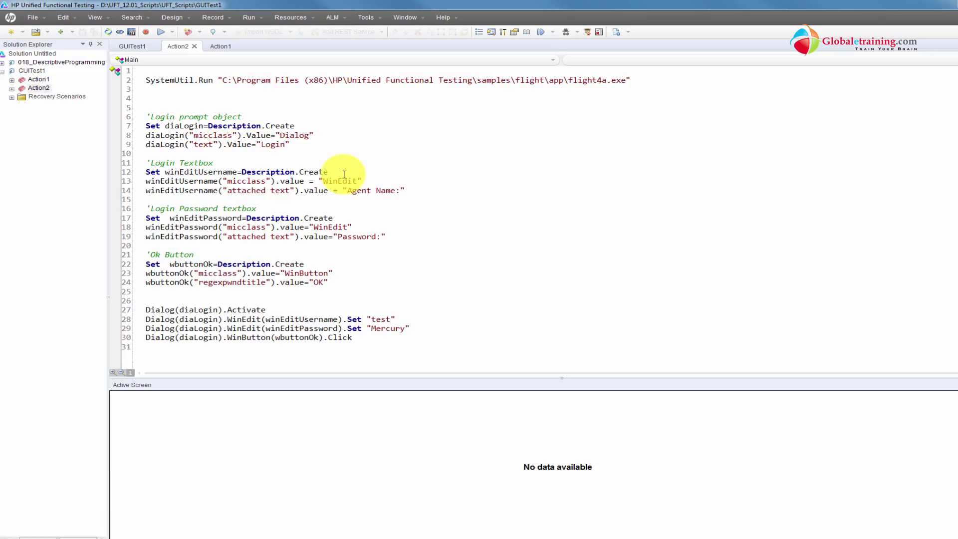
pyautogui.click(410, 329)
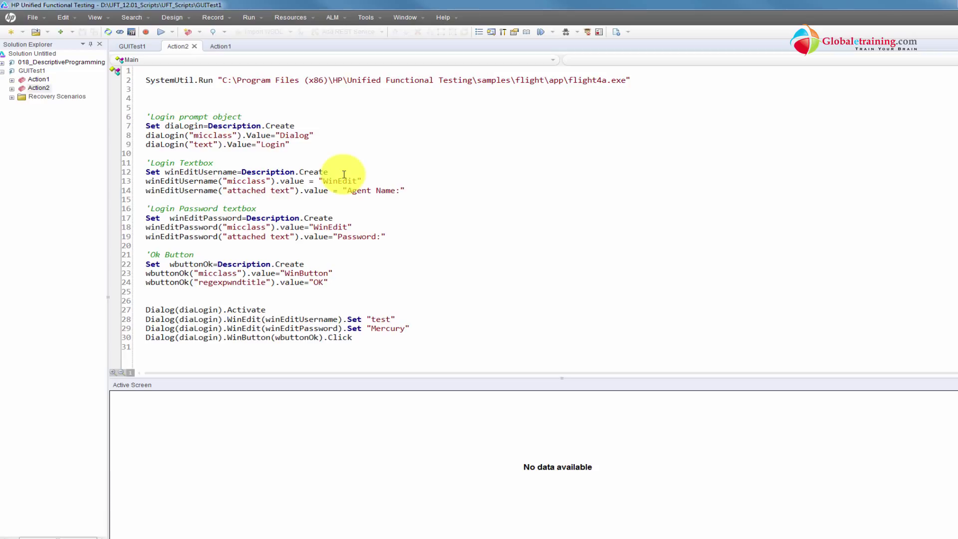
pyautogui.click(409, 328)
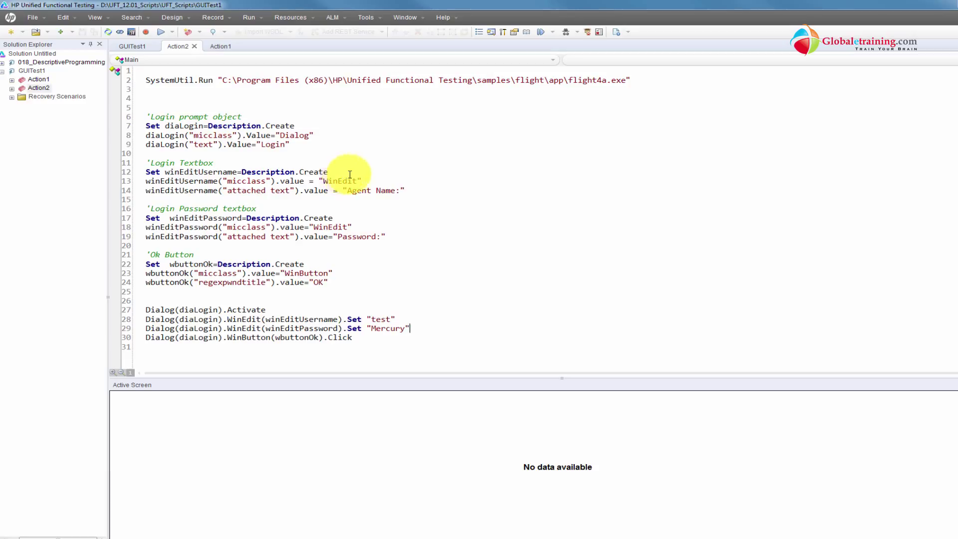
# Step: Flip between the Action1 and Action2 scripts to compare them, ending on Action1
pyautogui.click(221, 46)
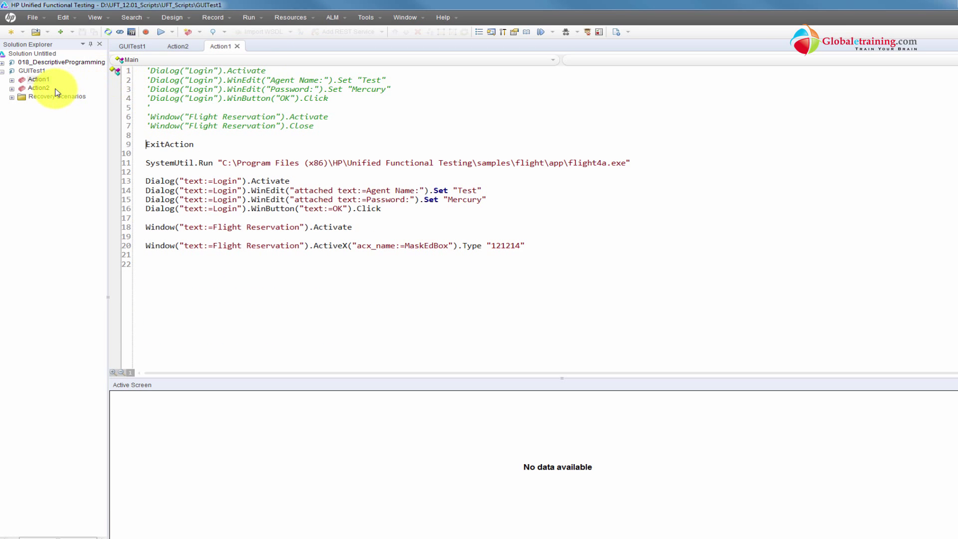
pyautogui.click(178, 46)
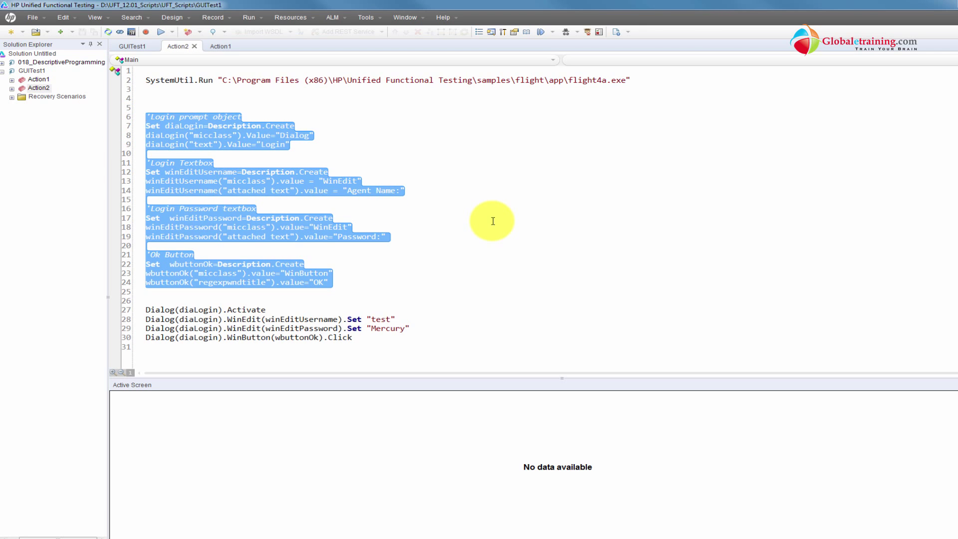
pyautogui.click(220, 46)
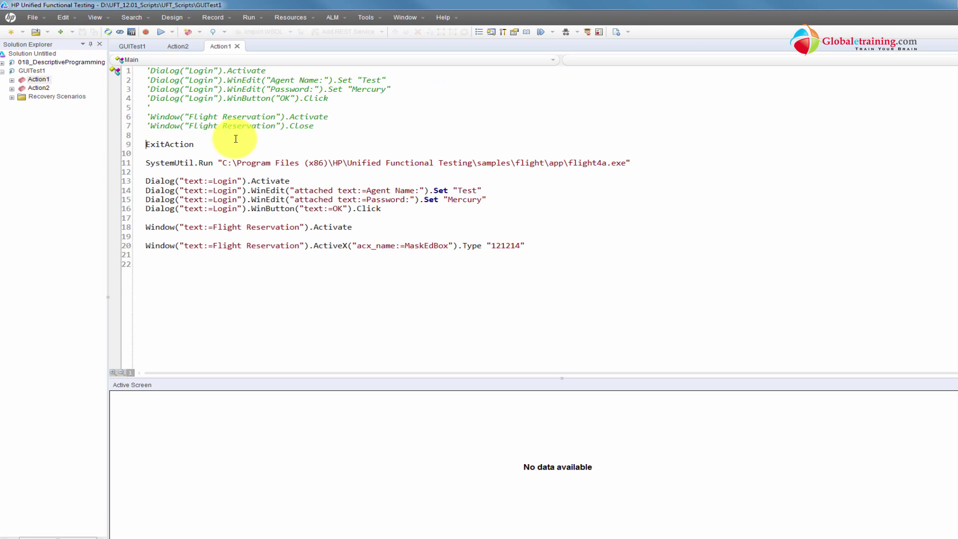
pyautogui.click(38, 87)
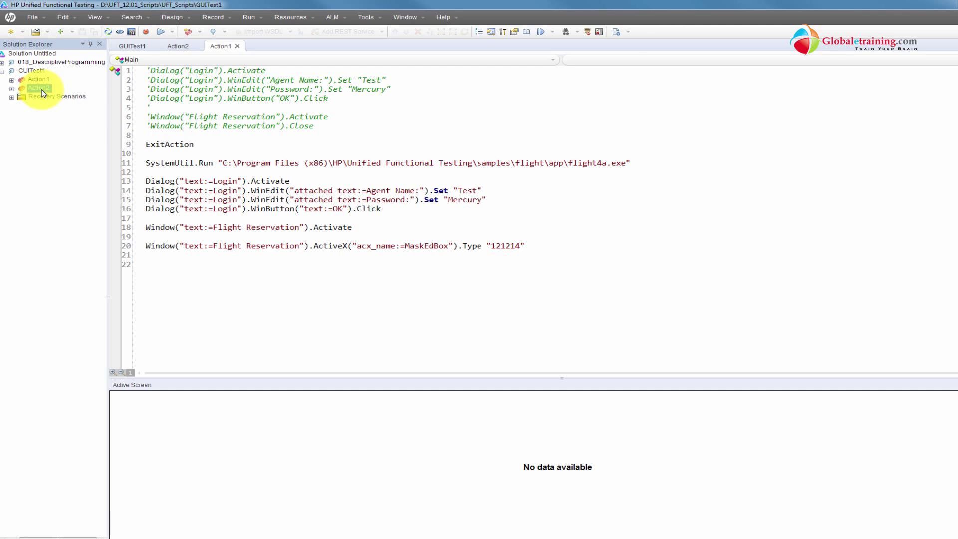
pyautogui.click(176, 46)
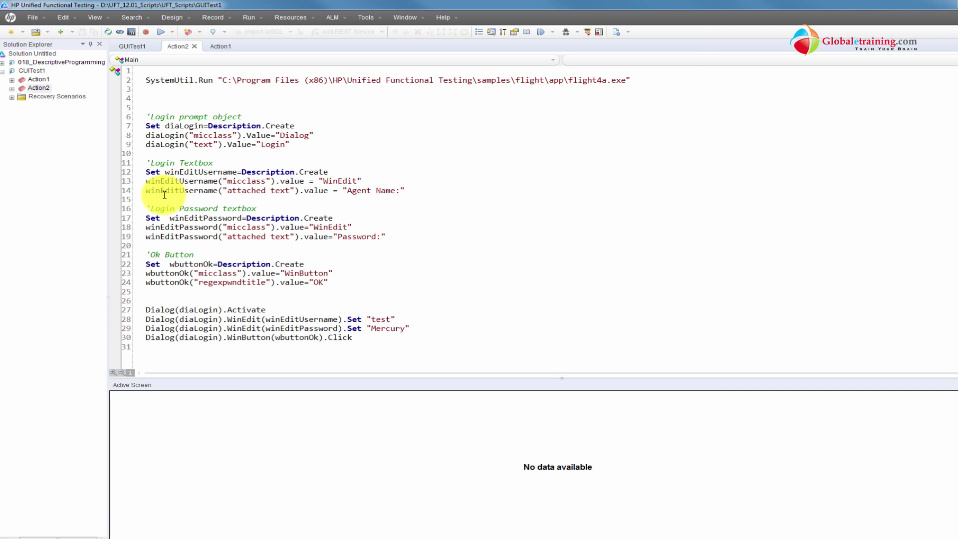
pyautogui.click(221, 46)
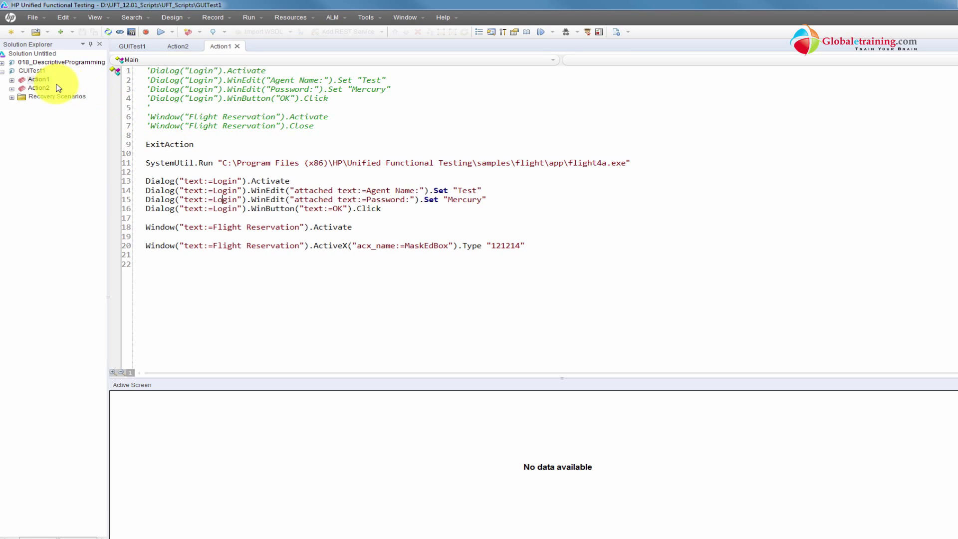
pyautogui.click(178, 46)
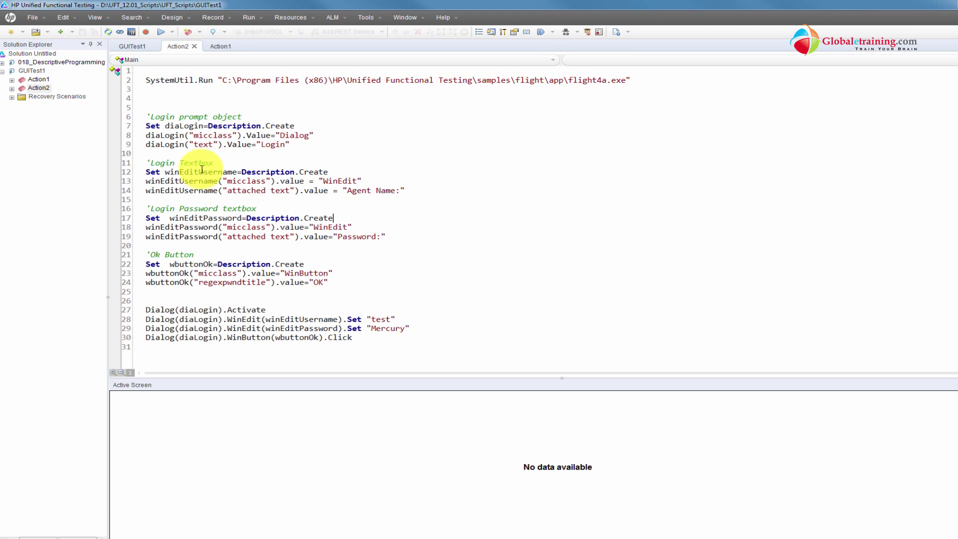
pyautogui.click(38, 79)
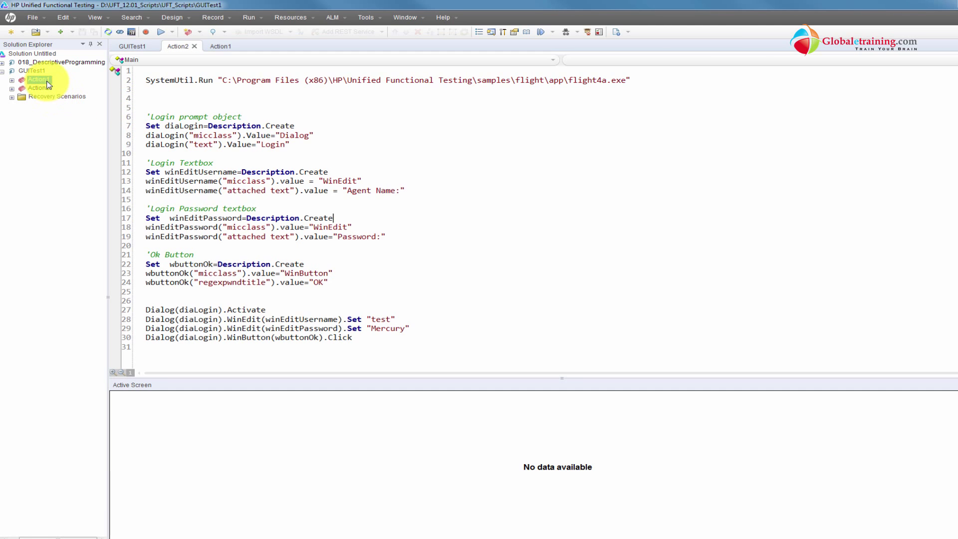
pyautogui.click(220, 46)
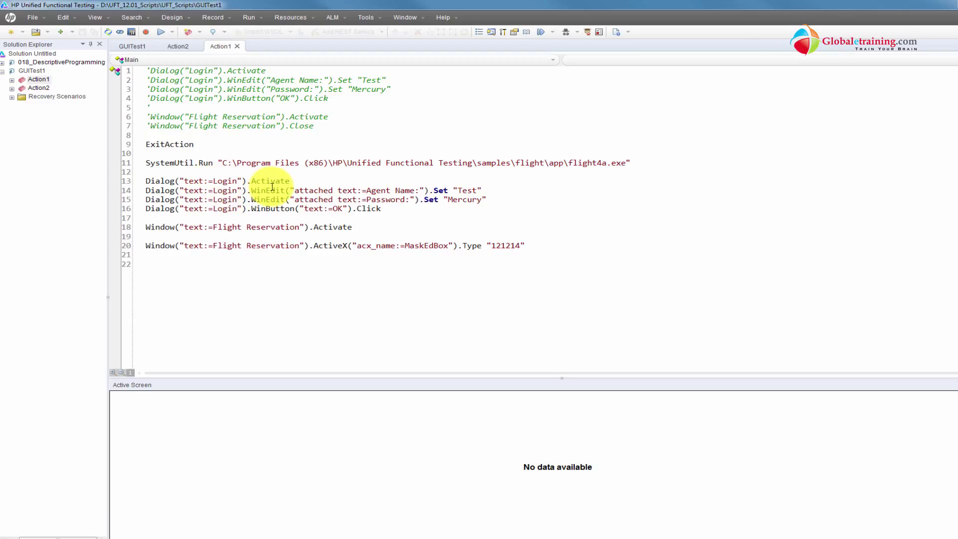
# Step: Change Action1's login dialog text from "Login" to "Agent Login"
pyautogui.write('Agent')
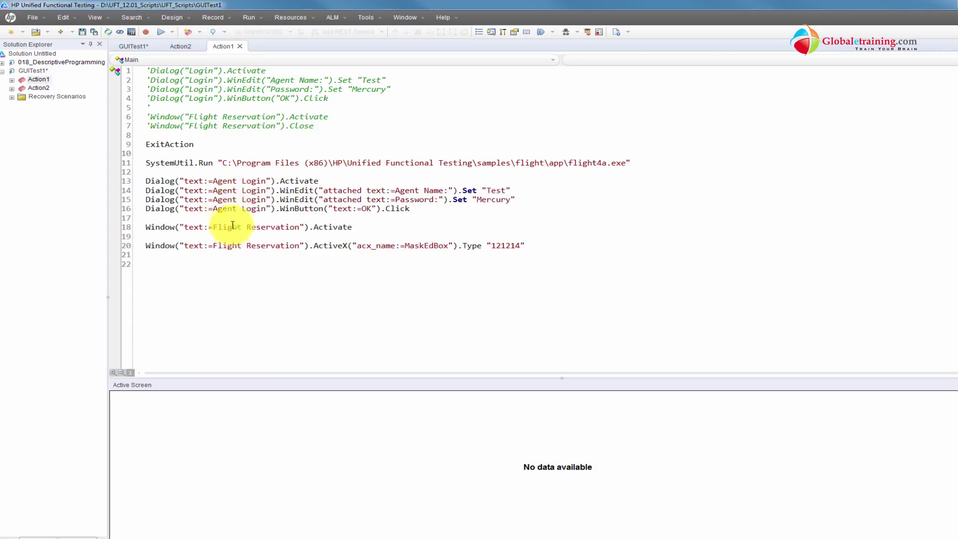
pyautogui.click(234, 174)
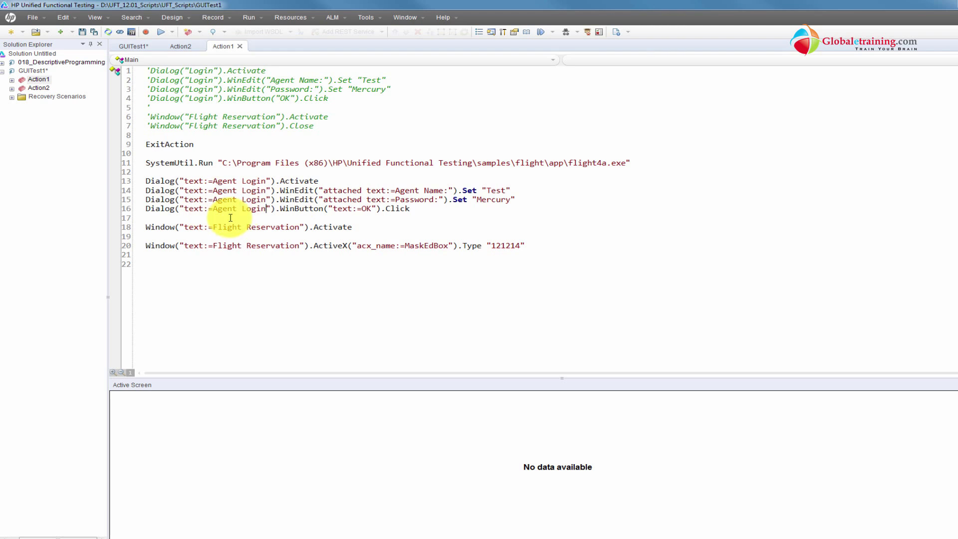
pyautogui.click(179, 46)
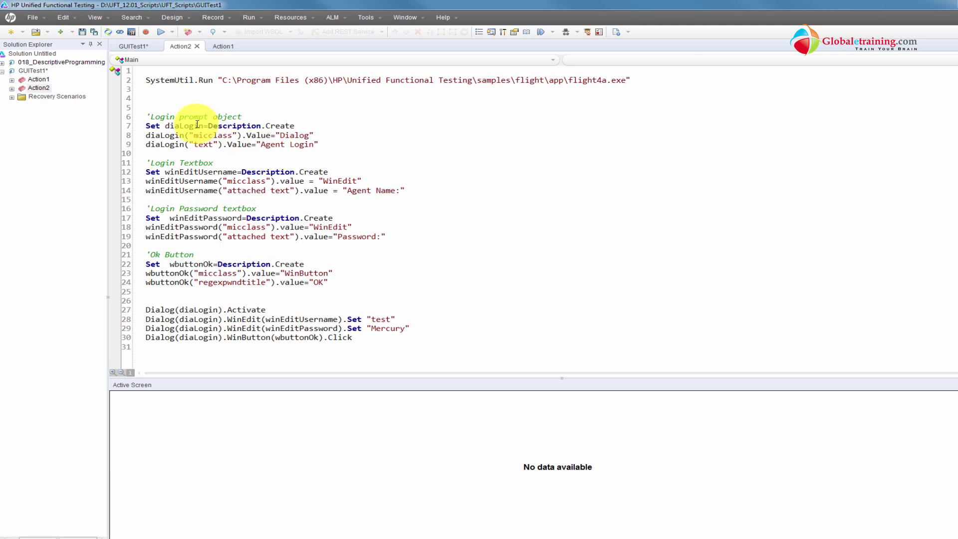
# Step: Select the diaLogin description variable in Action2's login script
pyautogui.doubleClick(180, 126)
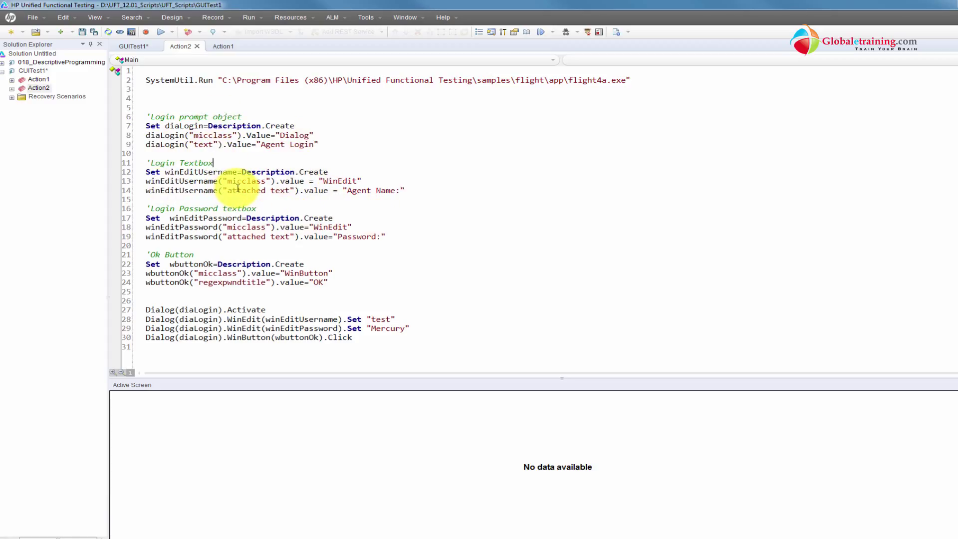
pyautogui.moveTo(134, 145)
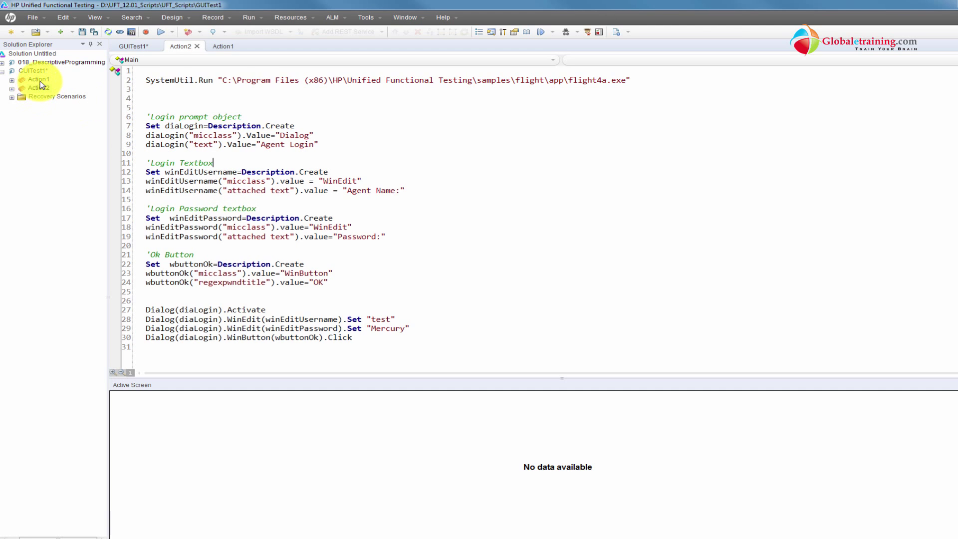
# Step: Switch back to the Action1 script showing its Agent Login inline steps
pyautogui.click(223, 46)
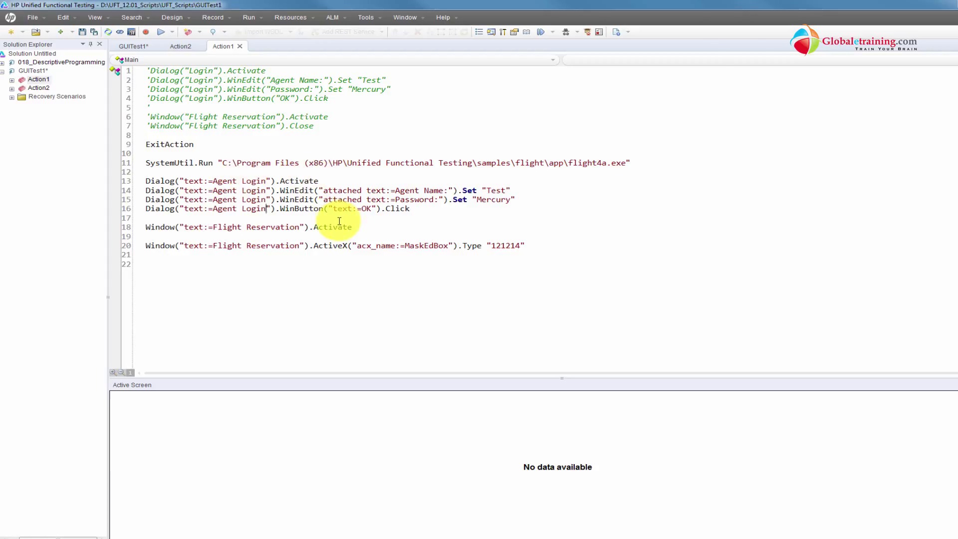
# Step: Review Action1's WinEdit and Dialog login lines, then return to Action2's description-object script
pyautogui.click(37, 79)
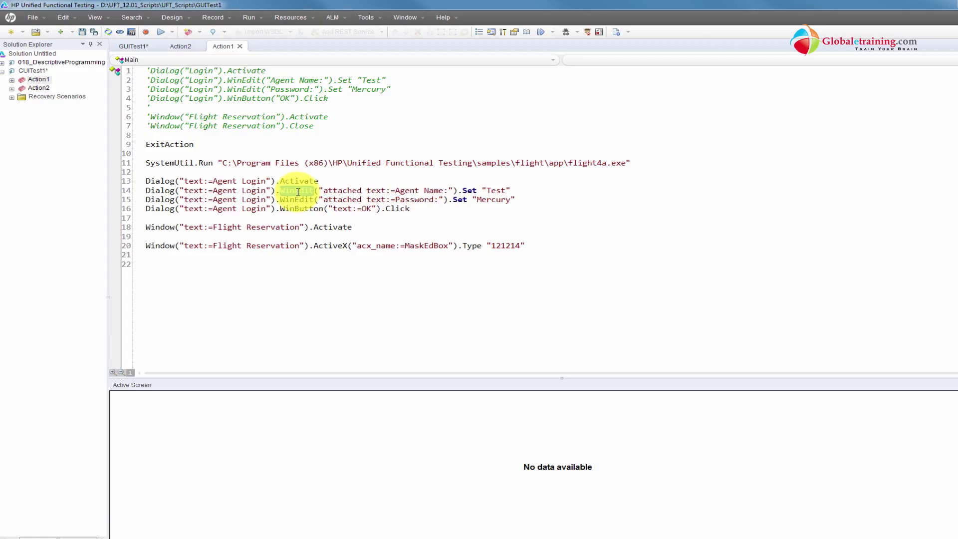
pyautogui.doubleClick(297, 190)
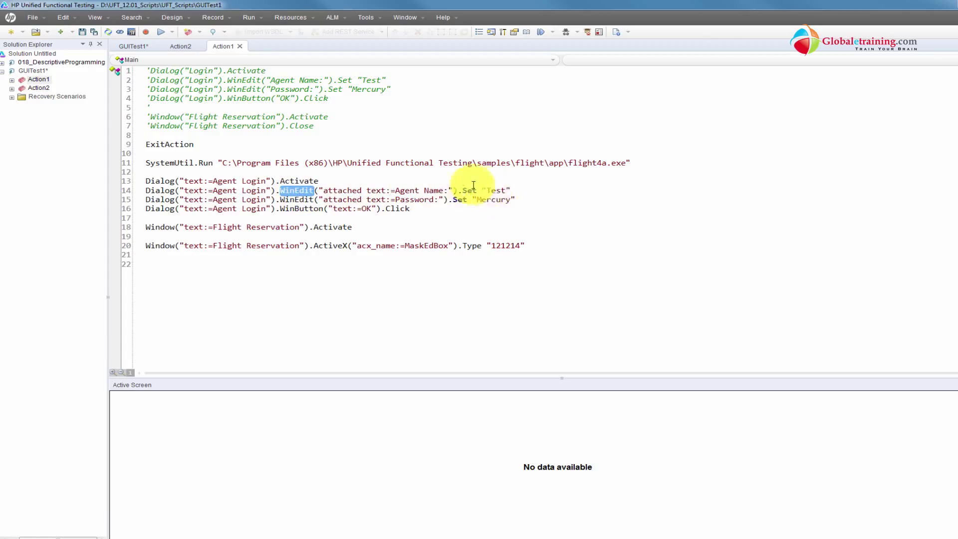
pyautogui.moveTo(327, 166)
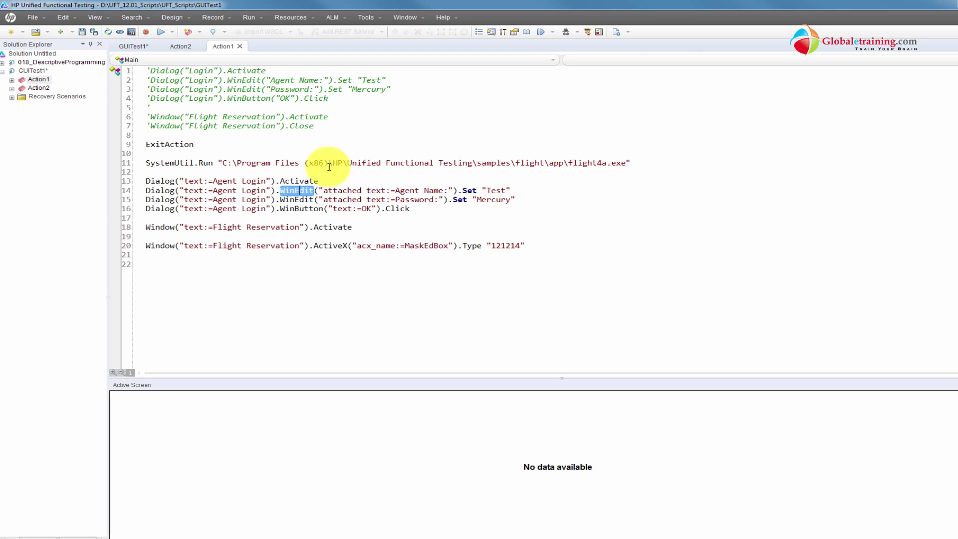
pyautogui.click(181, 46)
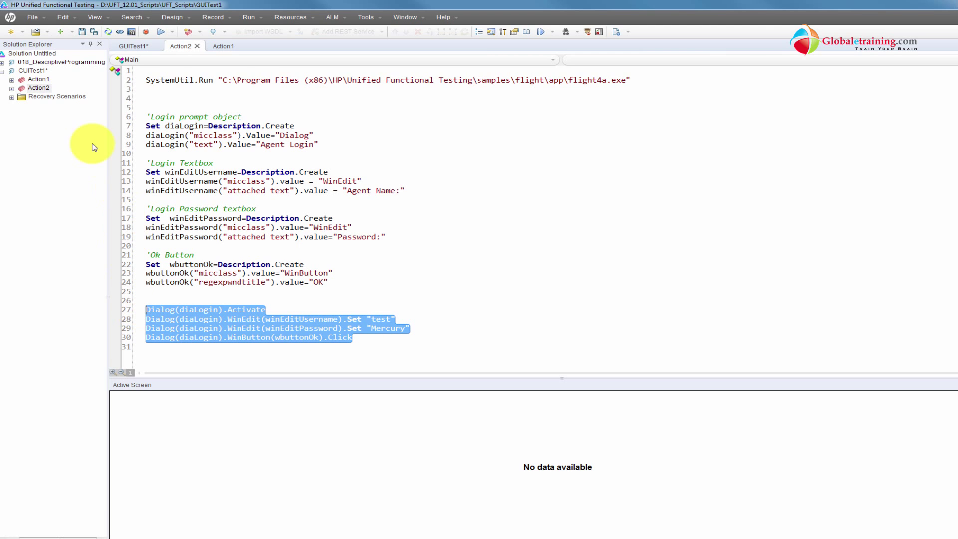
pyautogui.click(223, 46)
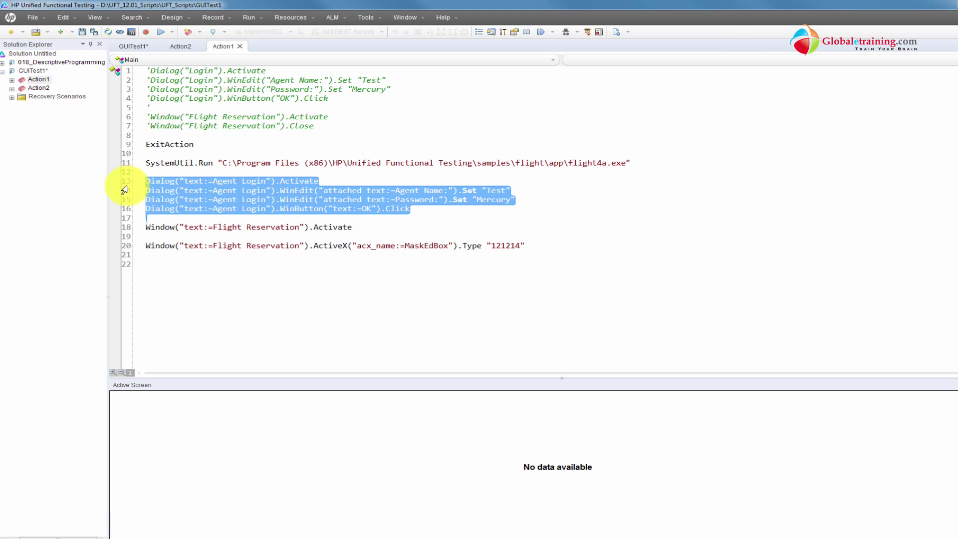
pyautogui.click(38, 88)
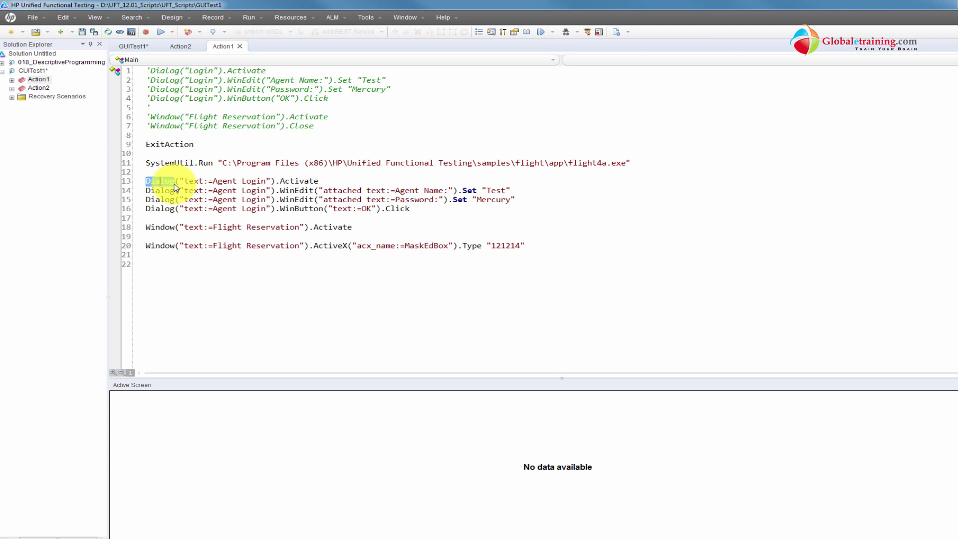
pyautogui.click(180, 45)
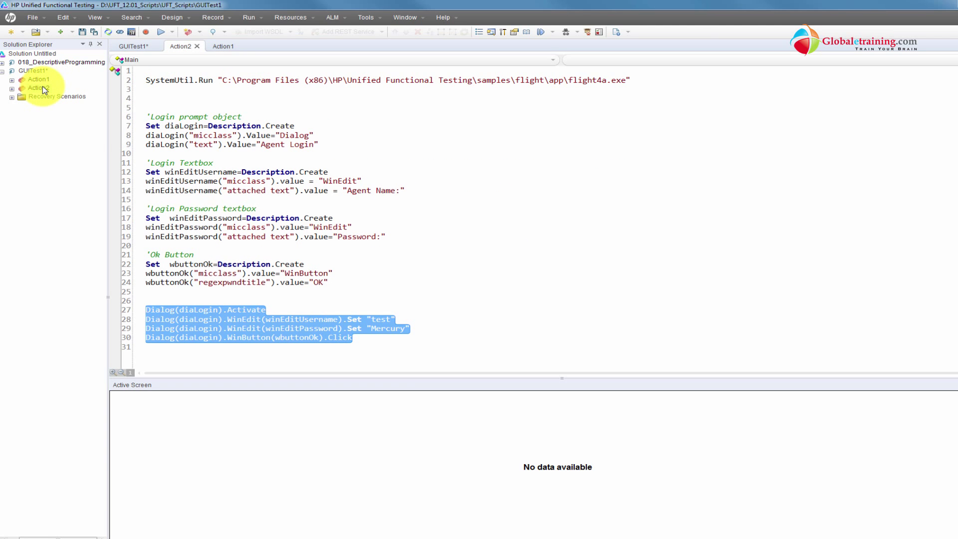
pyautogui.click(197, 310)
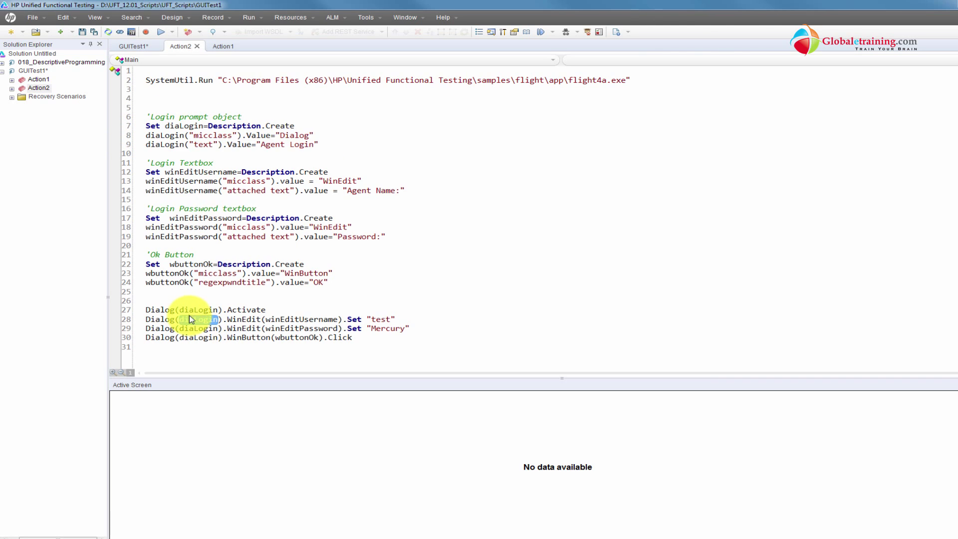
pyautogui.click(159, 310)
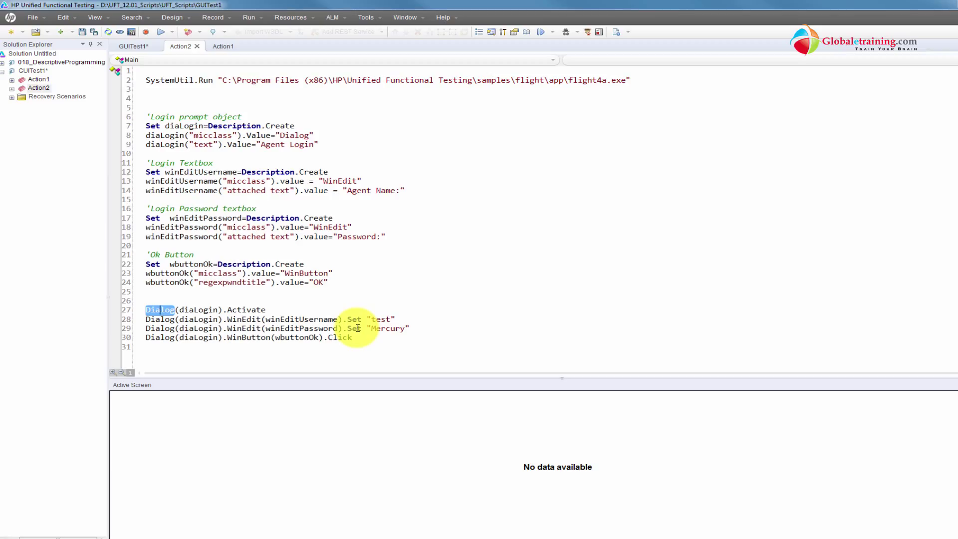
pyautogui.moveTo(3, 499)
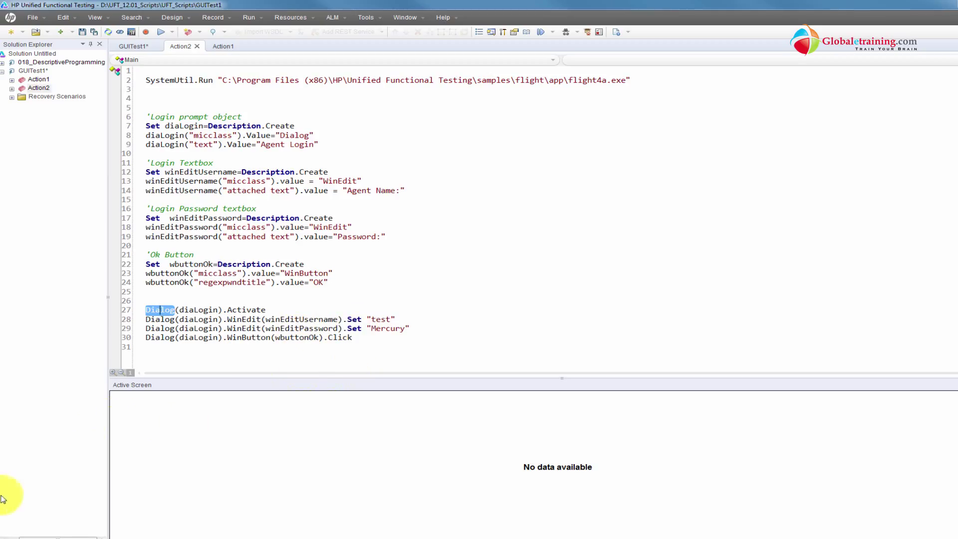